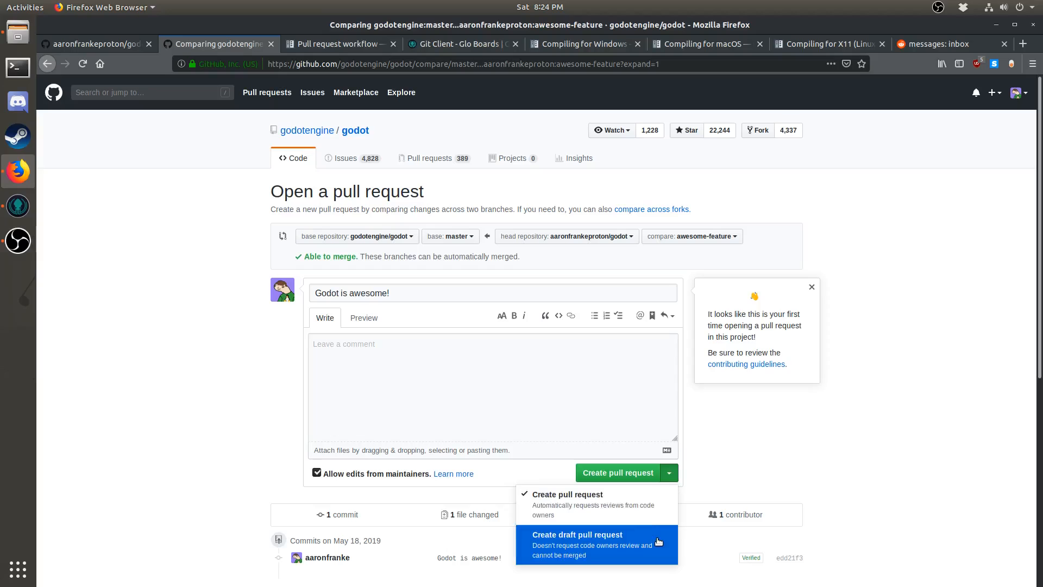
Leave the draft pull request form and check which GitHub account is signed in
click(355, 130)
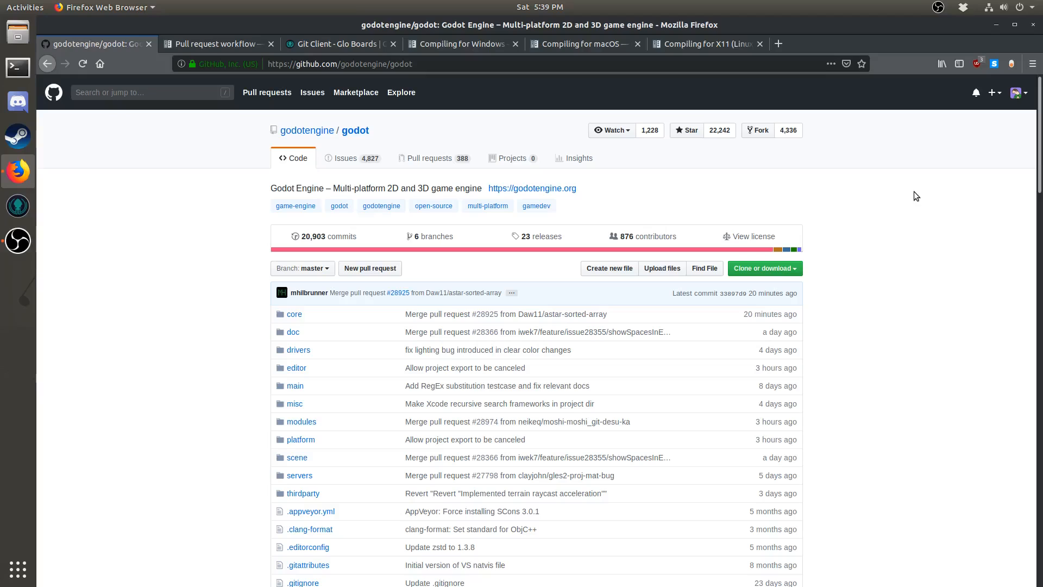
mouse_move(970, 40)
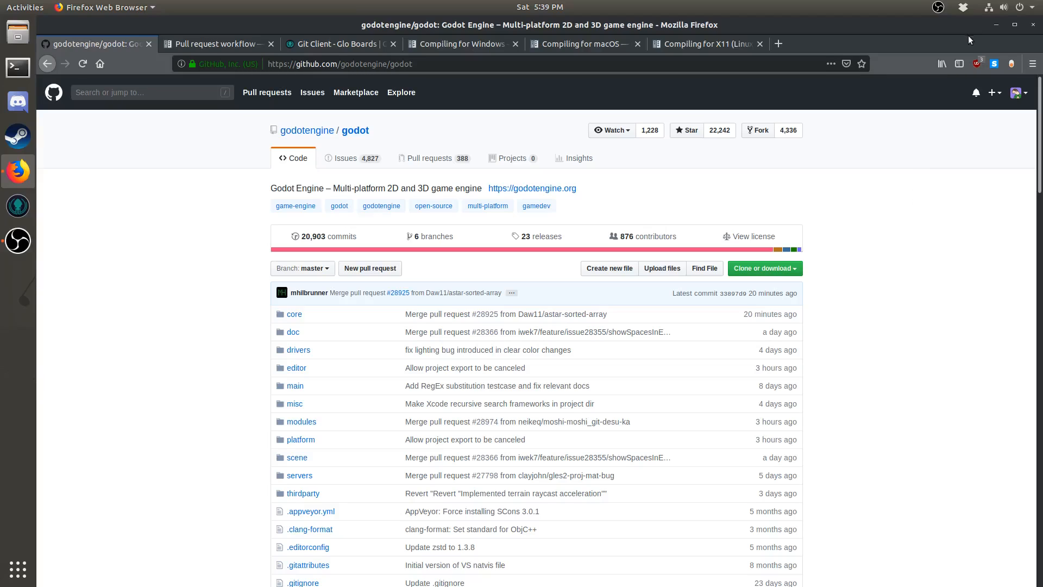
click(1016, 93)
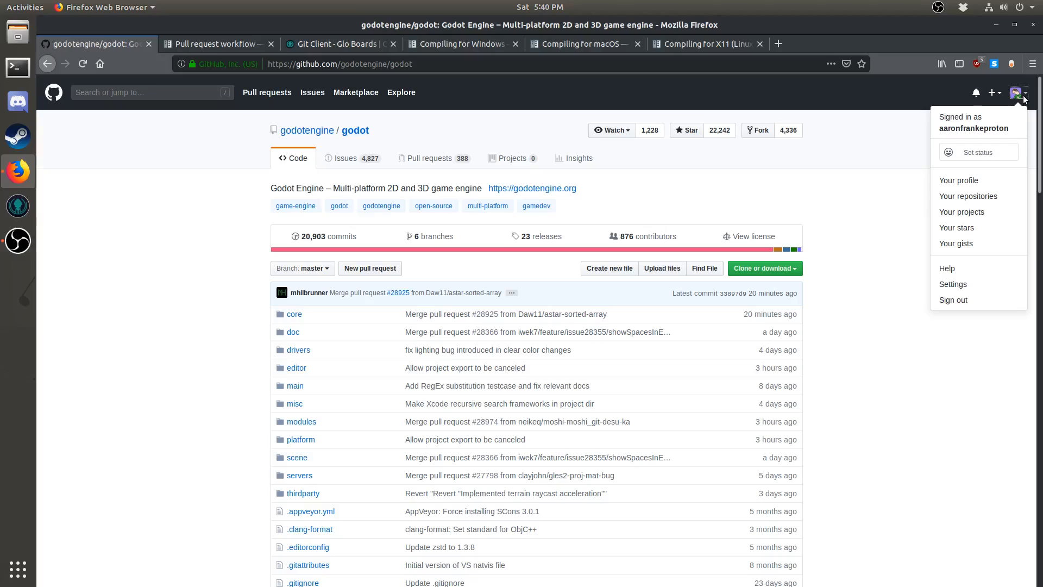
mouse_move(806, 177)
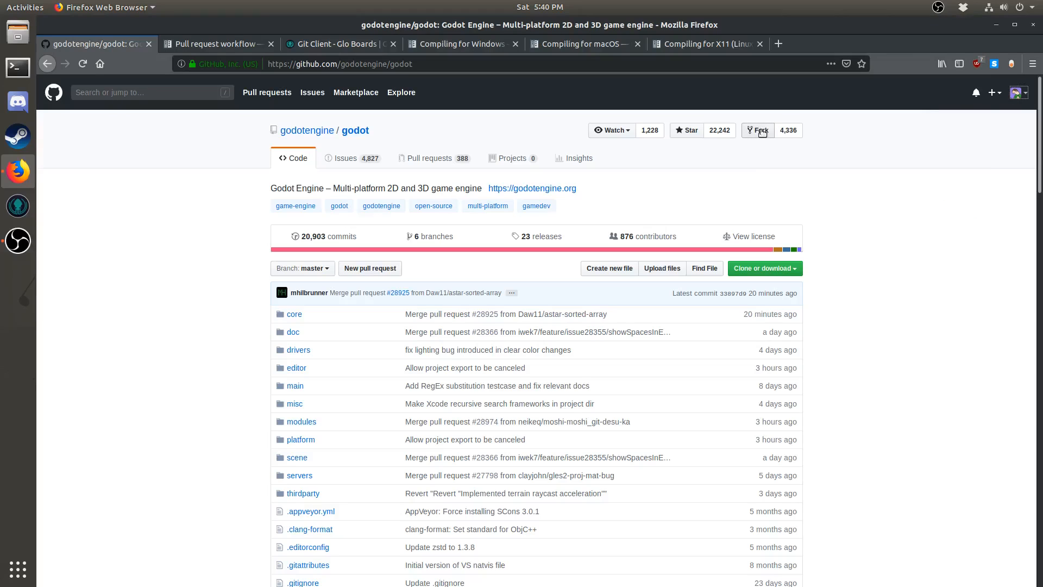
Fork godotengine/godot into the personal account and go to the GitKraken website
click(757, 130)
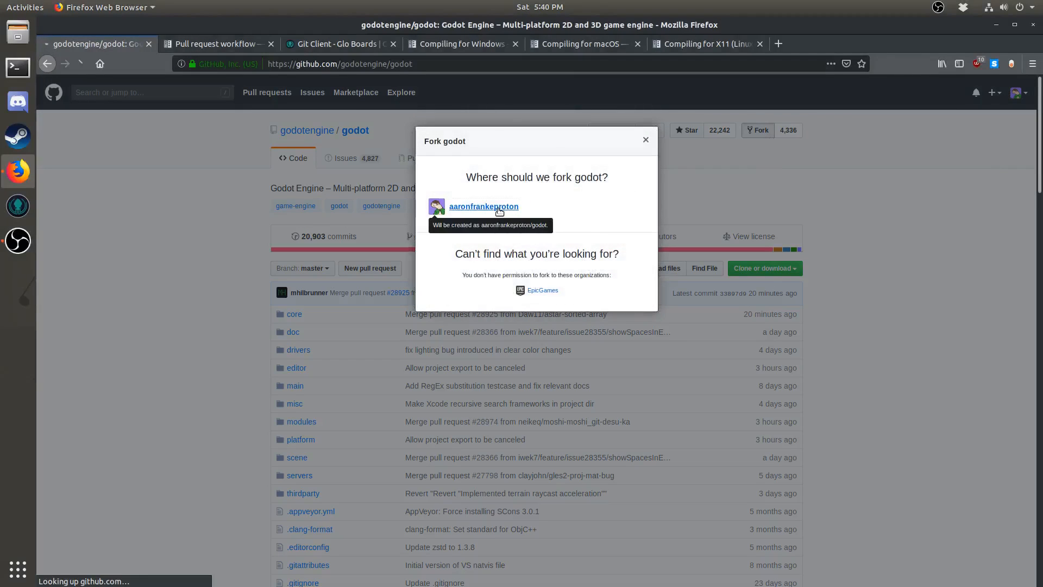
click(484, 206)
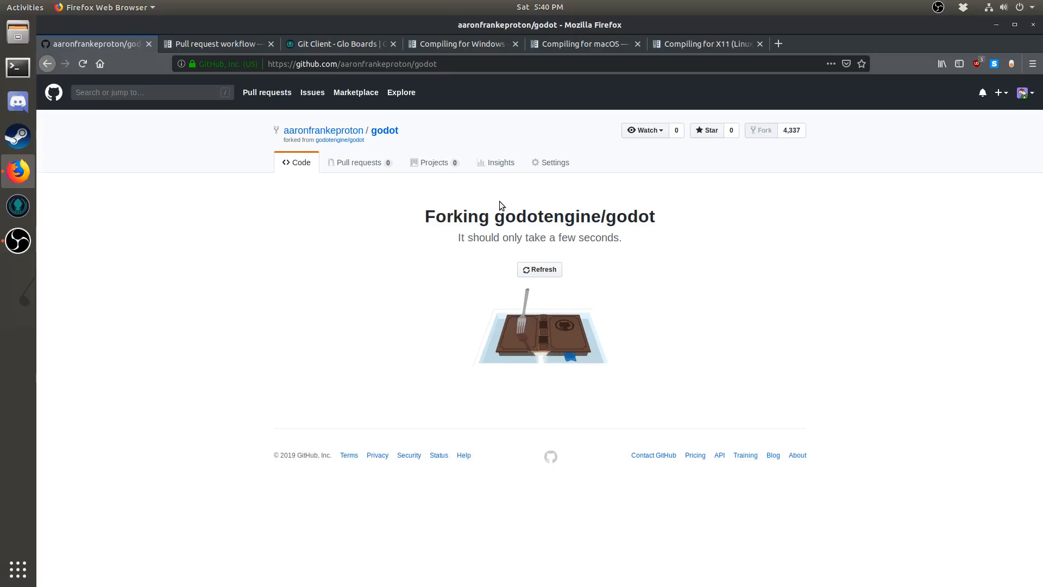
click(539, 269)
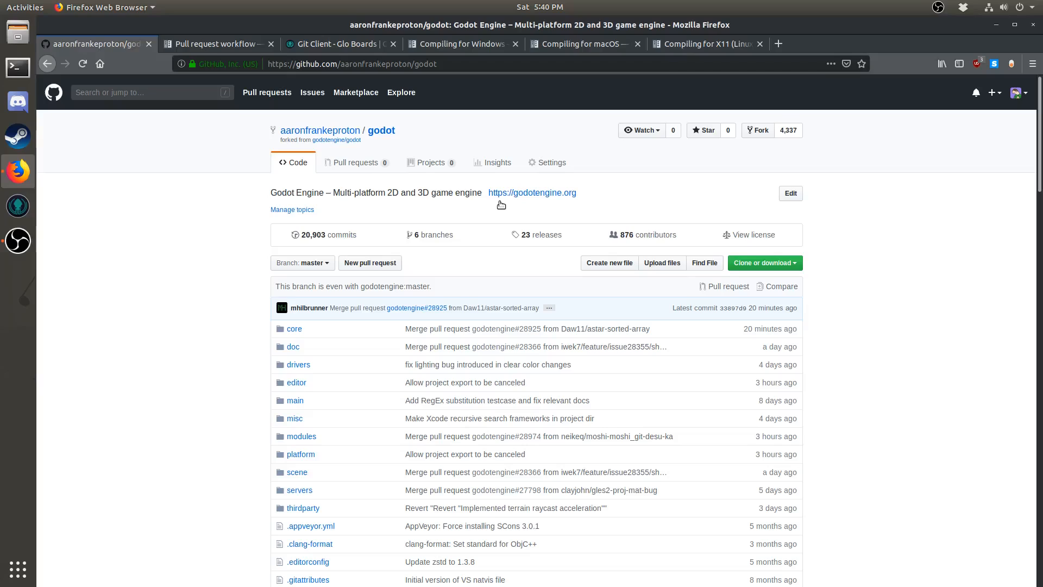
click(336, 44)
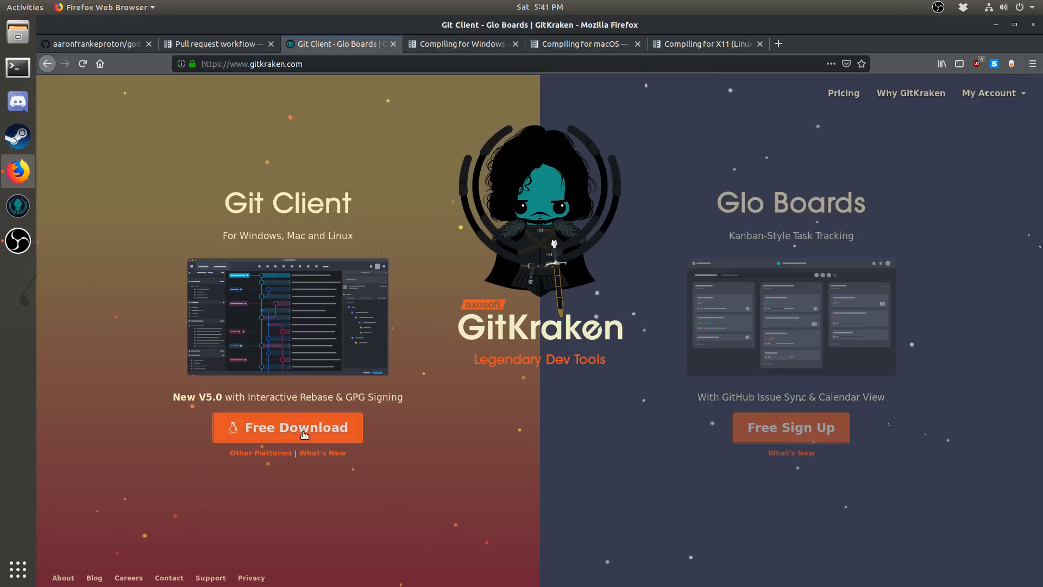
Reveal the Linux download packages and download the Ubuntu .deb for GitKraken
click(286, 426)
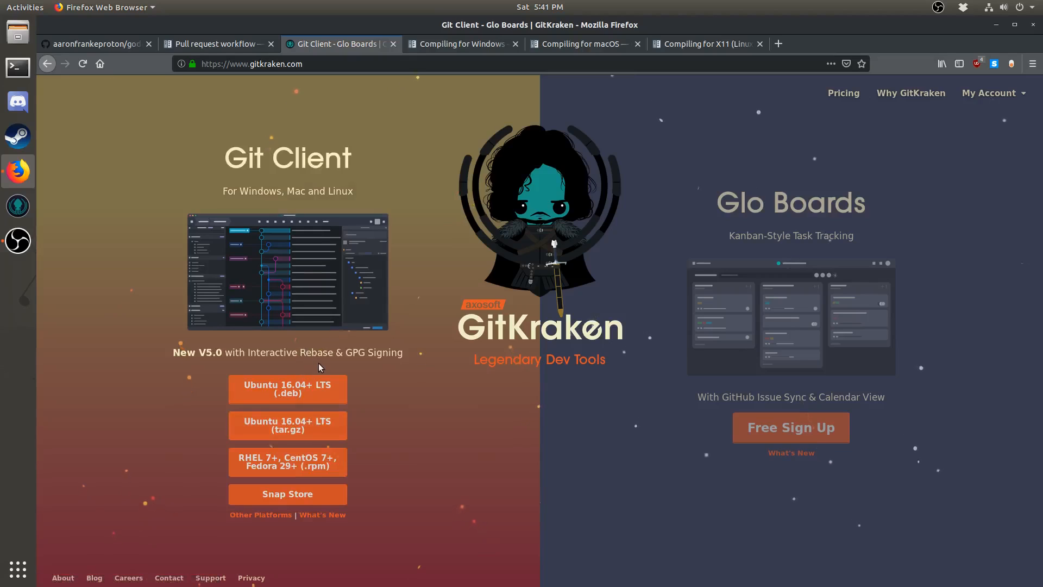
click(18, 205)
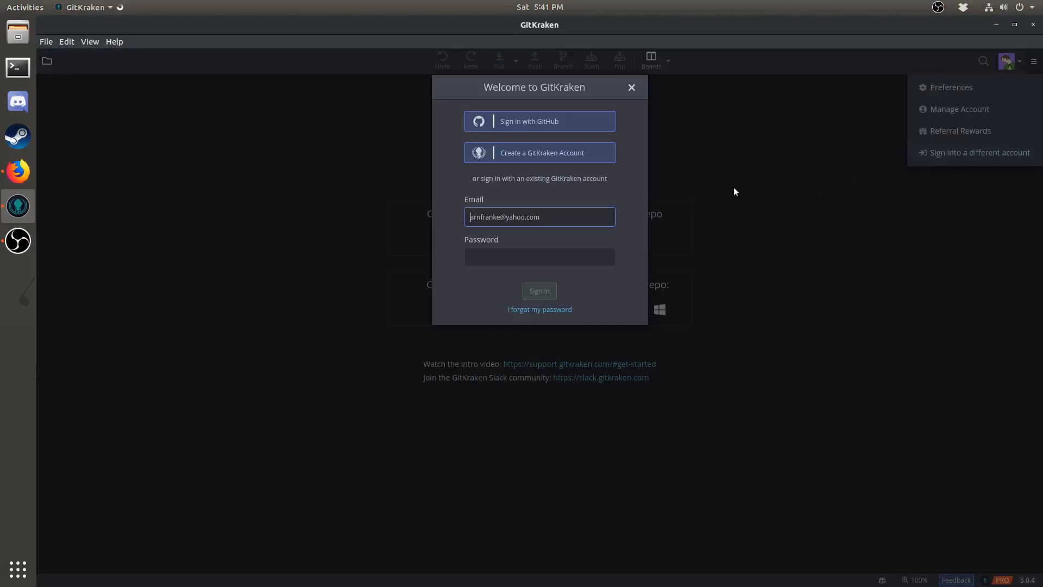
mouse_move(565, 118)
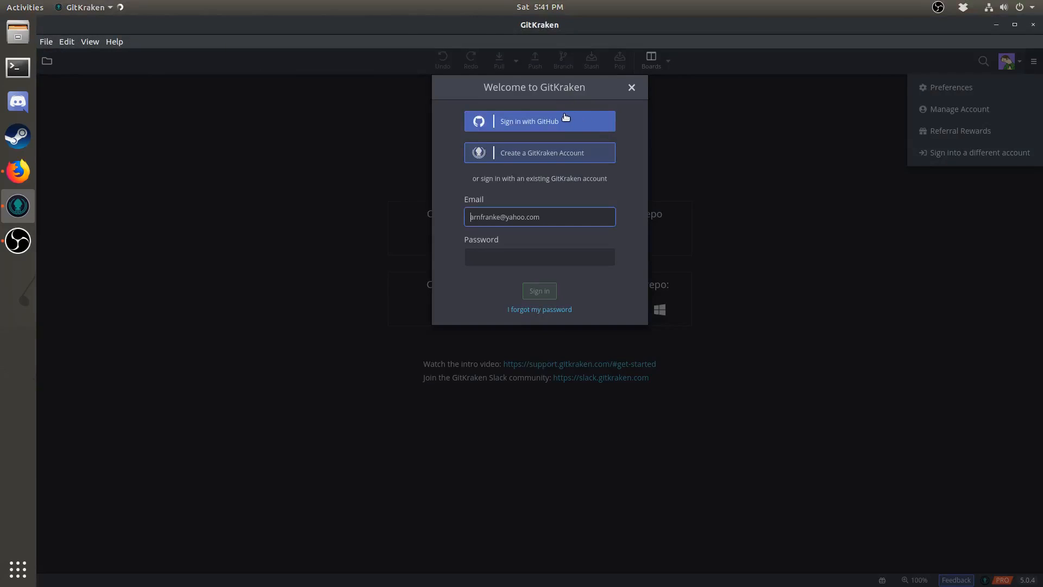
mouse_move(605, 147)
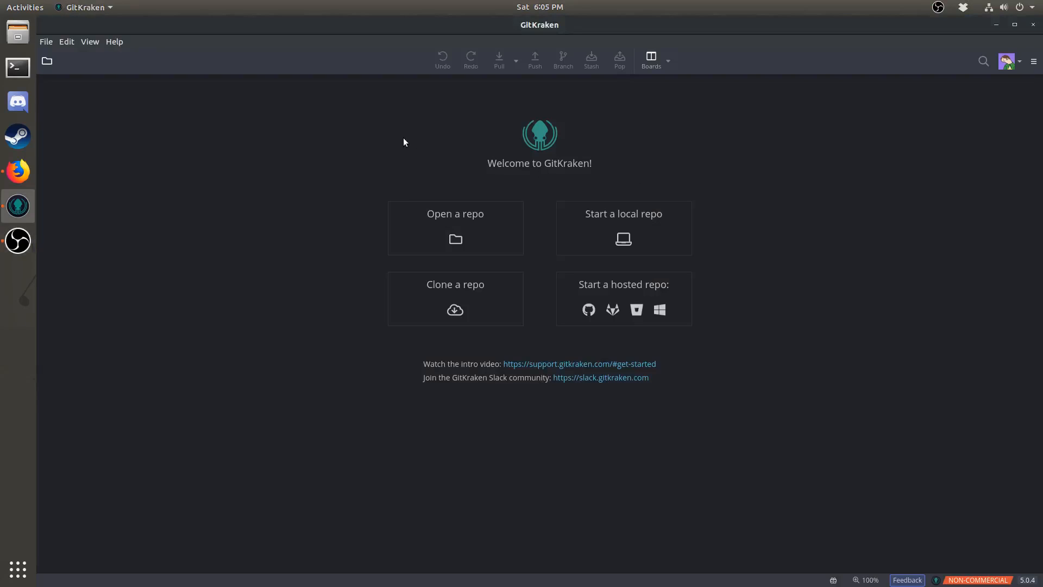
Set up a GitHub.com clone of the godot fork with ~/workspace as the destination
click(47, 60)
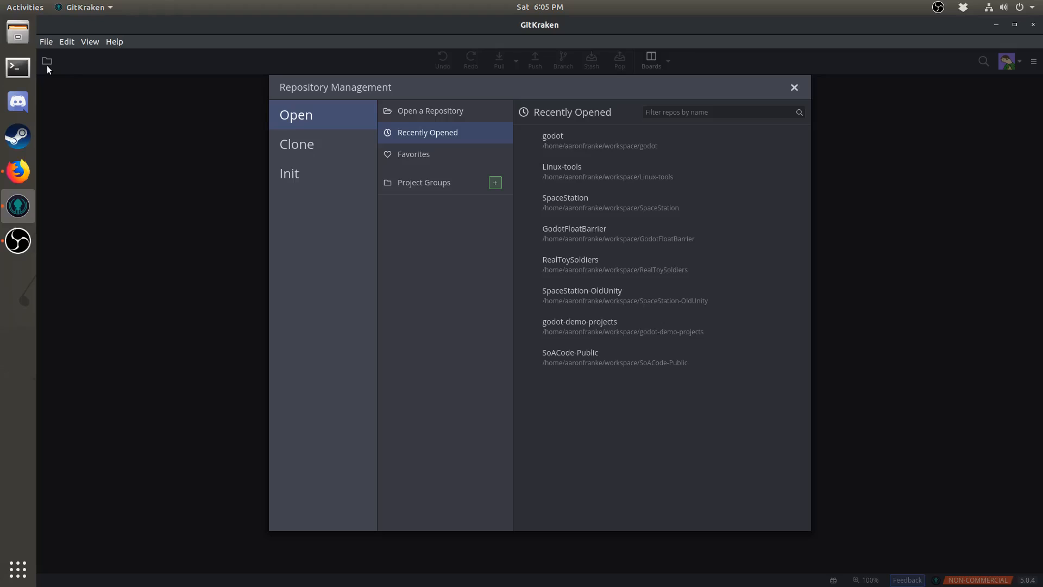
click(297, 143)
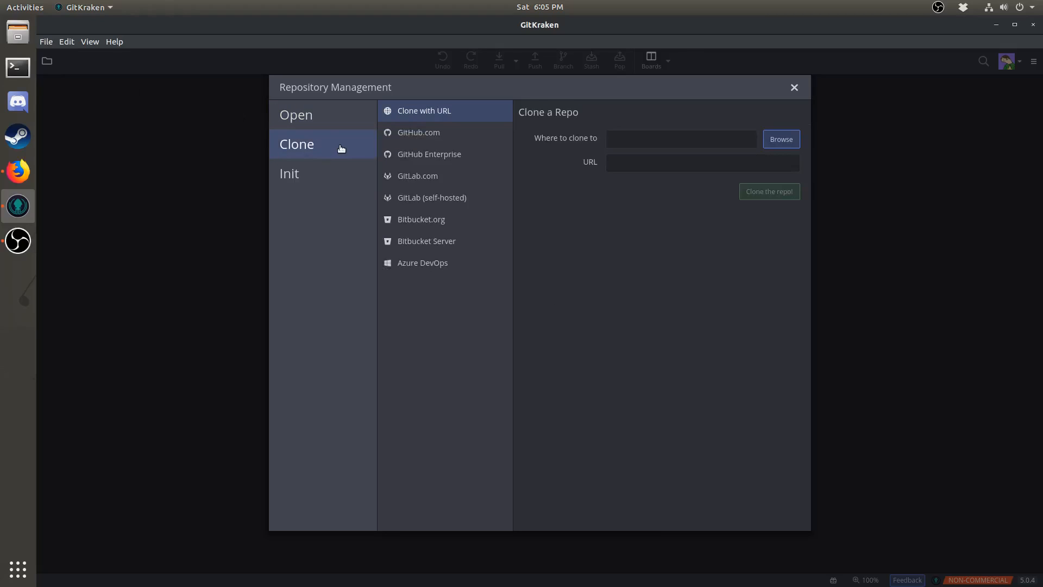
click(418, 131)
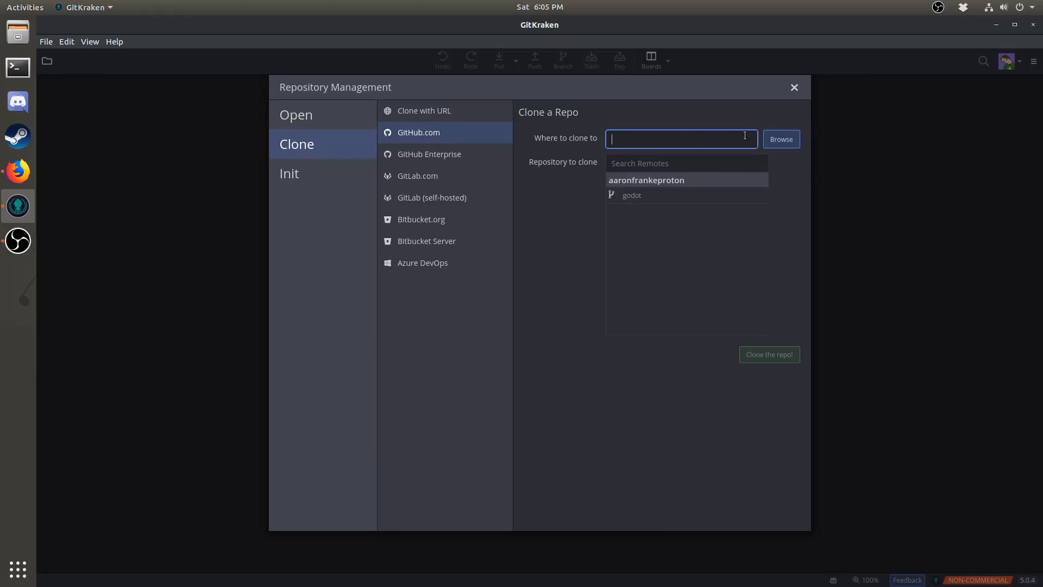
click(780, 139)
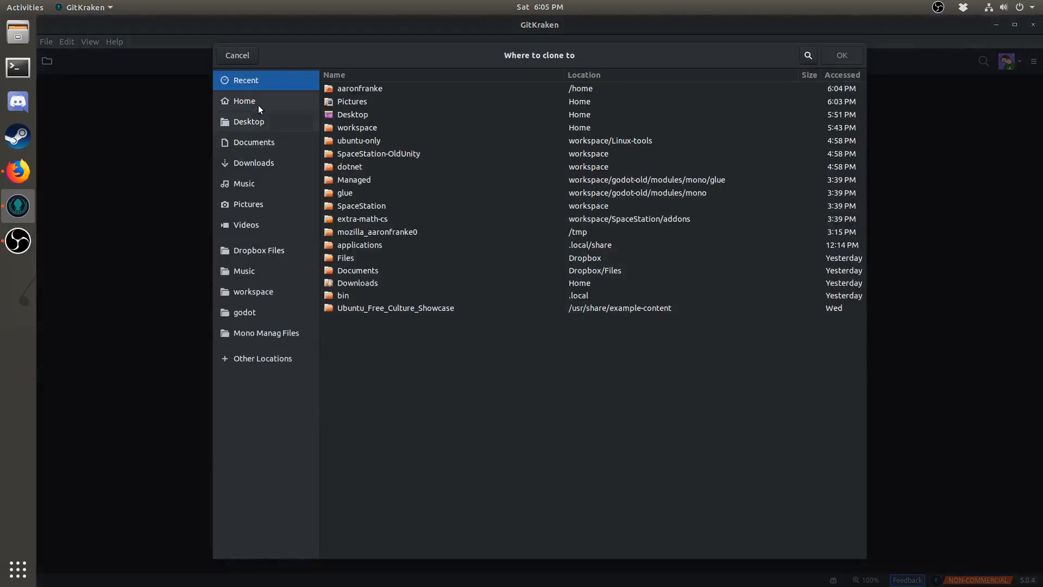
click(244, 100)
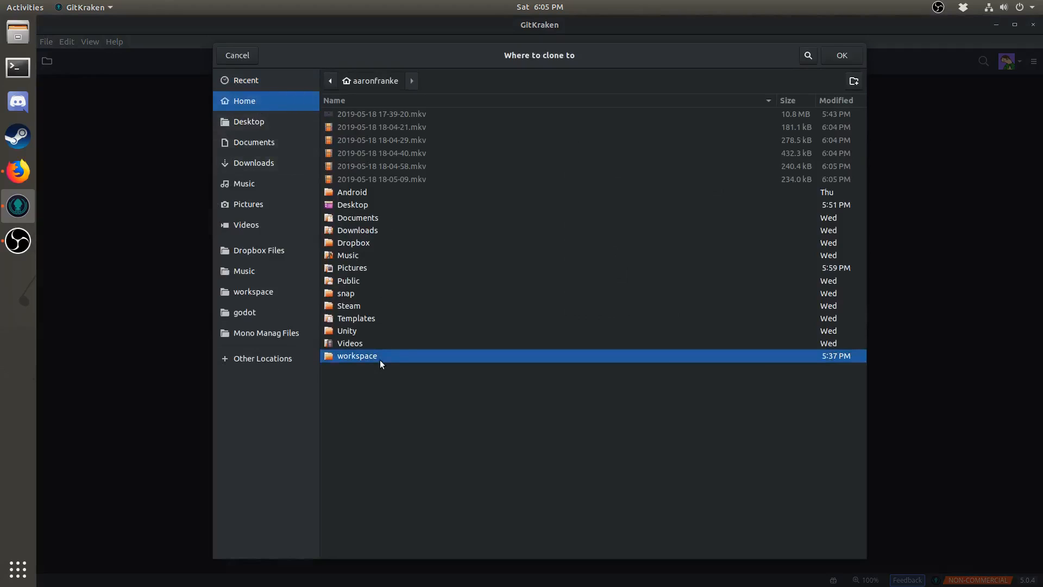
click(841, 55)
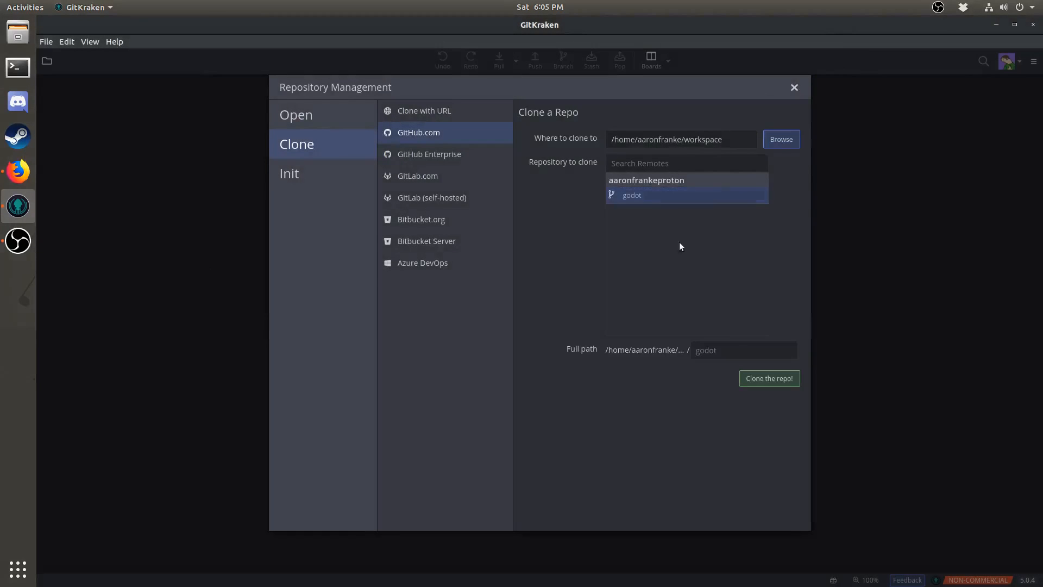
Clone godot into workspace and open the freshly cloned repository
click(768, 378)
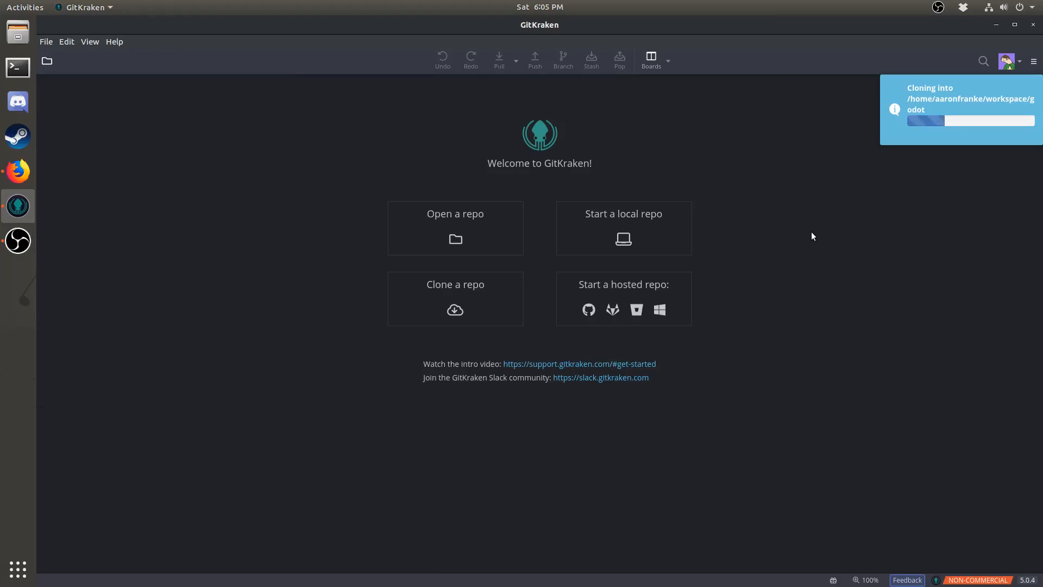
mouse_move(726, 211)
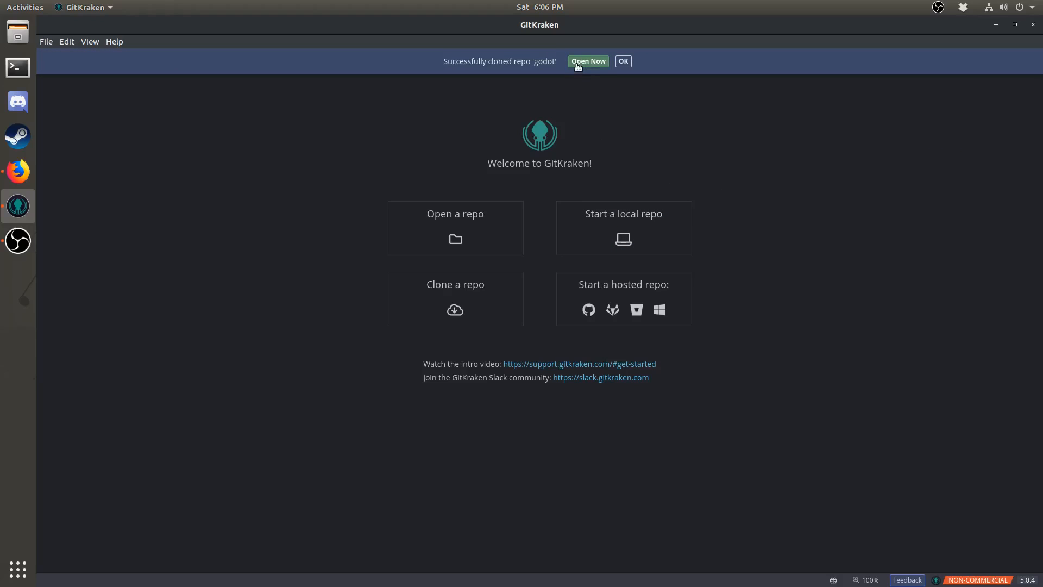
click(587, 60)
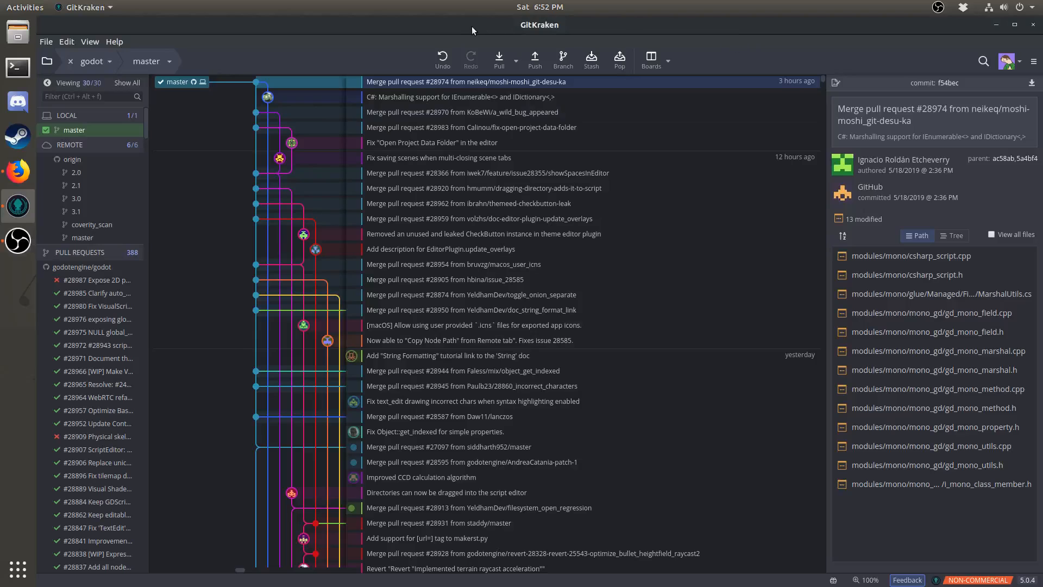
mouse_move(463, 112)
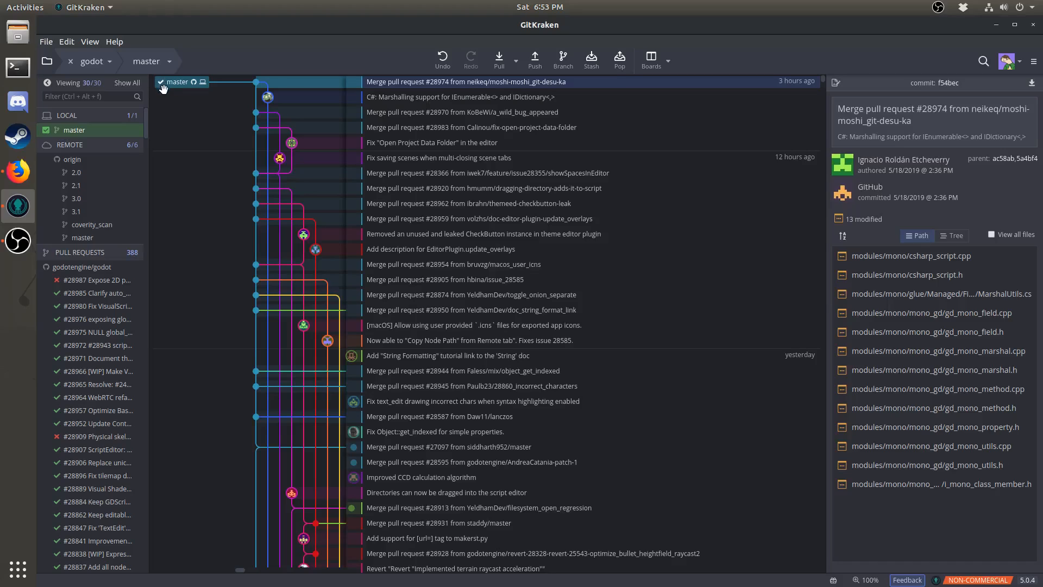
mouse_move(204, 86)
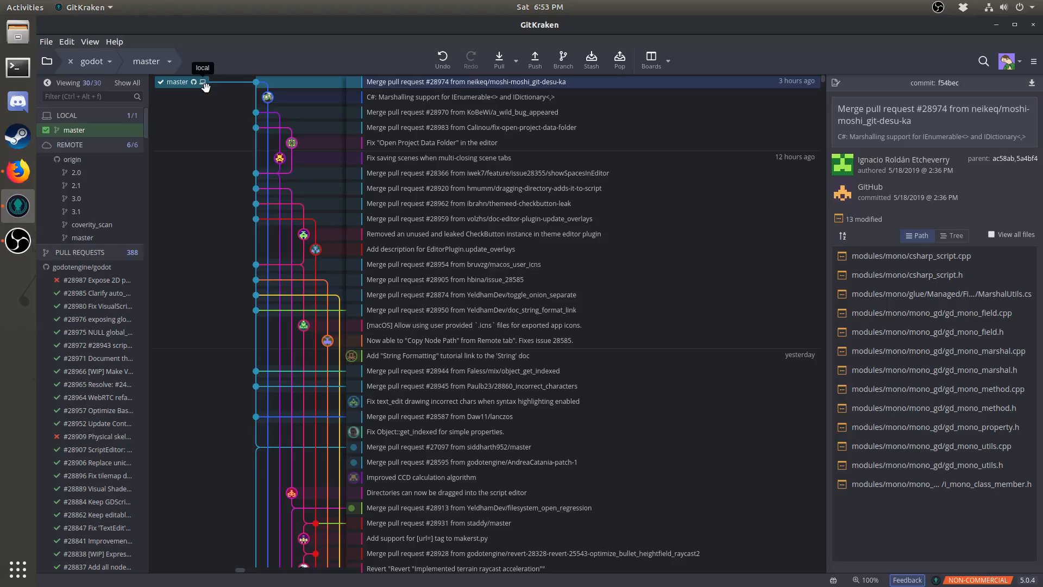
mouse_move(198, 82)
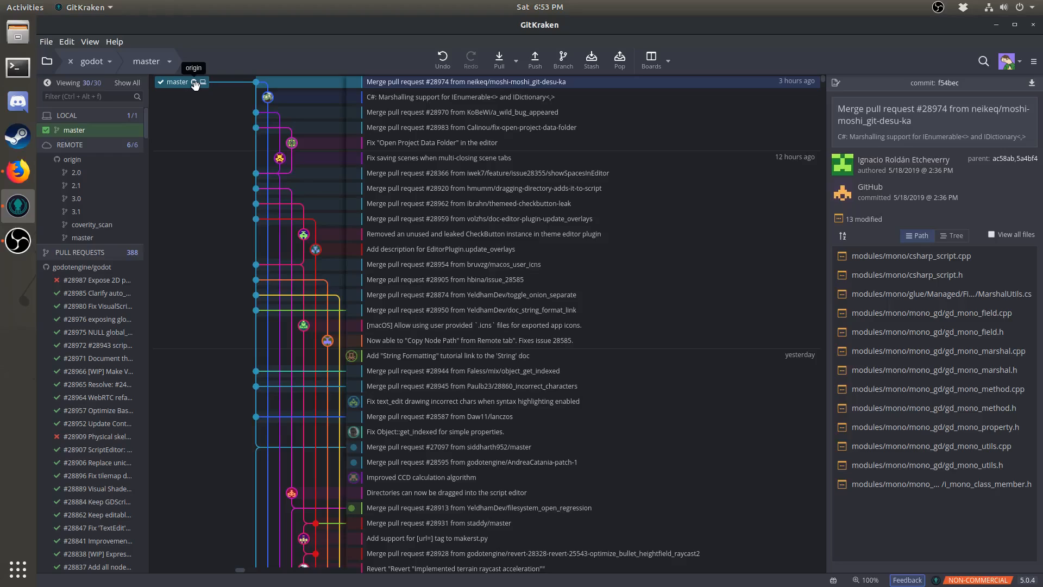
mouse_move(107, 145)
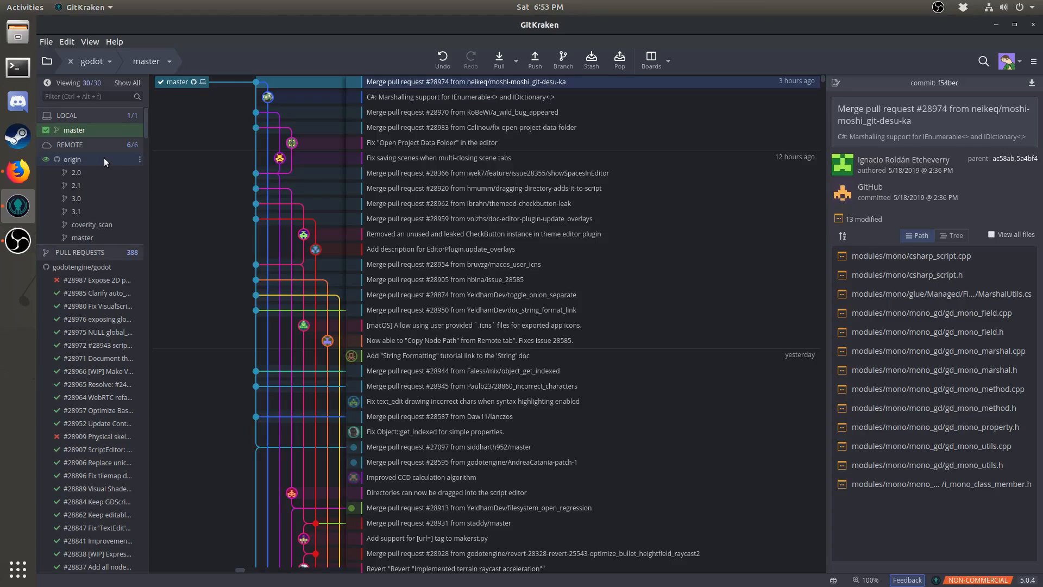
mouse_move(115, 158)
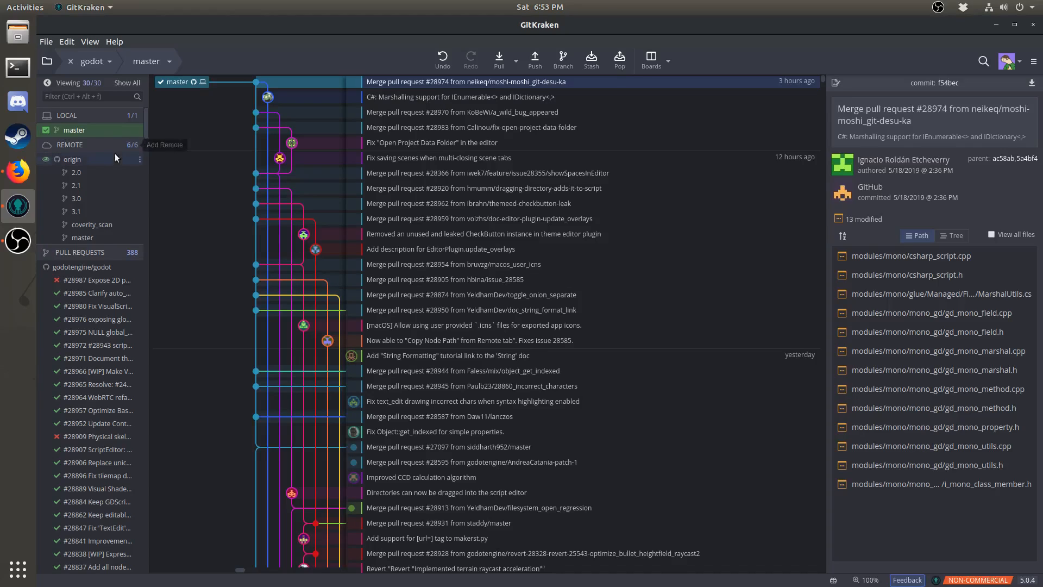
mouse_move(131, 145)
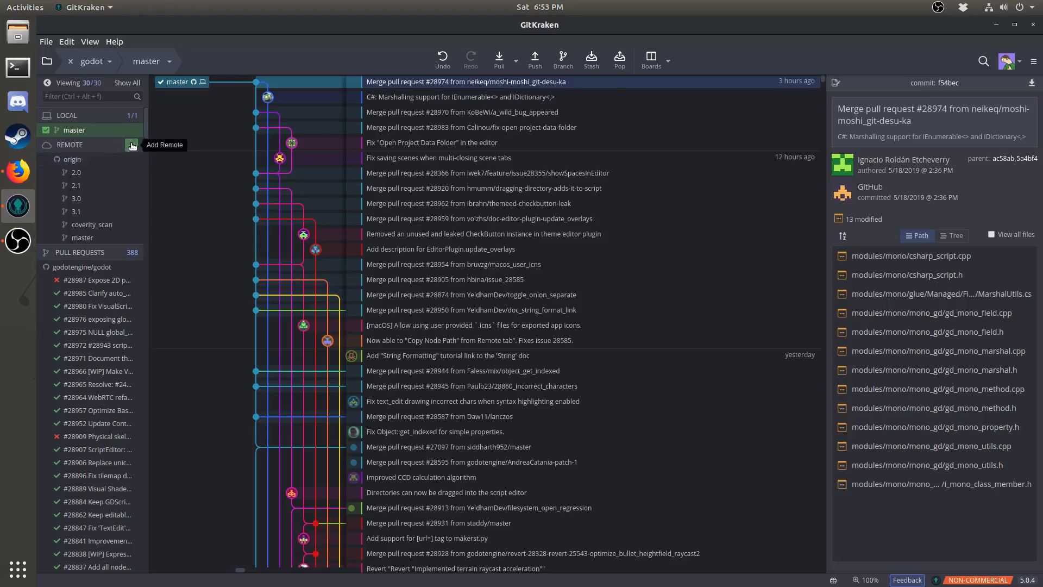
Add godotengine/godot as a second remote named upstream
click(130, 145)
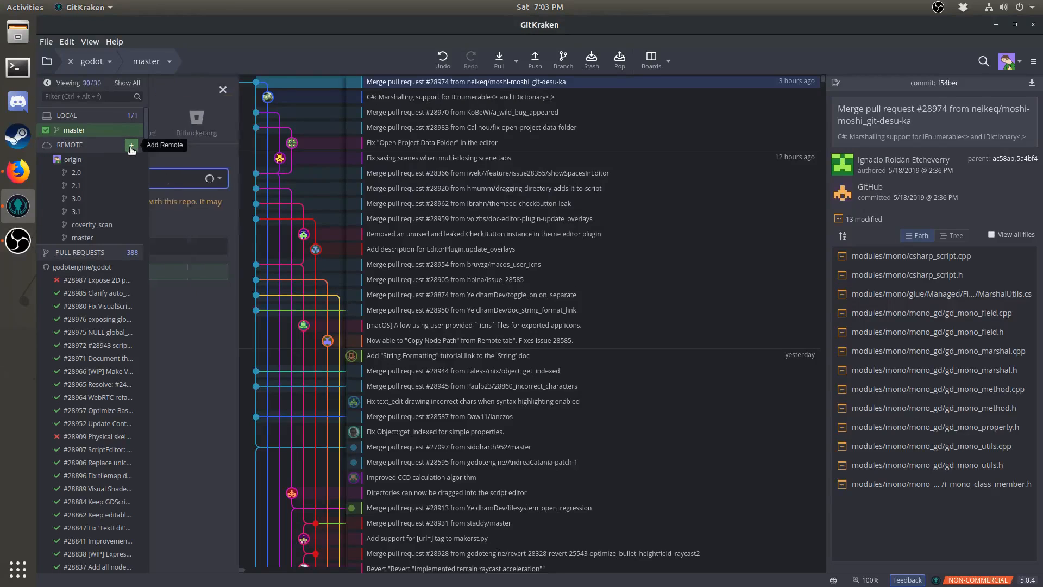
click(131, 146)
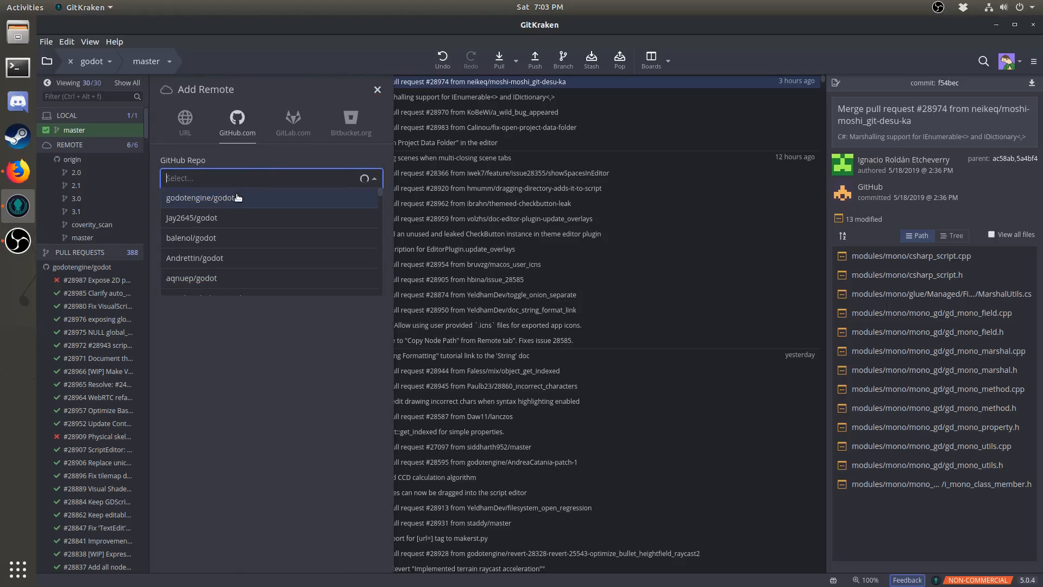
click(202, 197)
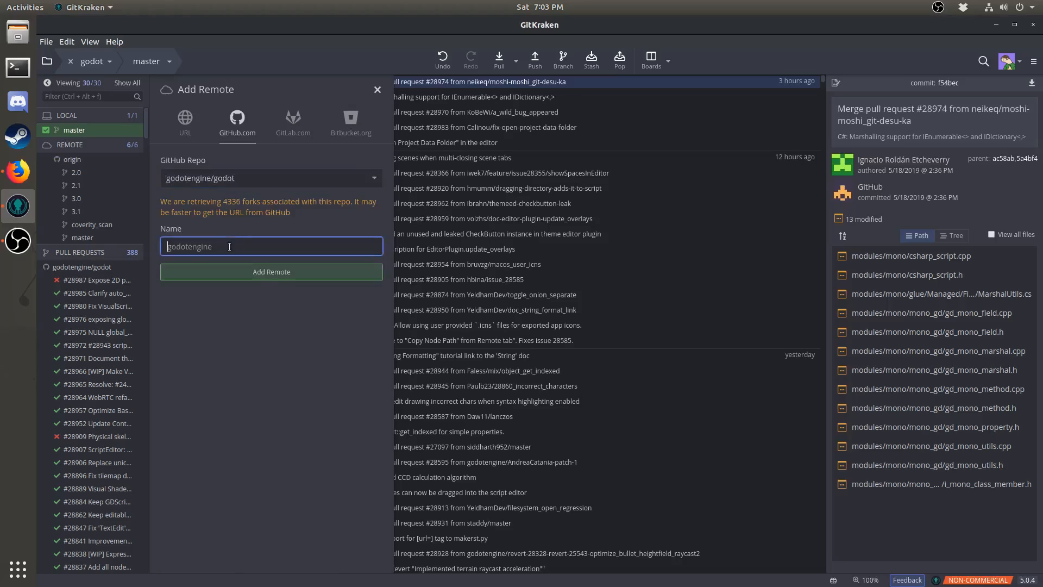
text(upstream)
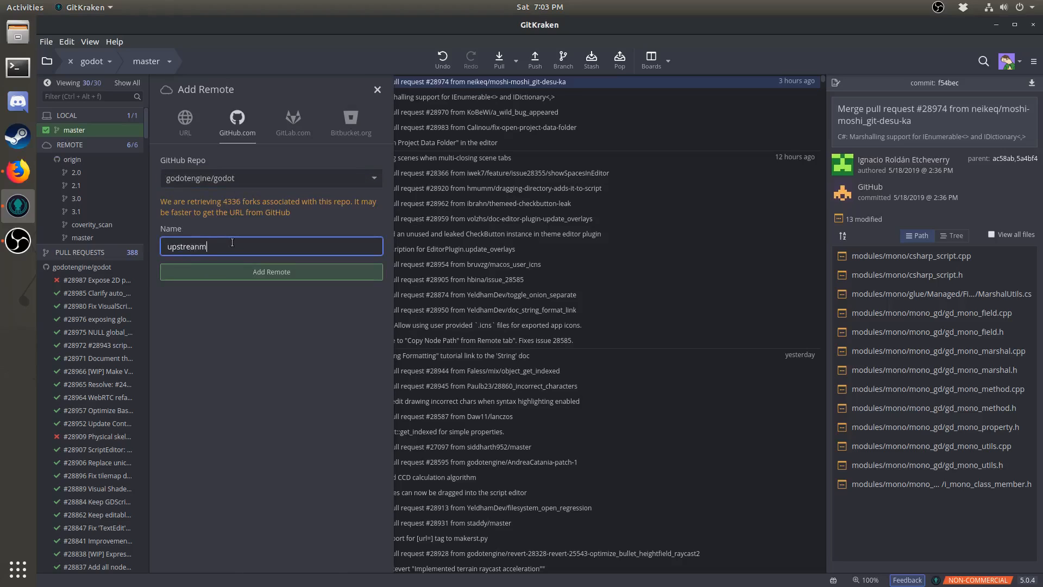
key(BackSpace)
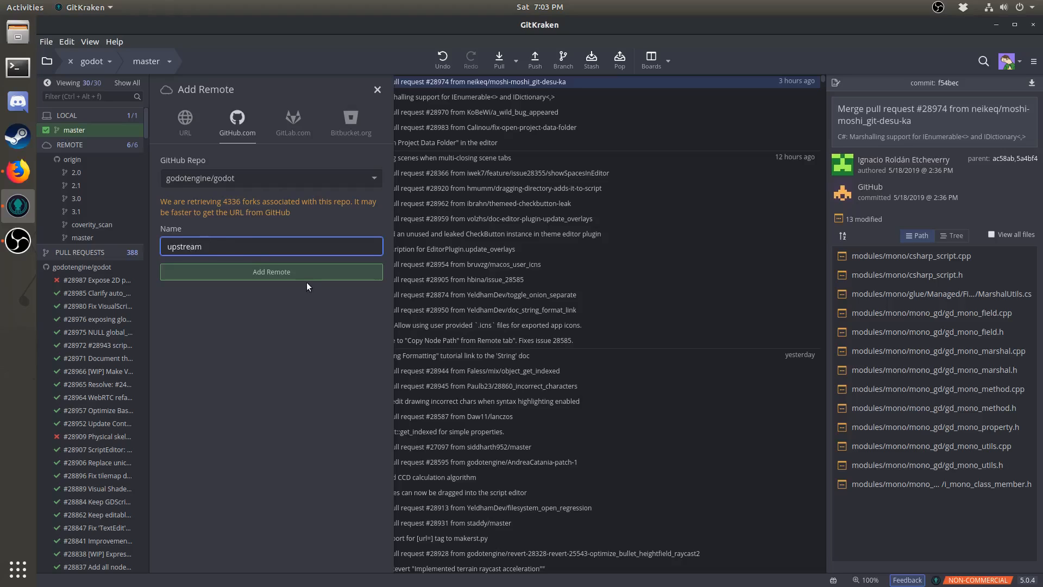
click(270, 271)
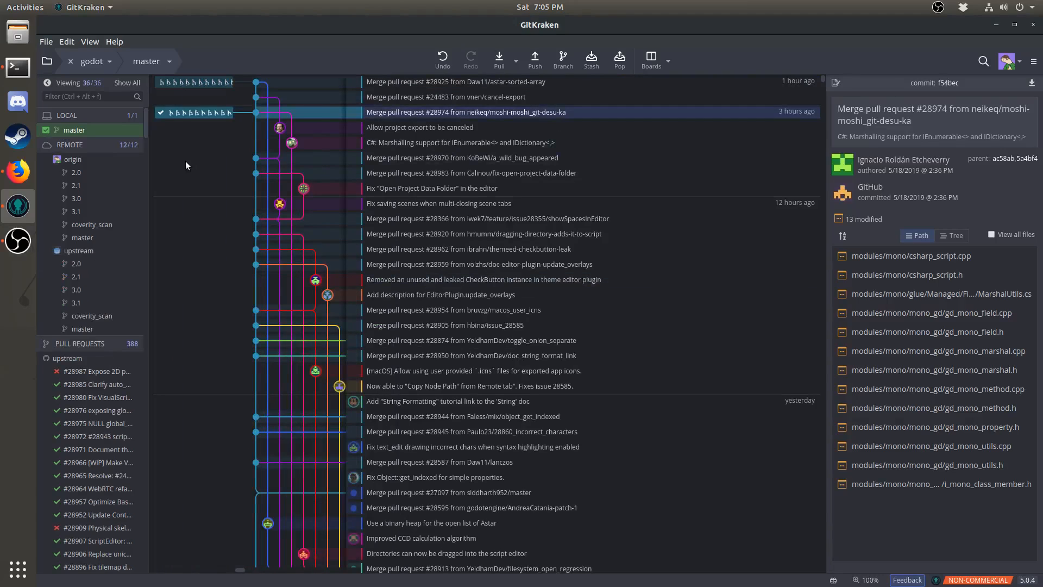
mouse_move(77, 250)
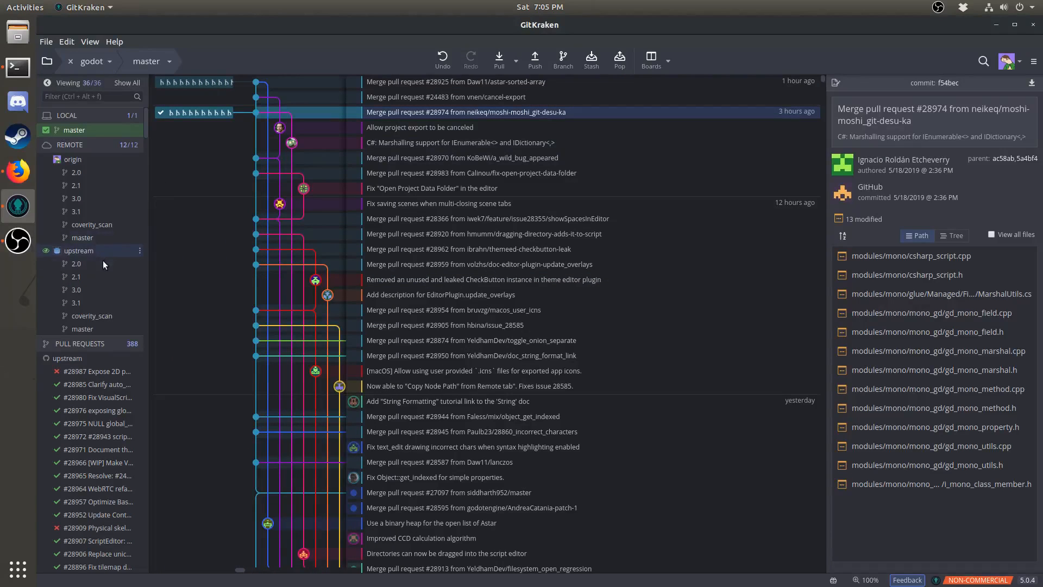
mouse_move(103, 275)
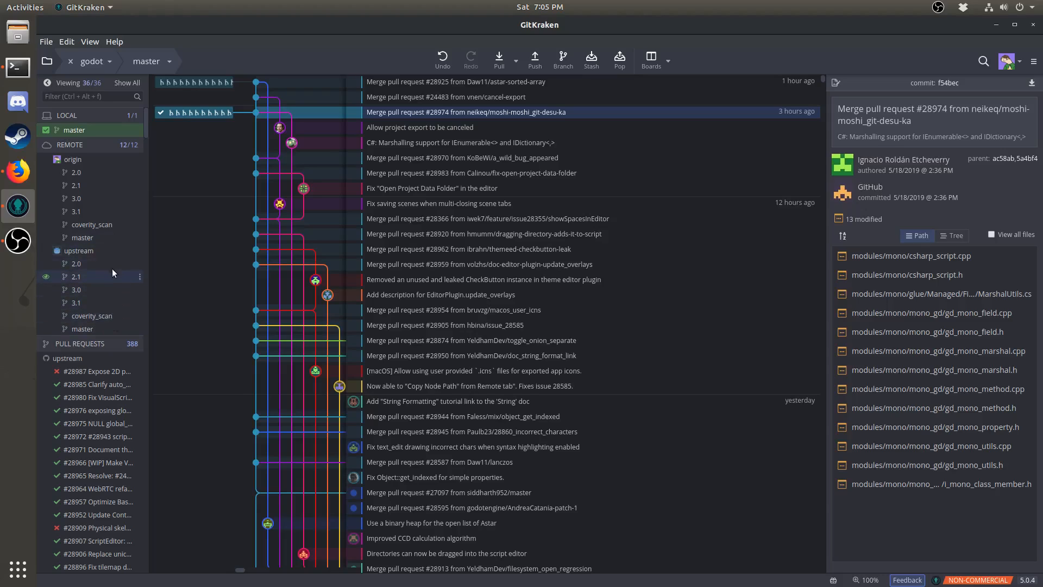
mouse_move(201, 136)
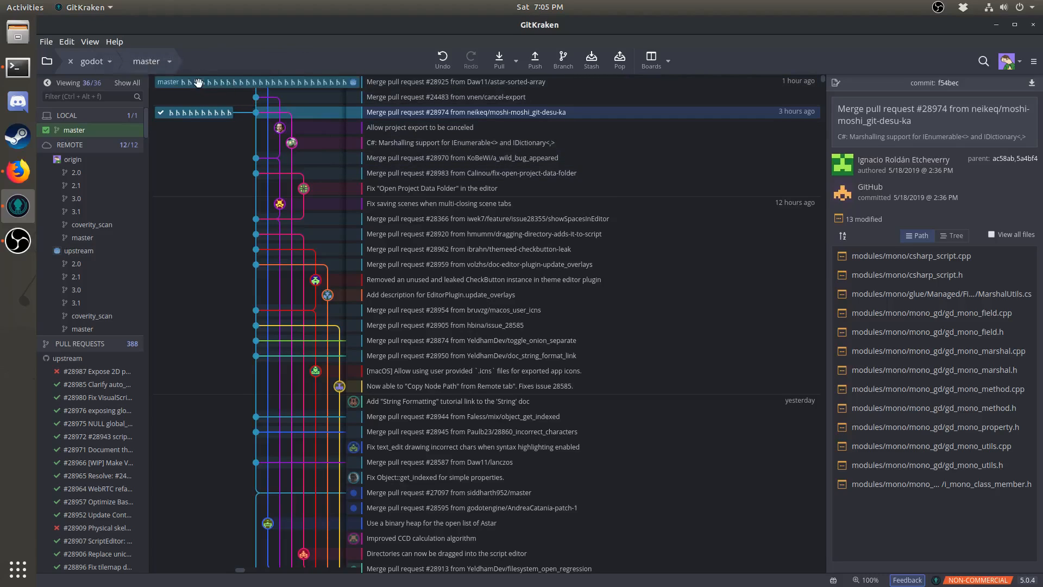
mouse_move(354, 82)
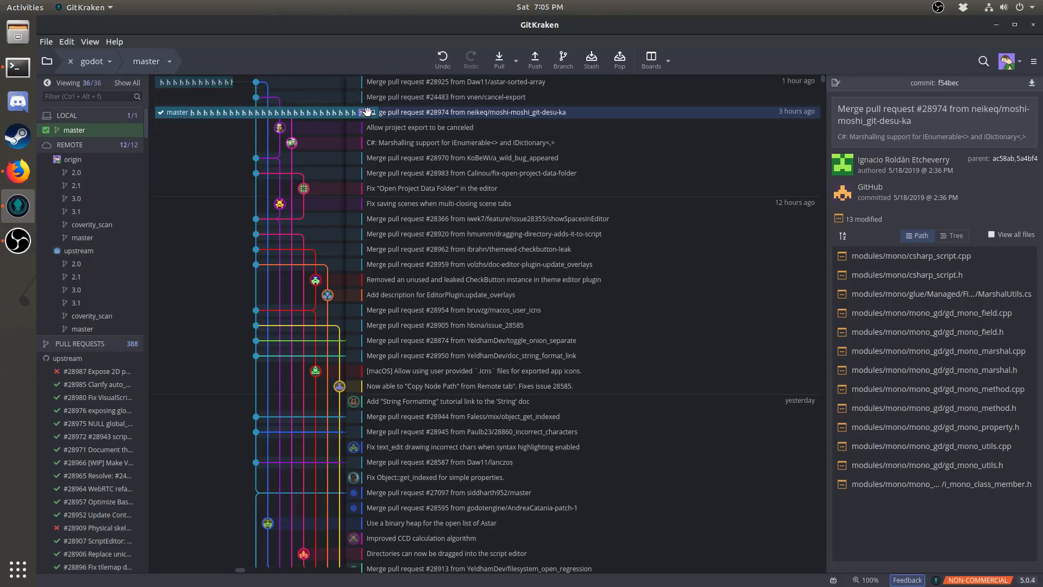
mouse_move(365, 112)
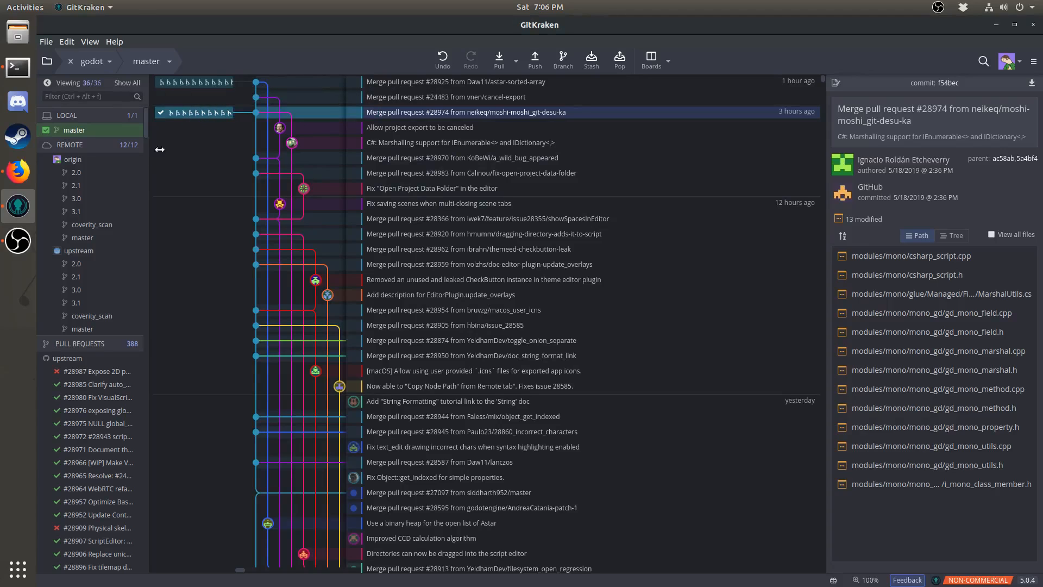
mouse_move(199, 111)
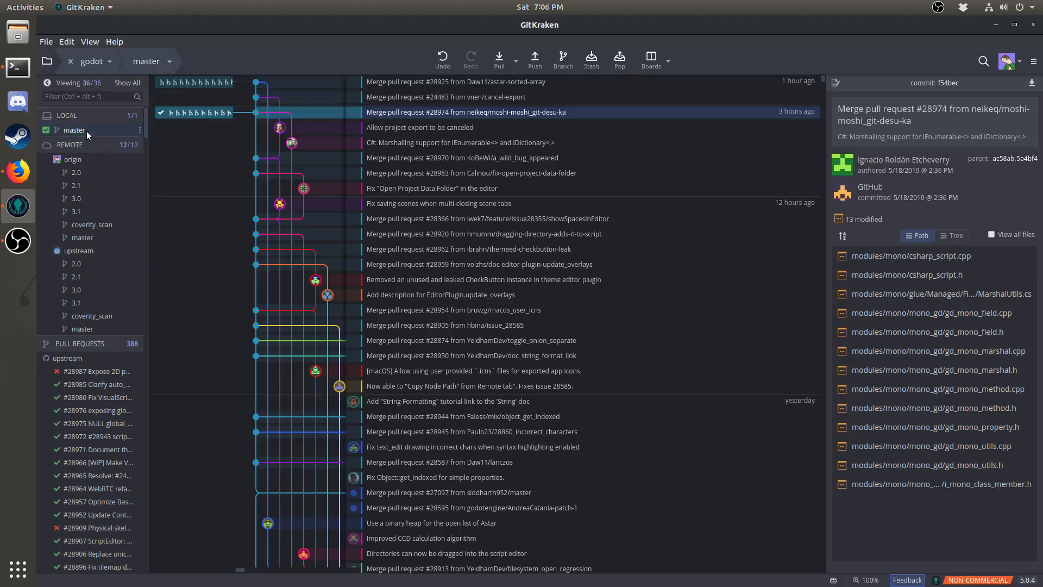
mouse_move(90, 129)
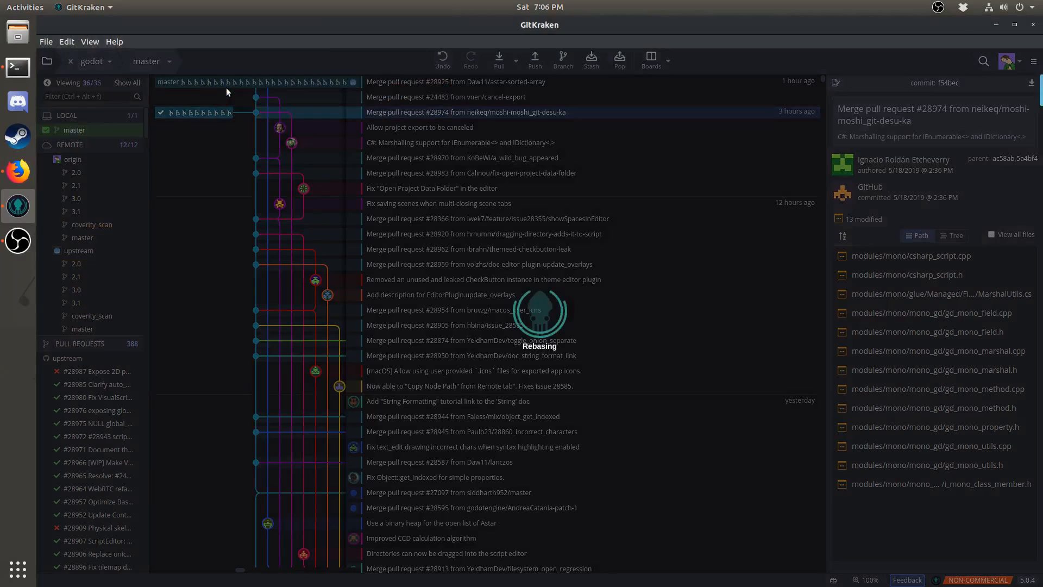
Hover local master to confirm it is 4 commits ahead of origin after the rebase
click(457, 81)
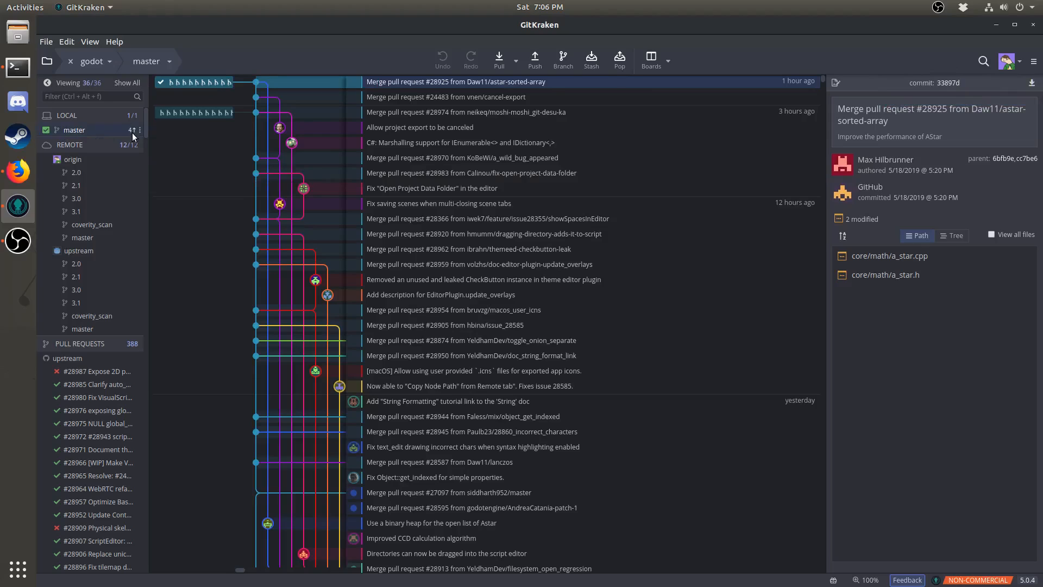
mouse_move(132, 136)
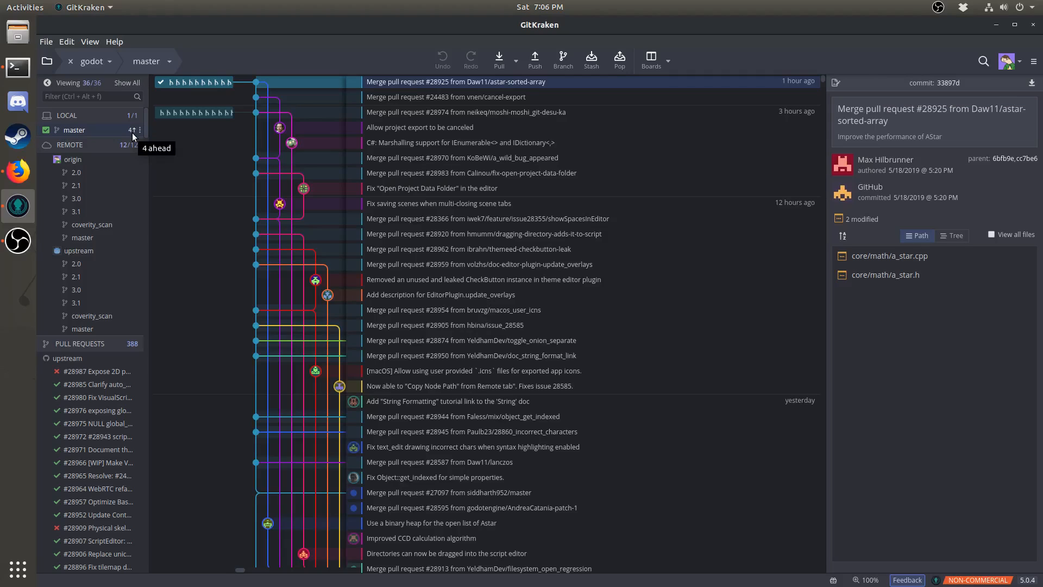
mouse_move(106, 136)
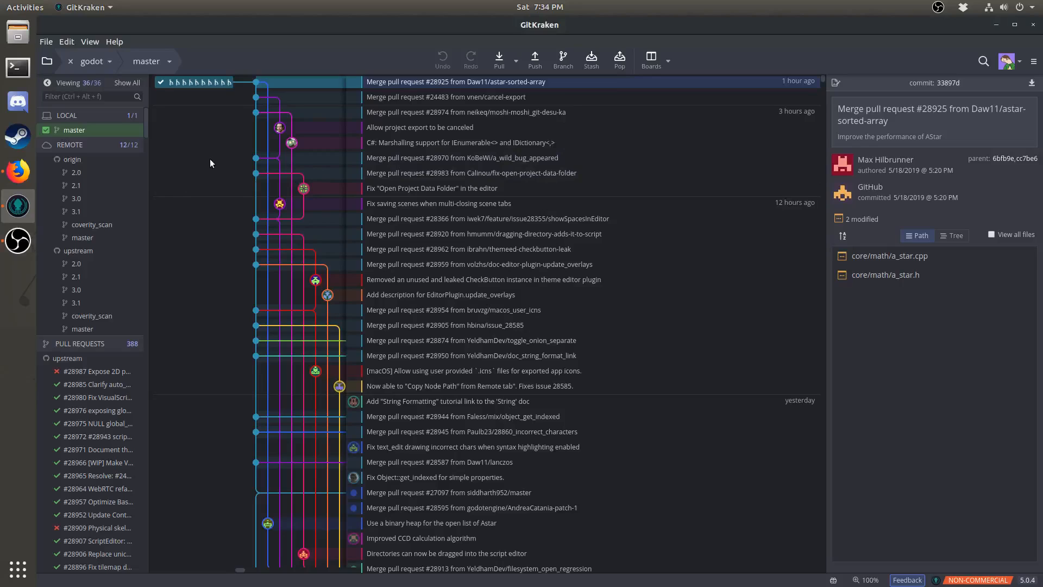
Browse the Godot docs' Compiling for macOS and X11 pages, ending at the X11 requirements
click(17, 171)
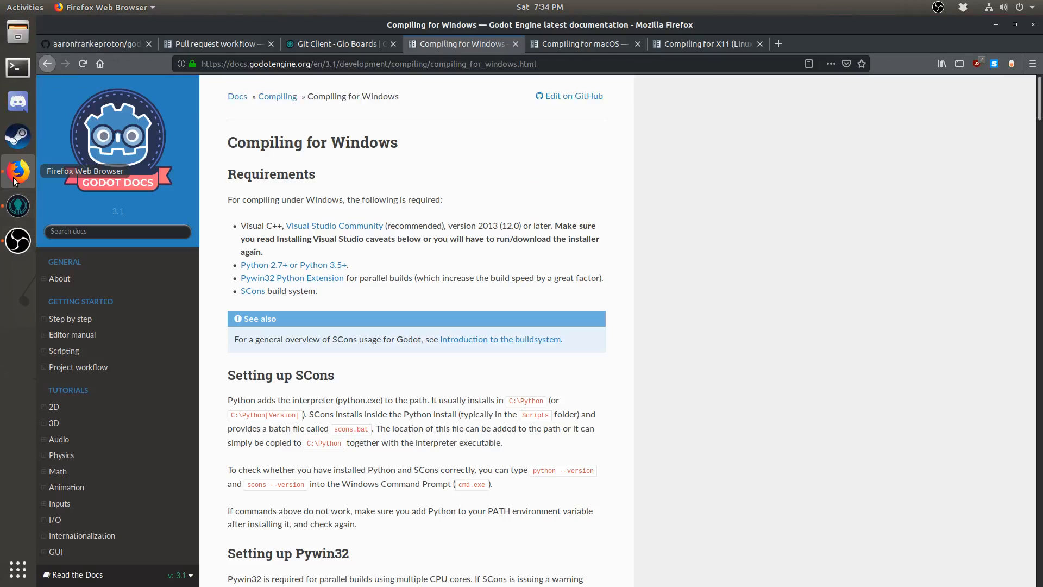
mouse_move(383, 264)
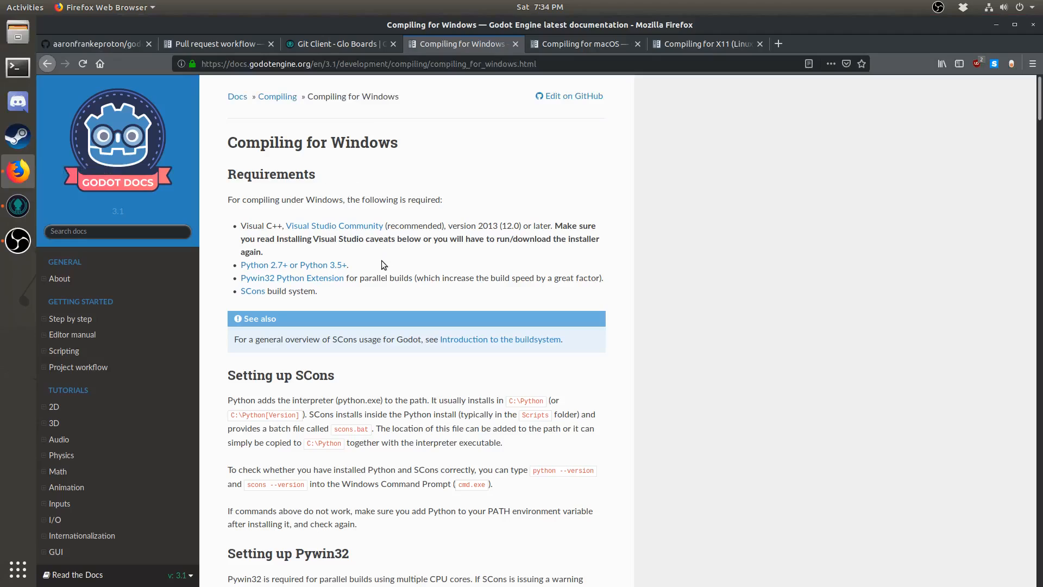
mouse_move(368, 262)
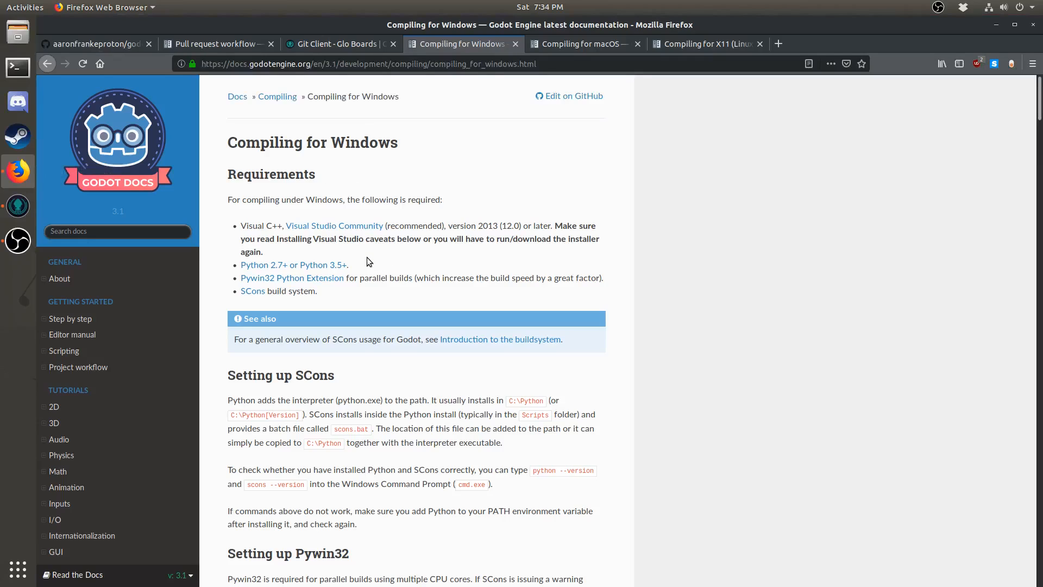
mouse_move(360, 256)
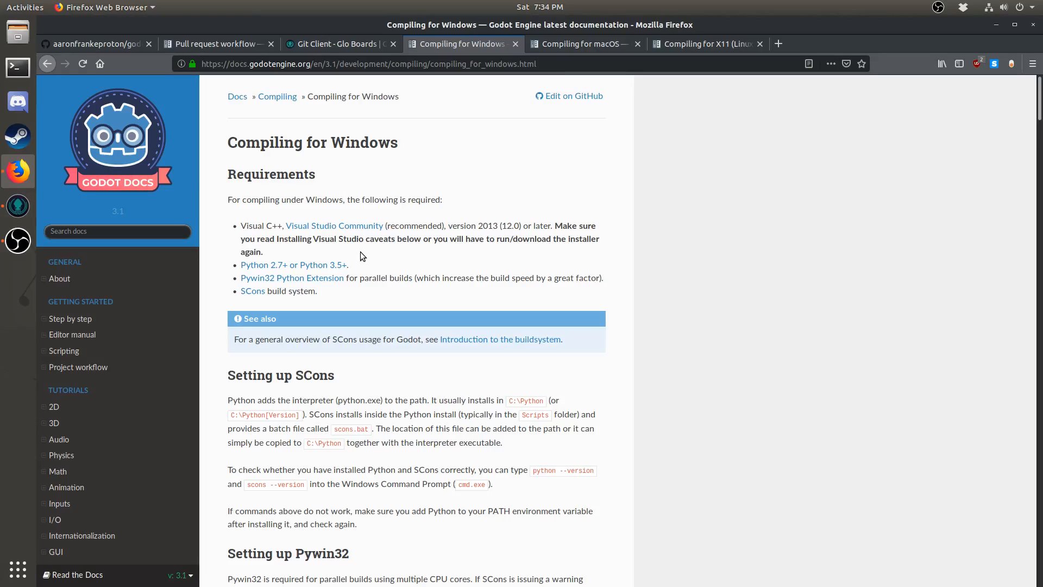
mouse_move(304, 251)
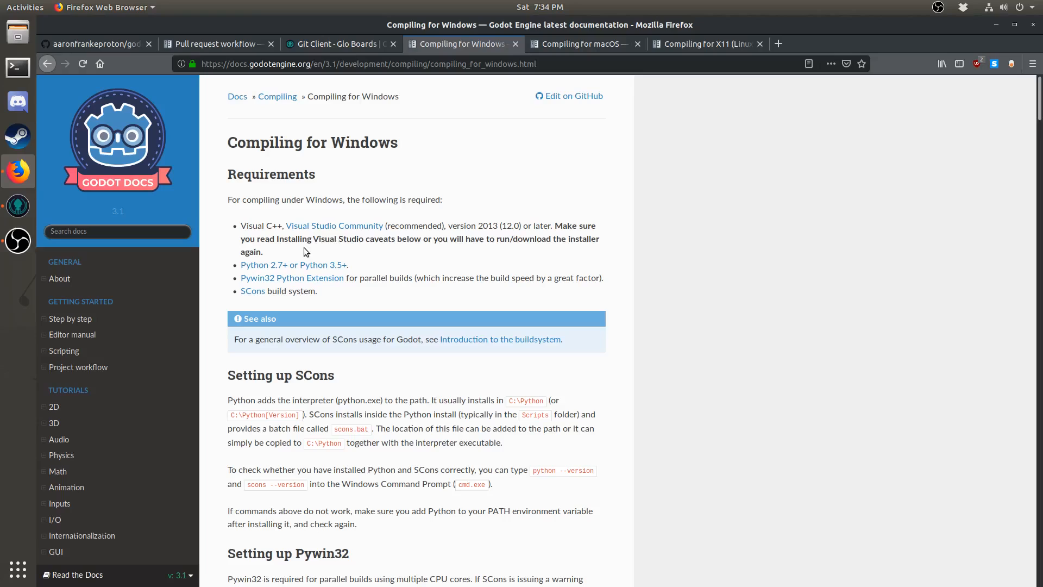
mouse_move(460, 224)
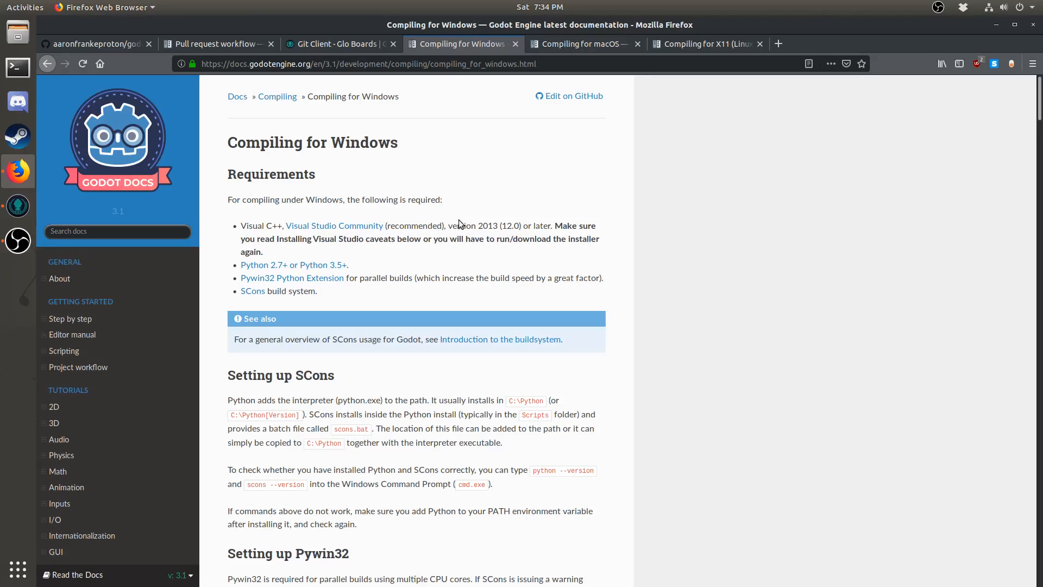
mouse_move(570, 196)
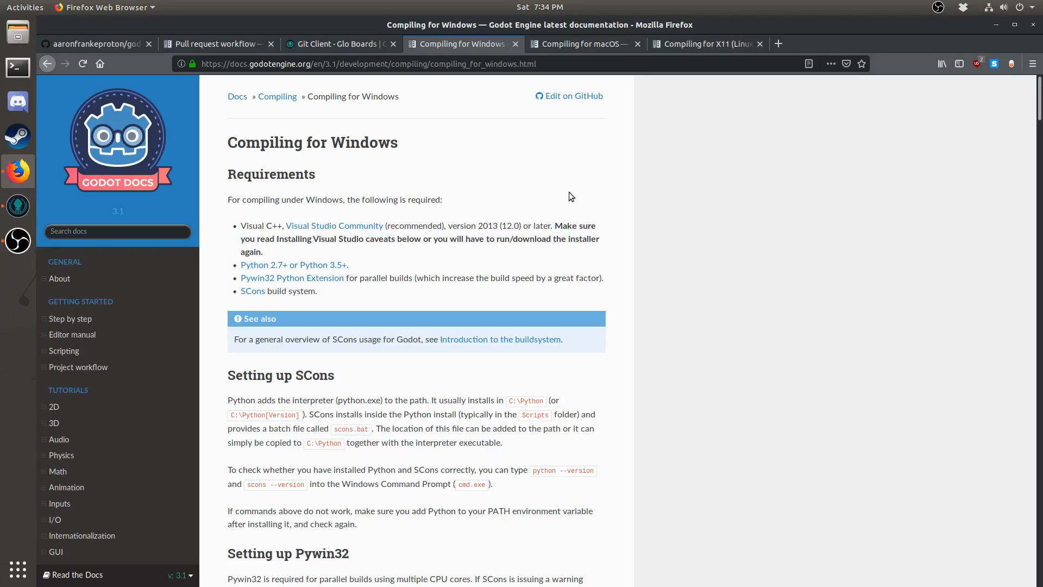
click(580, 44)
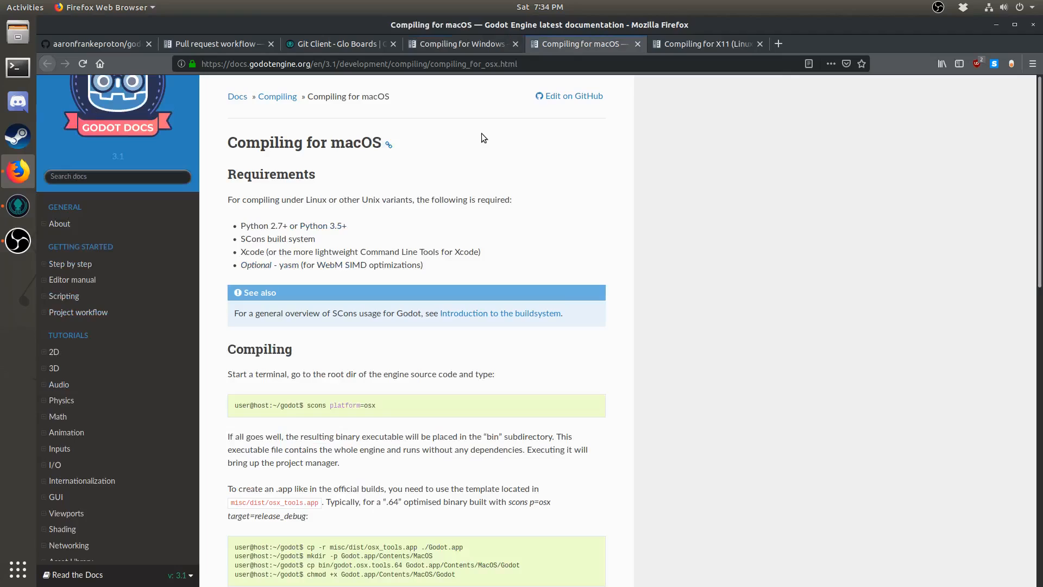
click(706, 44)
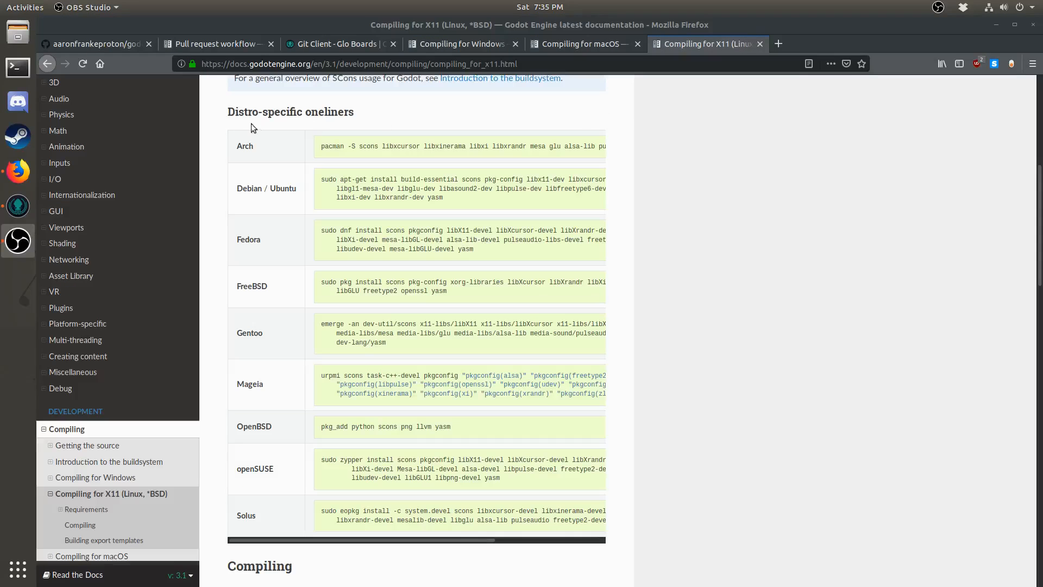
mouse_move(234, 132)
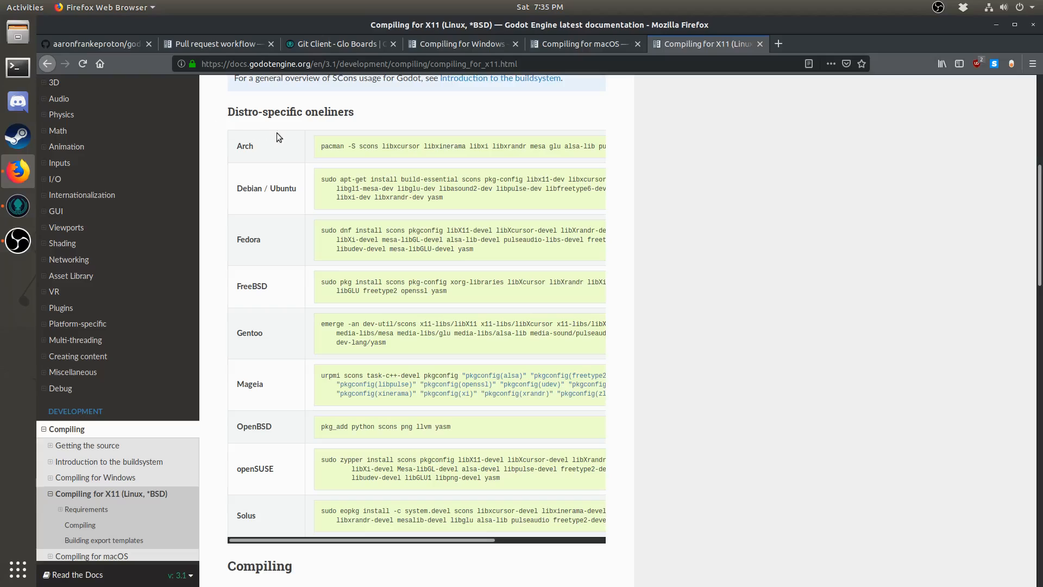
scroll(up, 3)
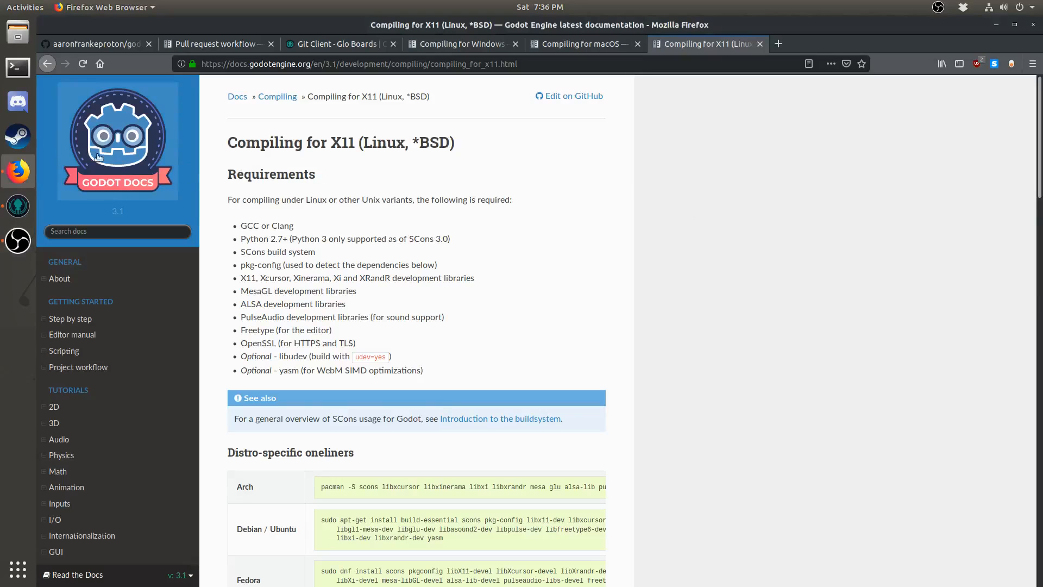
Run build-godot in a new terminal to compile Godot and launch the Project Manager
click(17, 66)
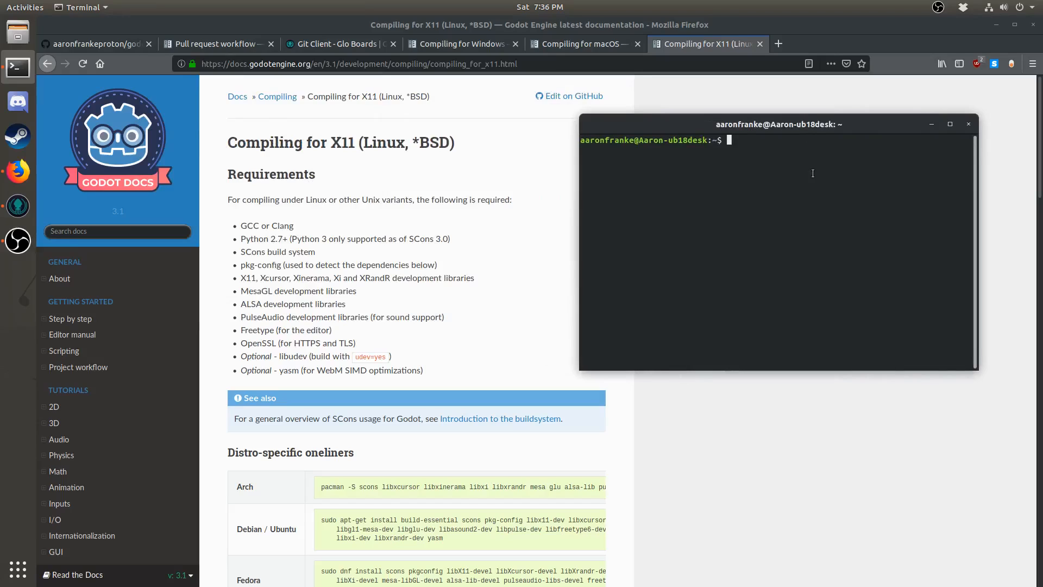
text(build)
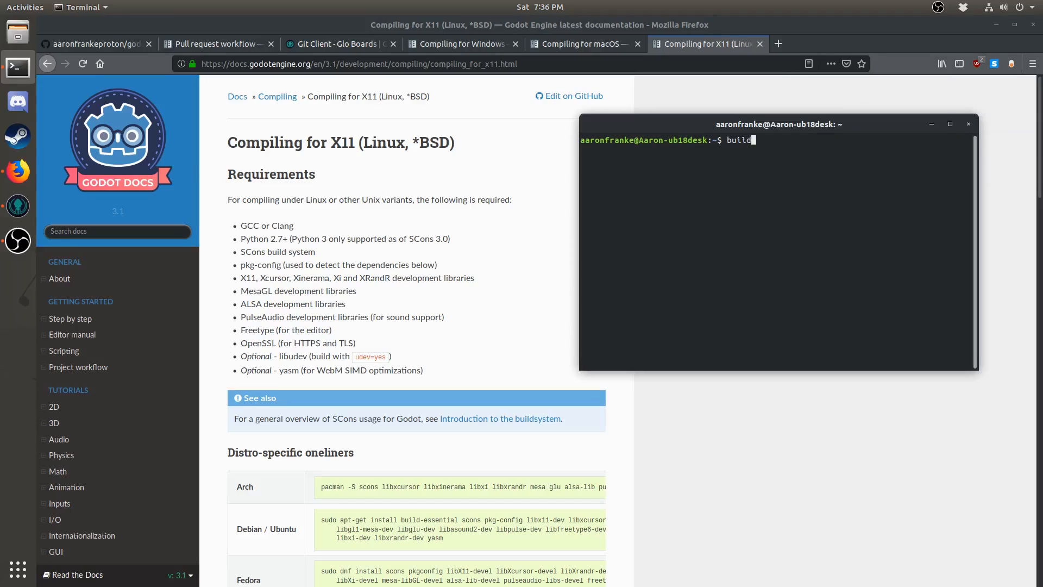
text(-)
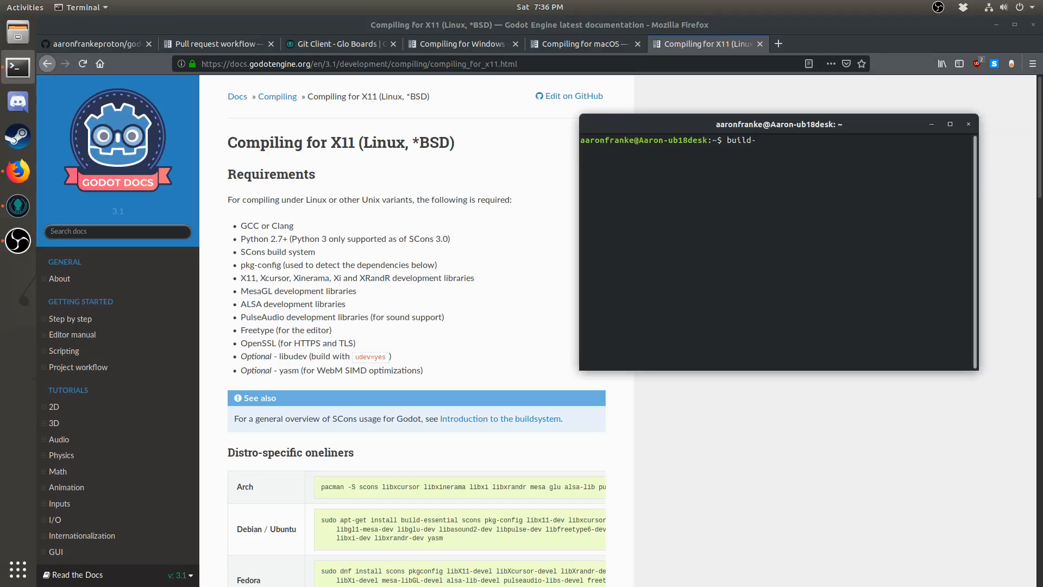
text(gdo)
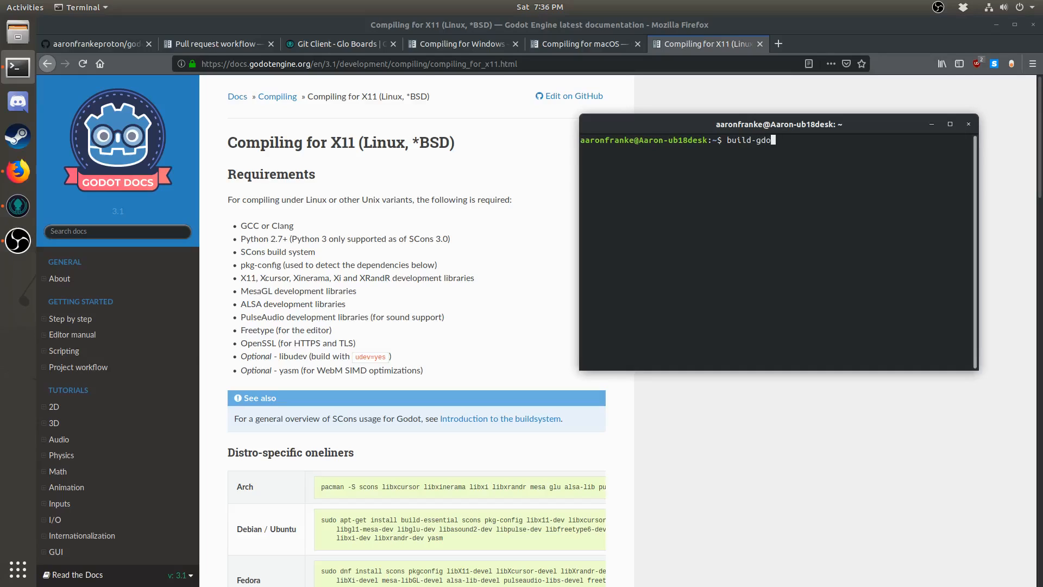
key(Return)
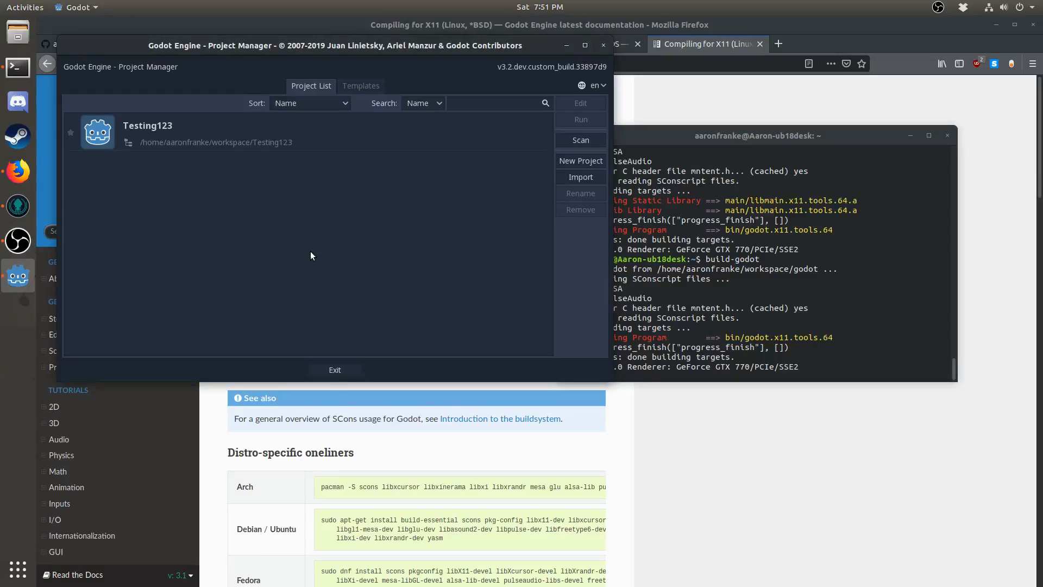
mouse_move(338, 309)
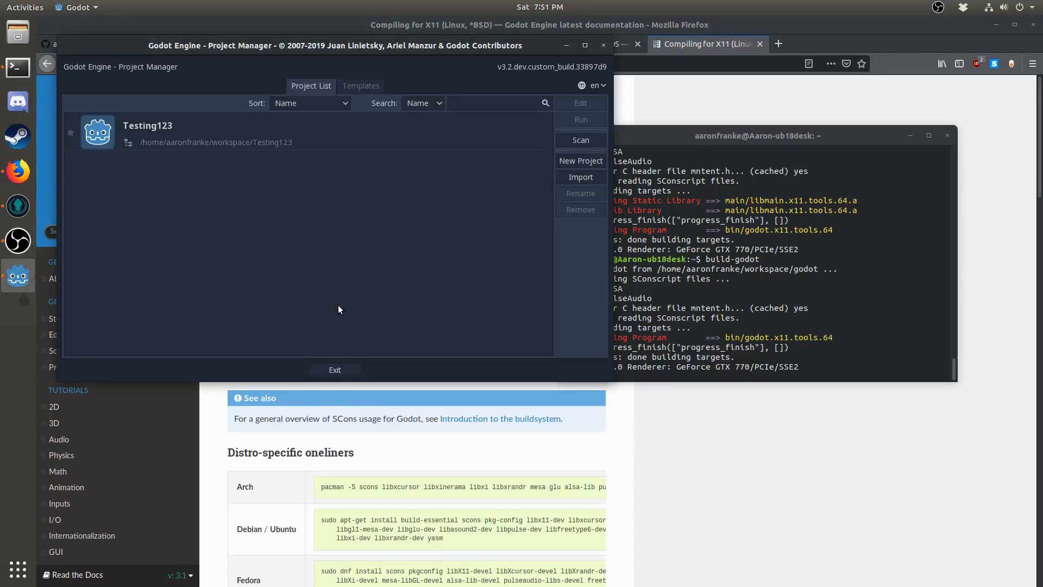
mouse_move(332, 335)
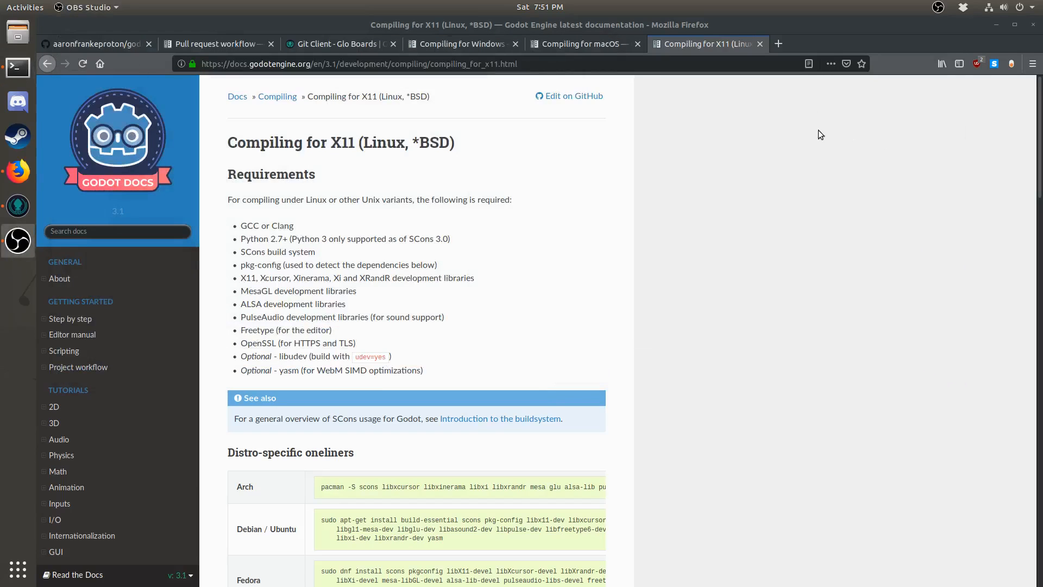
Open pull request #28993 on godotengine/godot and copy its source fork branch URL
click(93, 43)
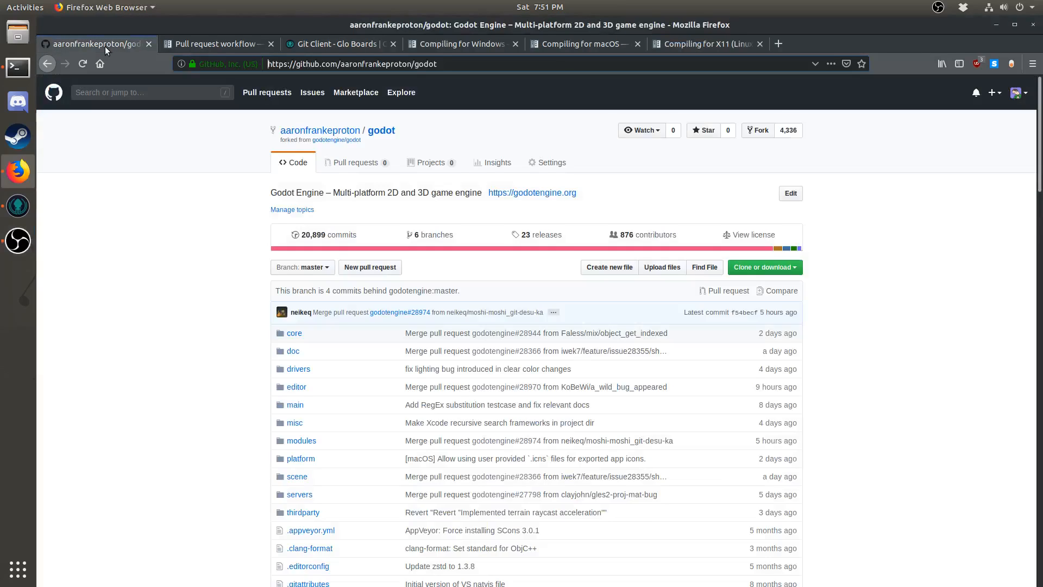
mouse_move(320, 130)
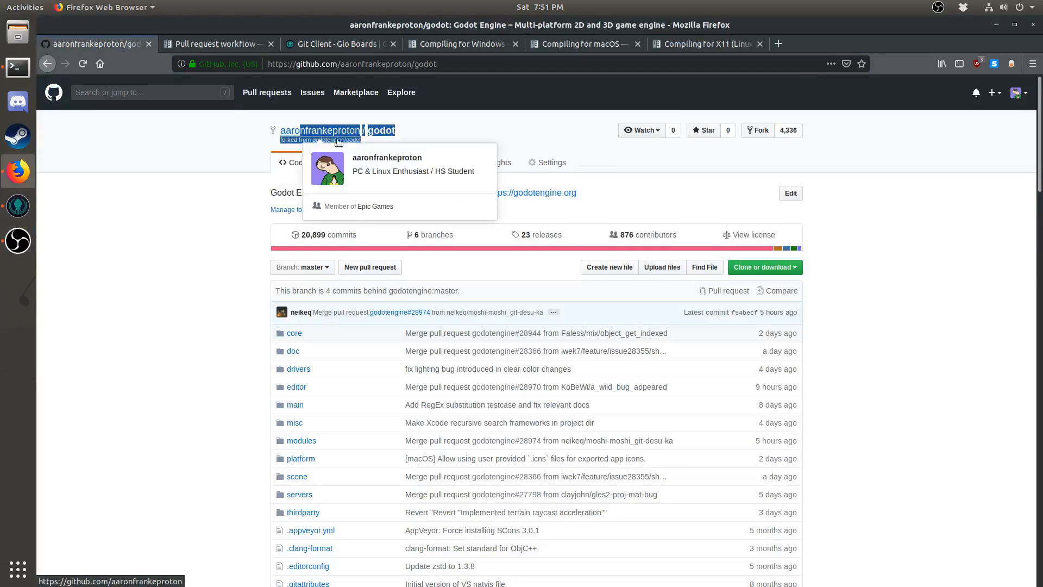
mouse_move(282, 148)
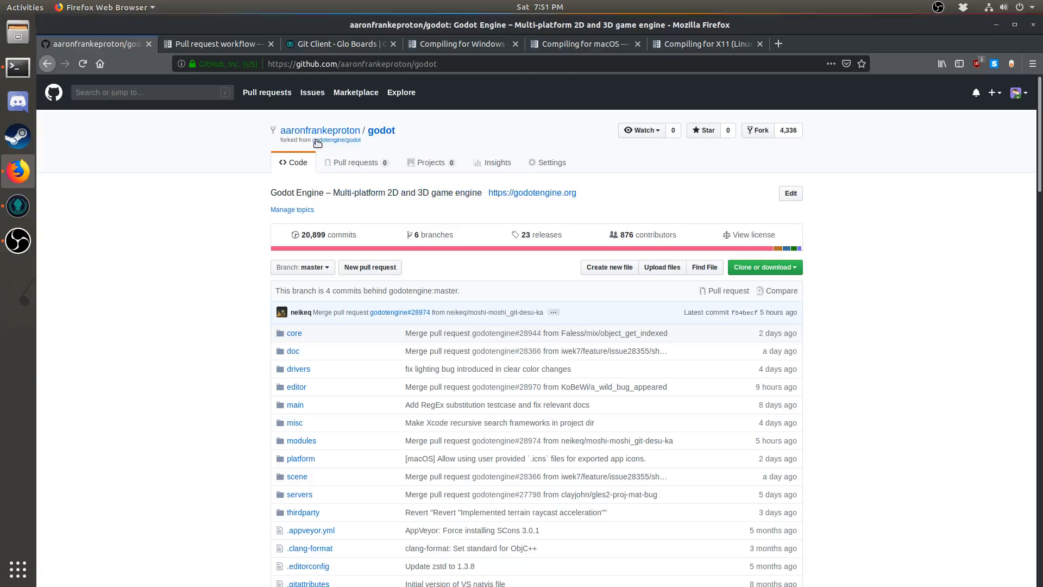
click(336, 140)
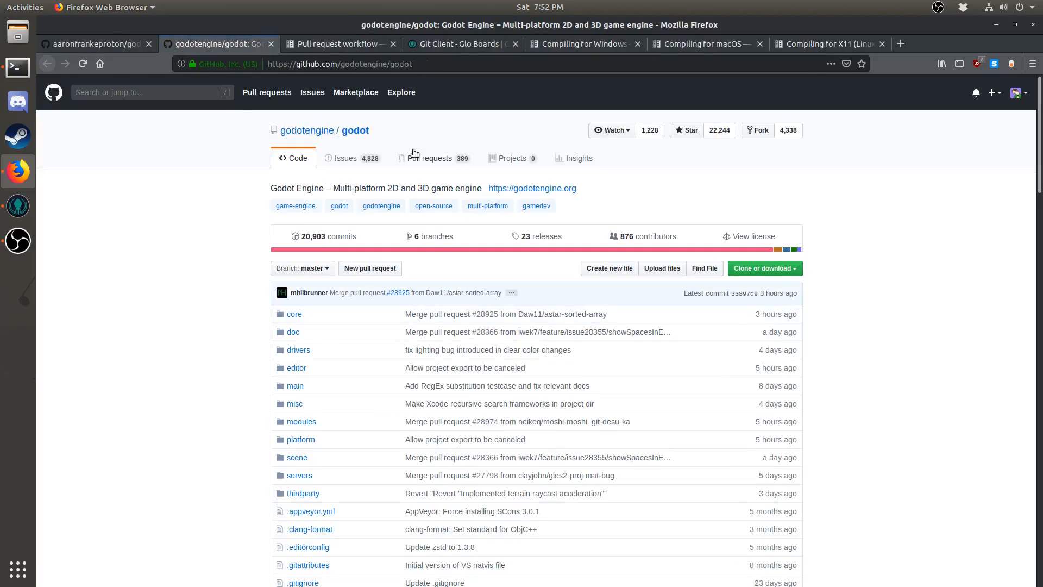
click(433, 158)
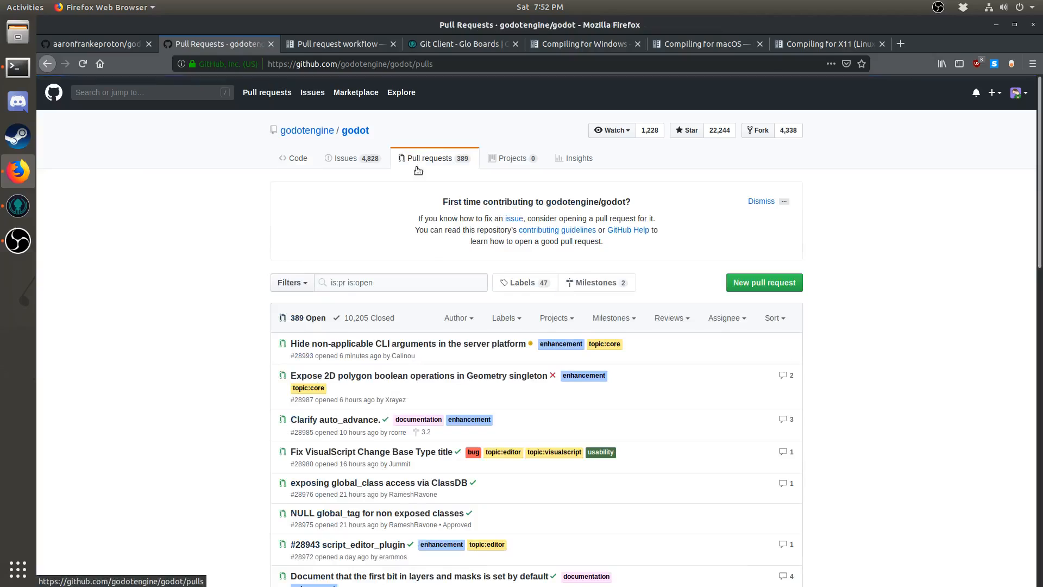
click(408, 343)
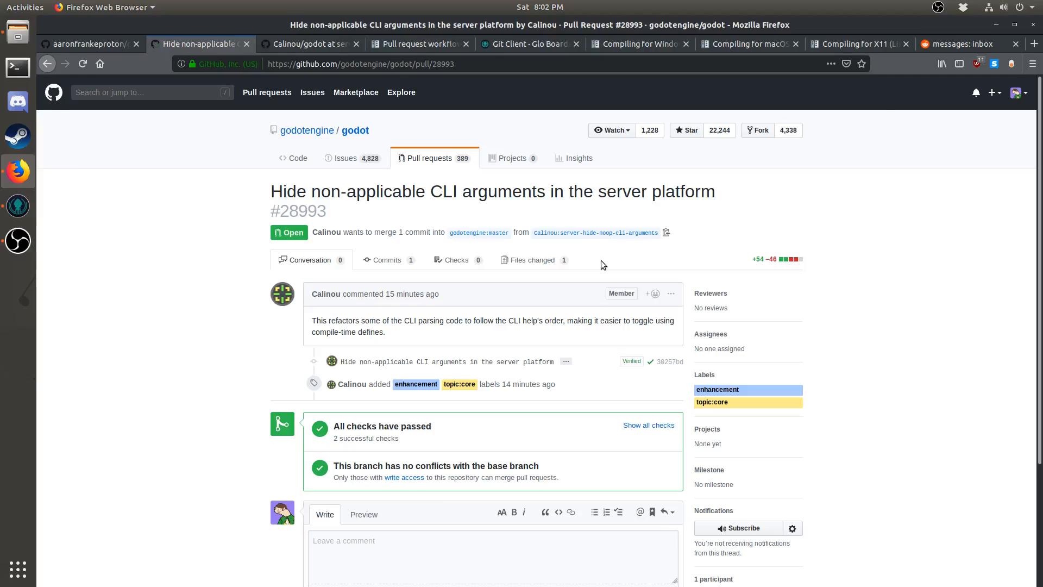
mouse_move(665, 233)
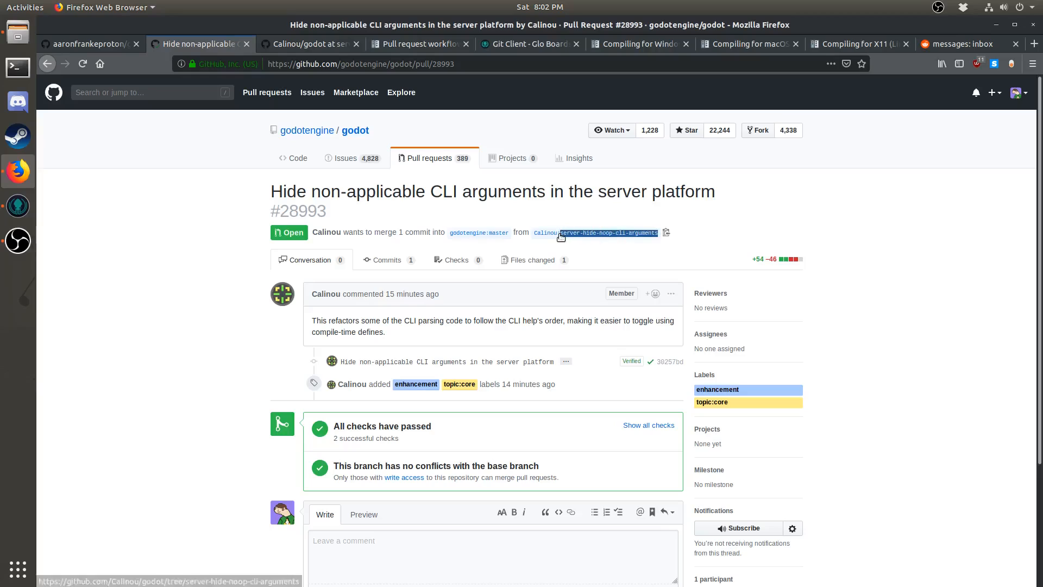
mouse_move(546, 233)
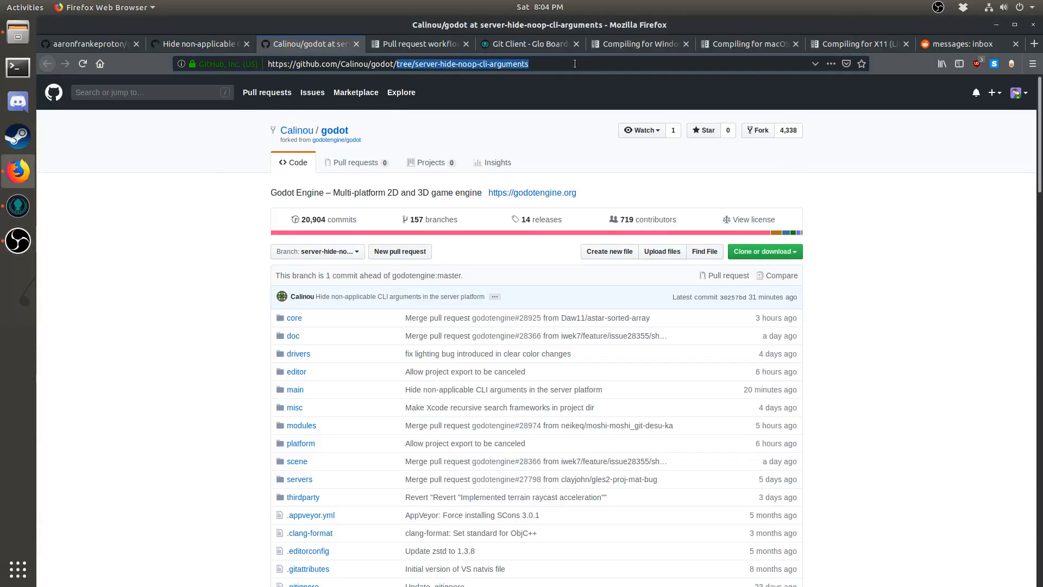
right_click(286, 64)
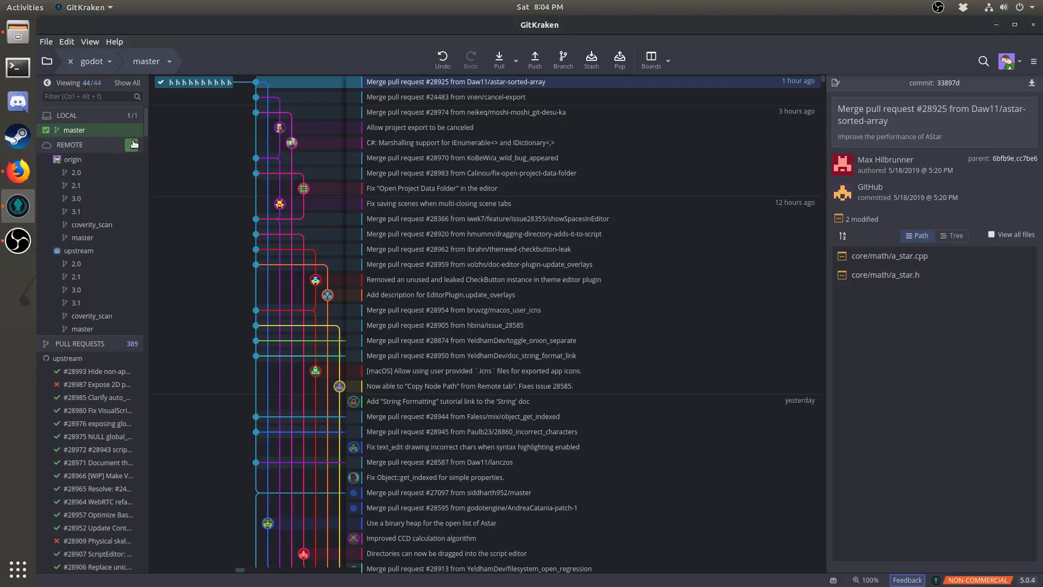
Add the calinou fork as a remote and check out server-hide-noop-cli-arguments locally
click(134, 145)
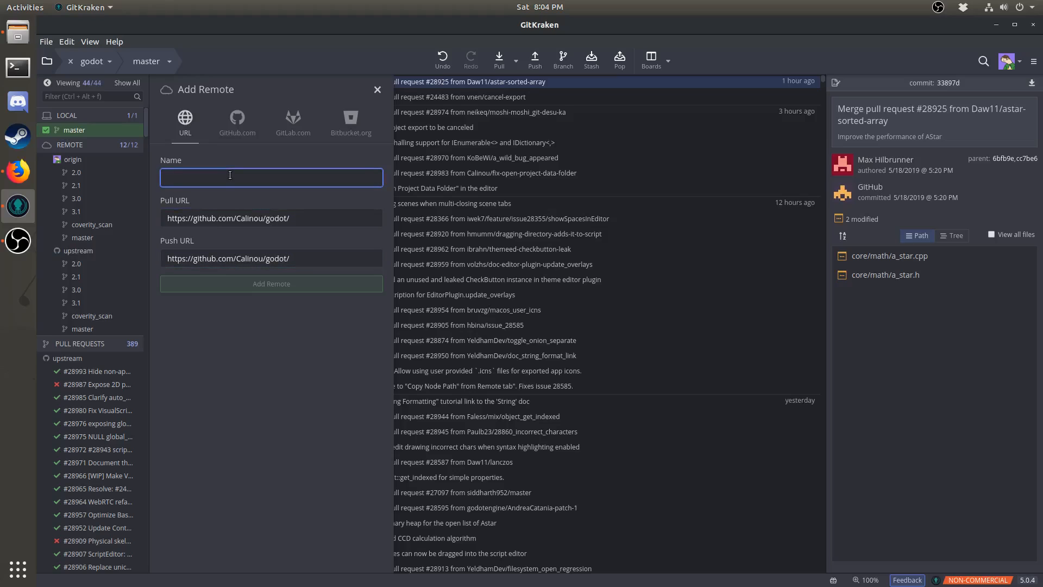
text(calinou)
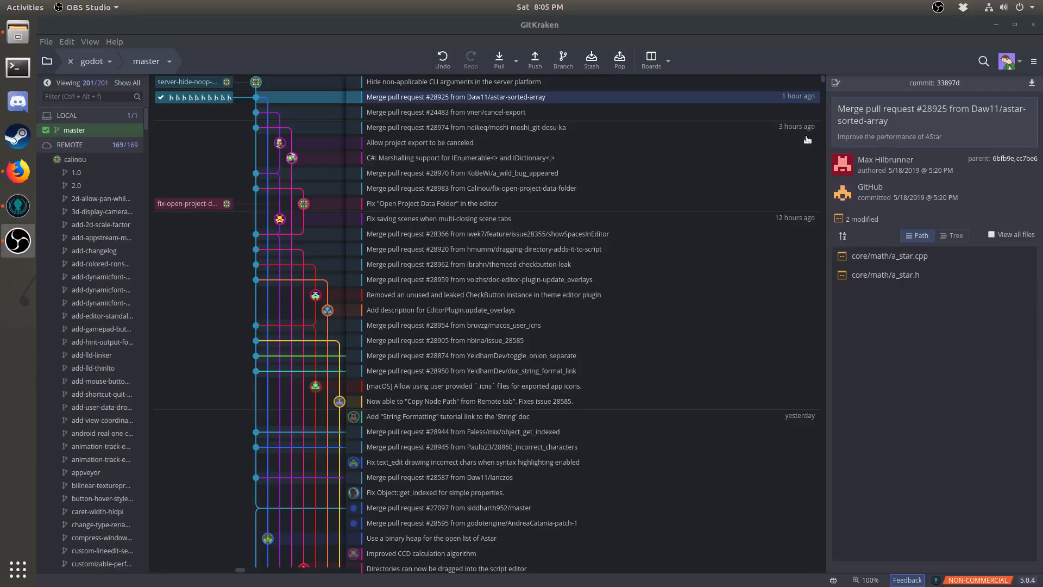
mouse_move(26, 183)
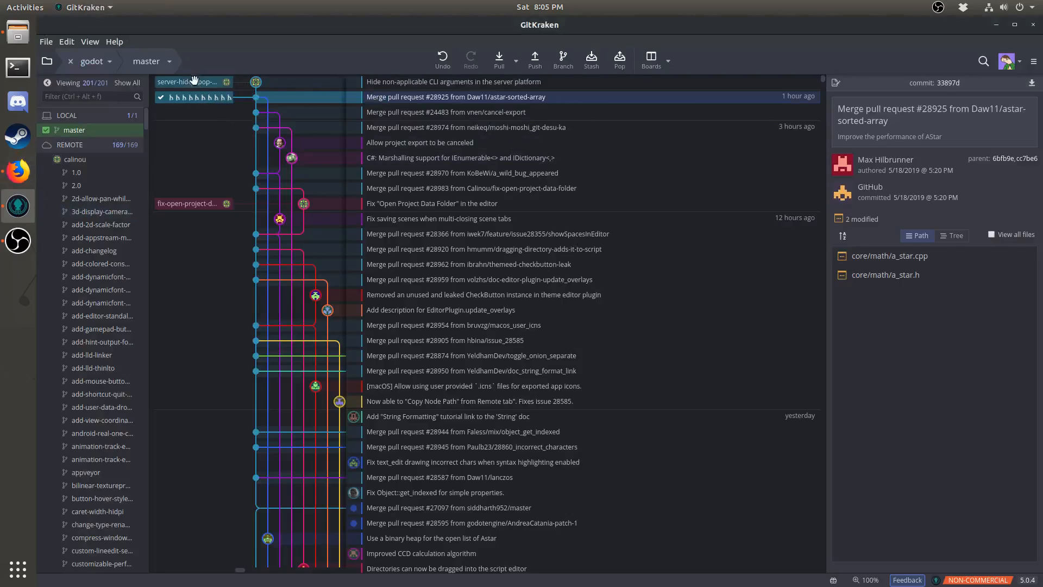
click(453, 81)
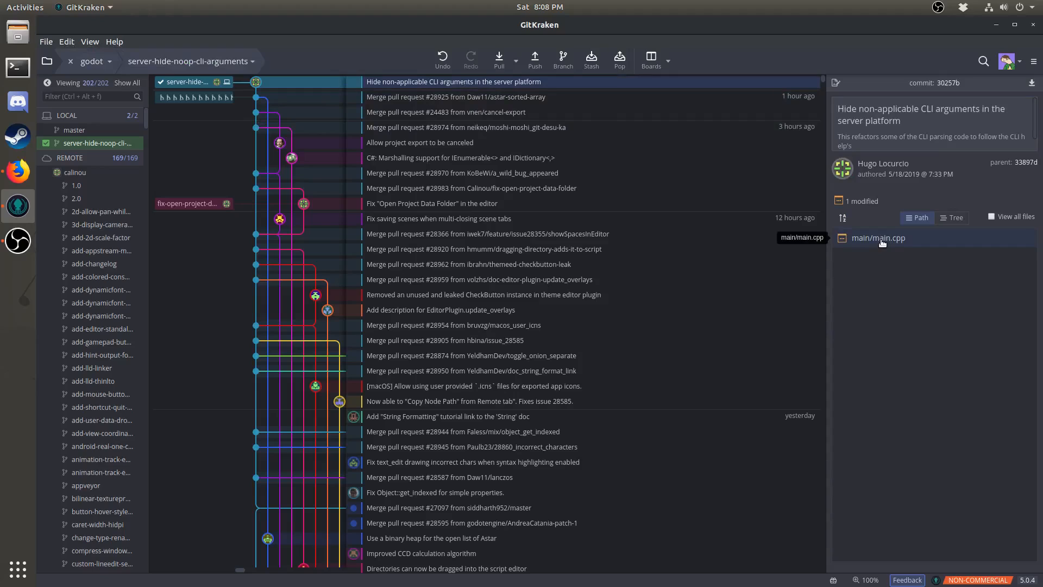
click(877, 237)
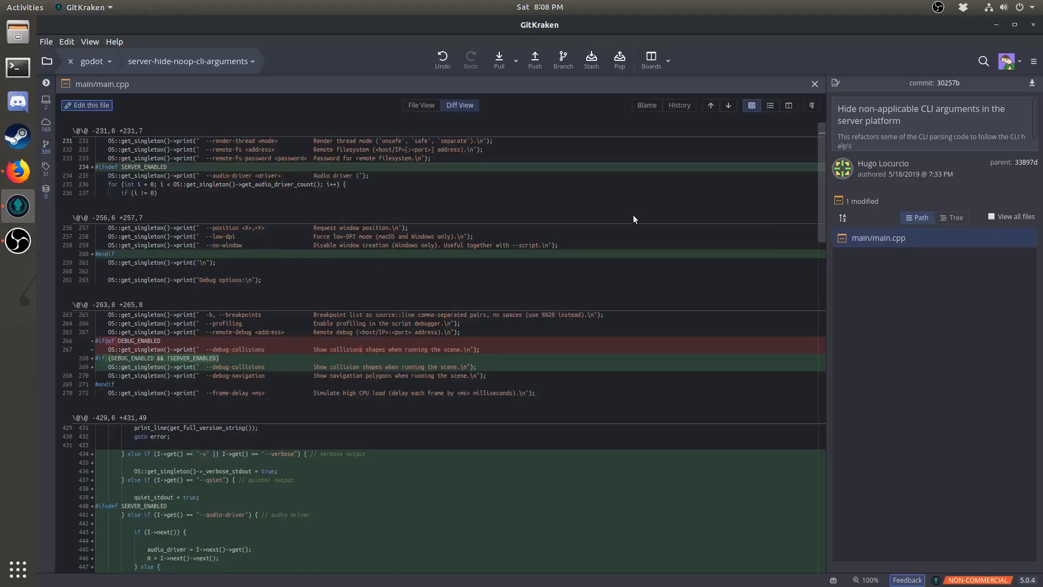
scroll(down, 3)
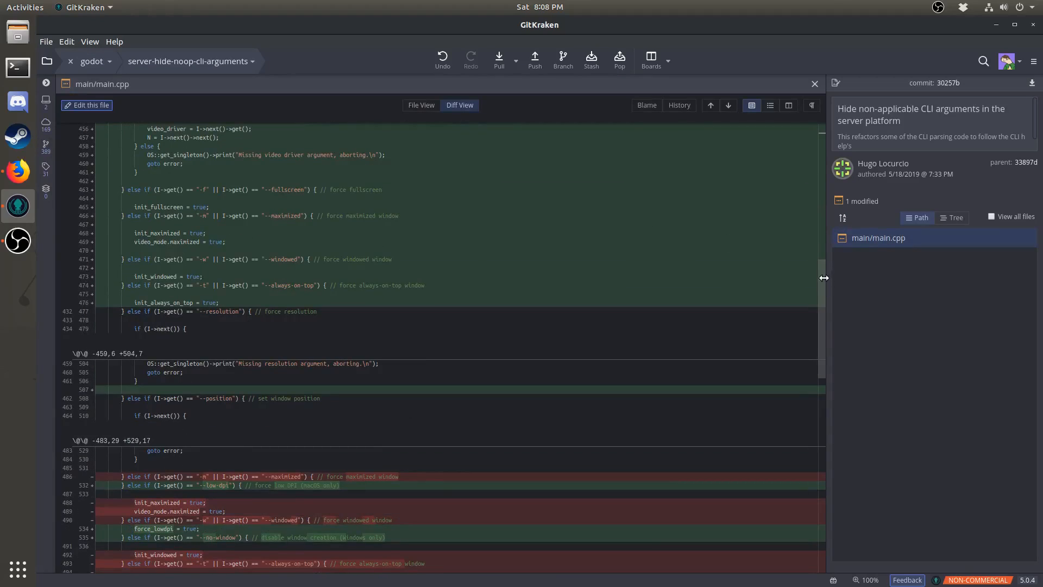
scroll(up, 3)
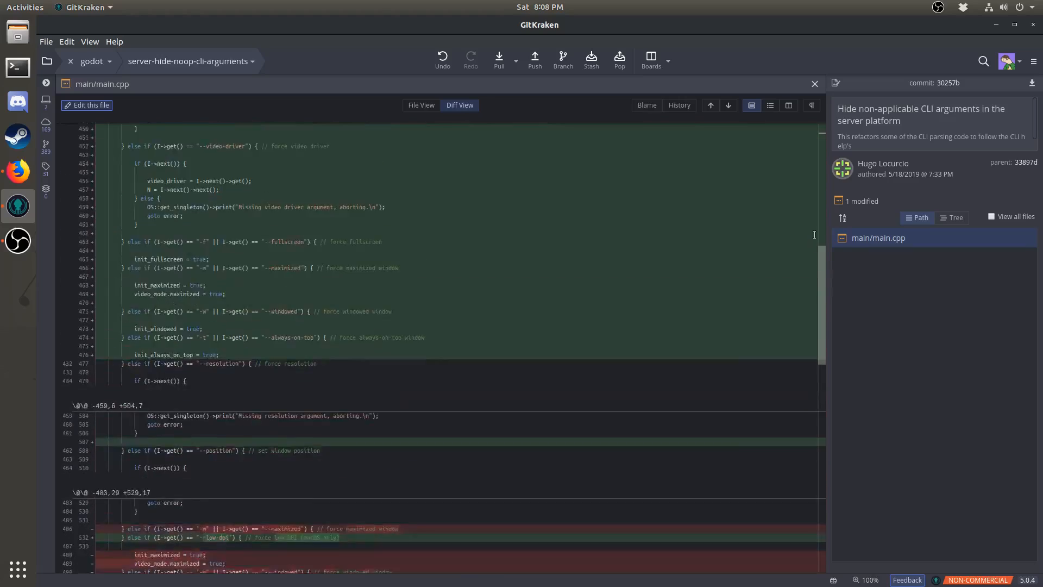
scroll(up, 3)
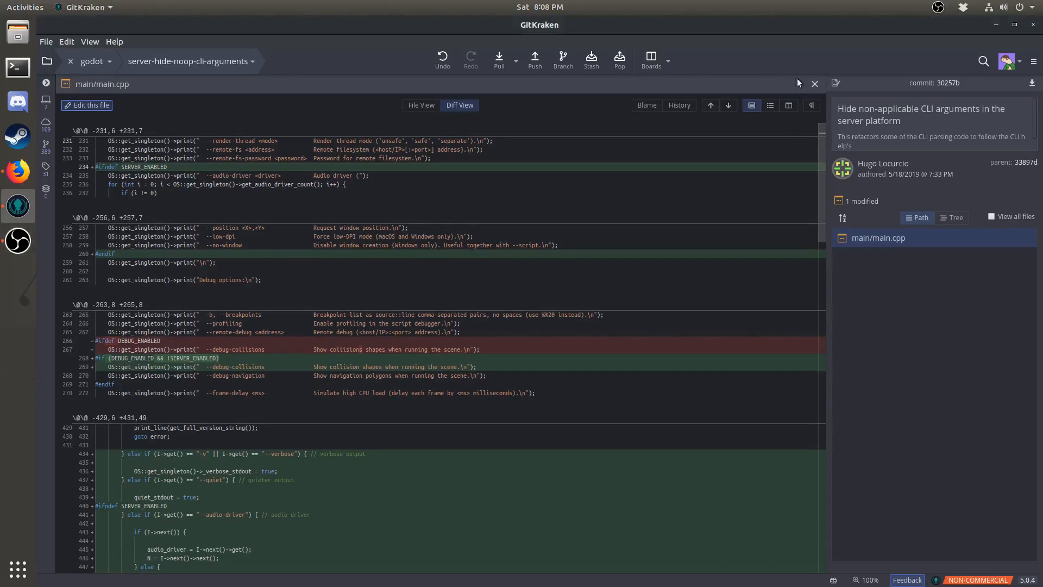
click(814, 84)
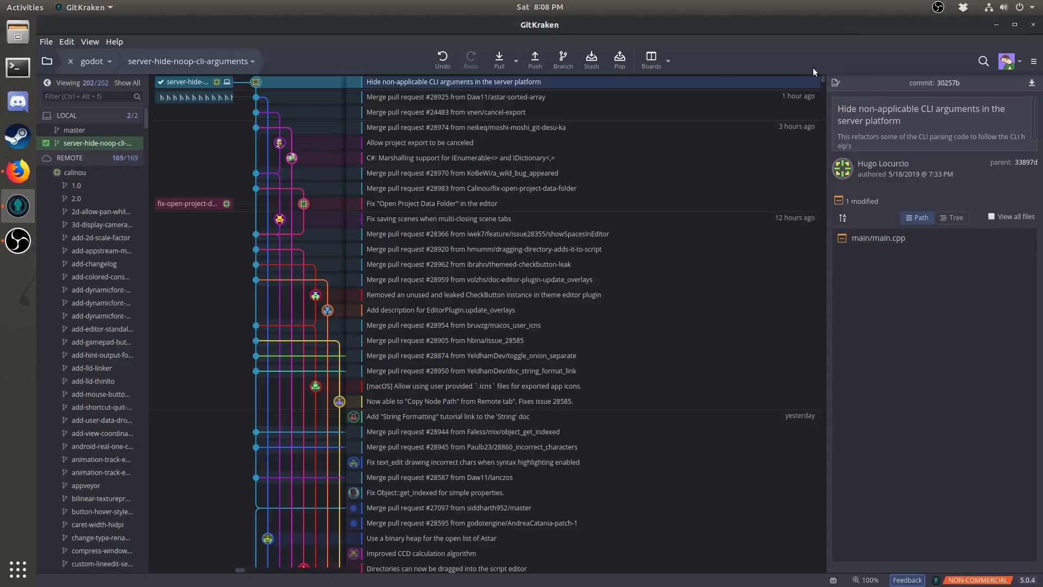
click(17, 66)
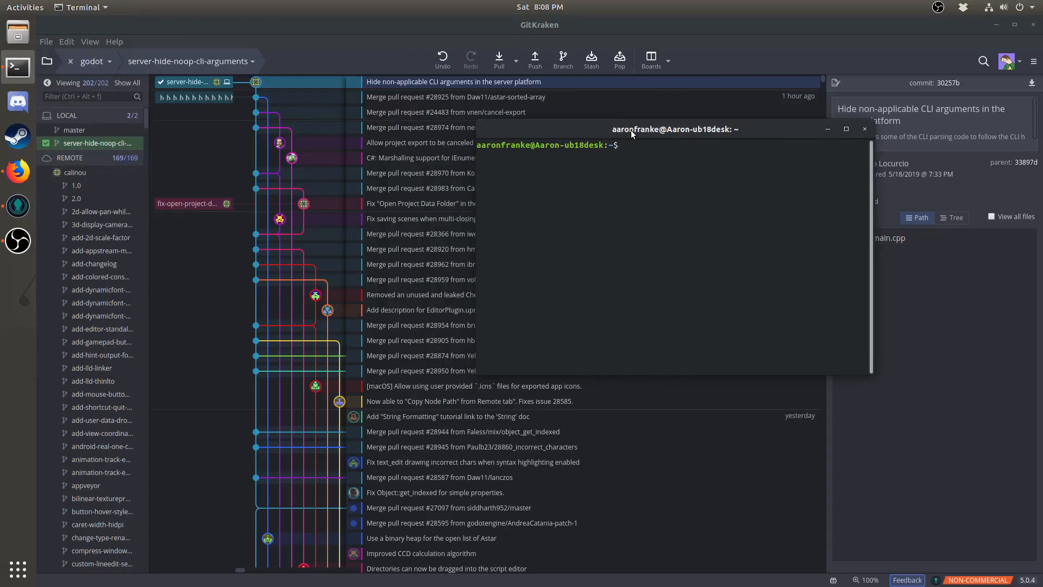
Run the build-godot script to compile the pull request branch and launch the built editor
text(build)
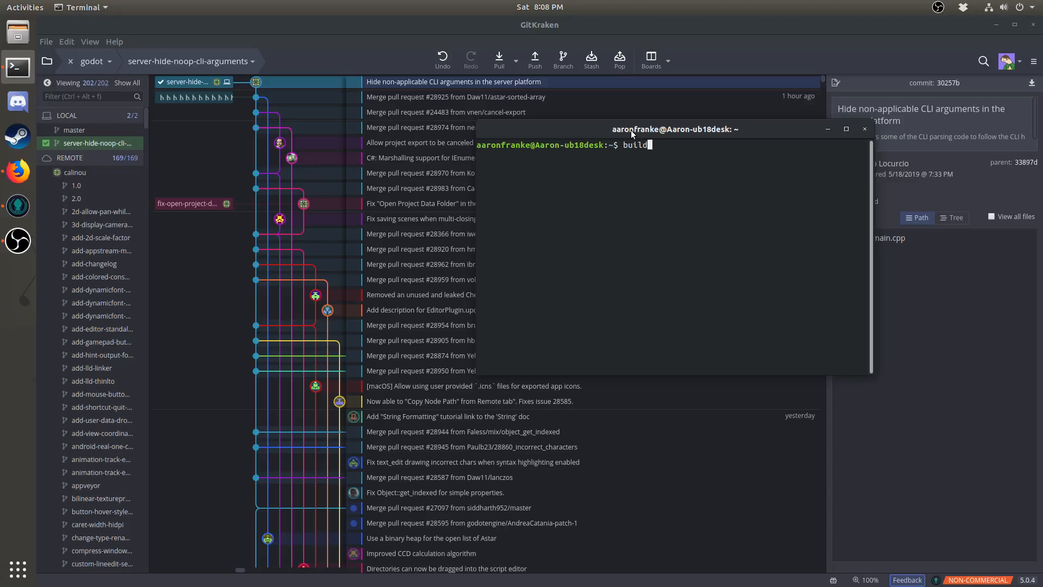
key(Return)
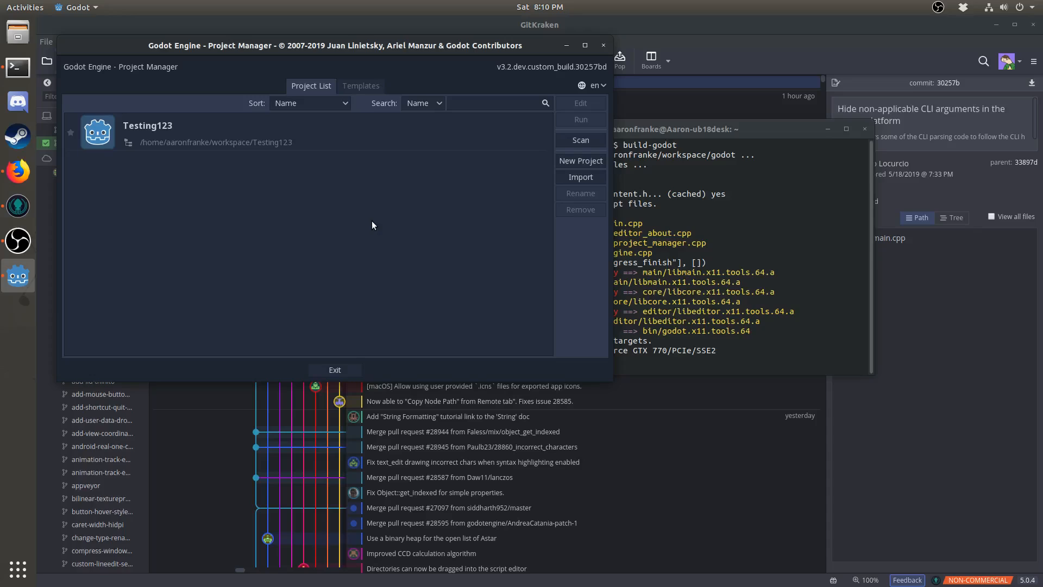
mouse_move(388, 246)
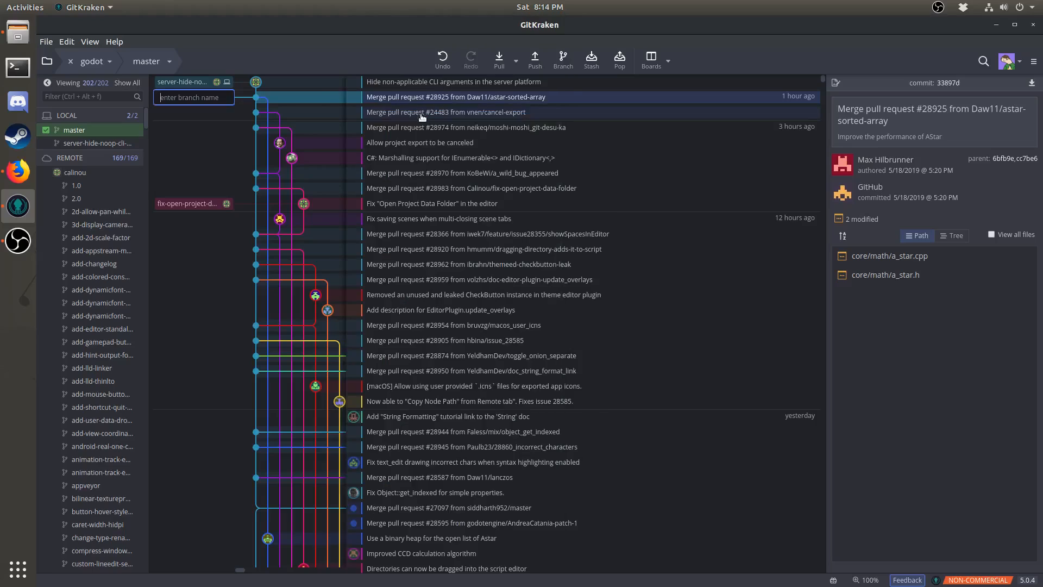
Create and check out a new local branch named awesome-feature from master
text(awe)
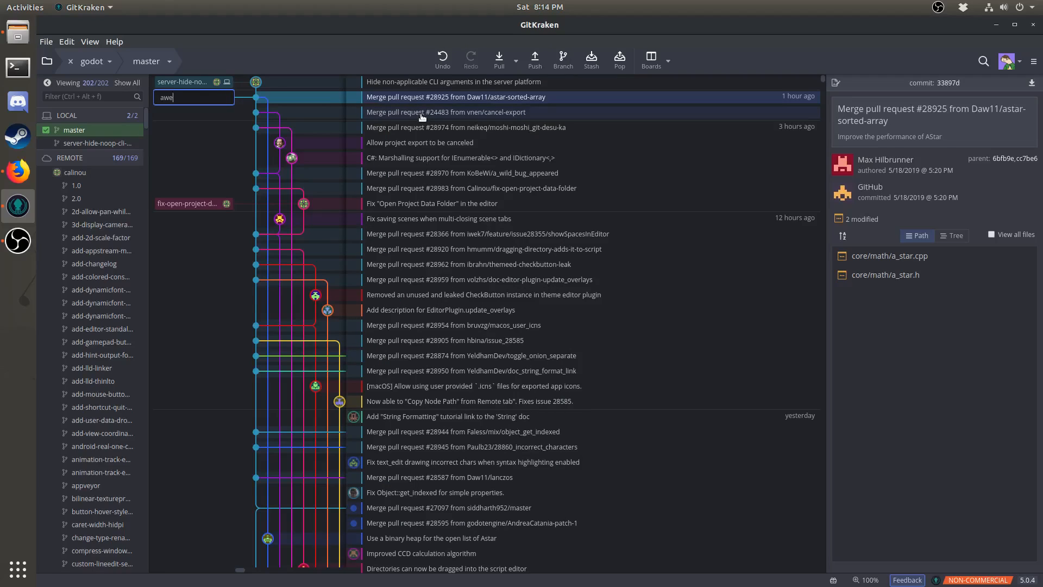
key(Return)
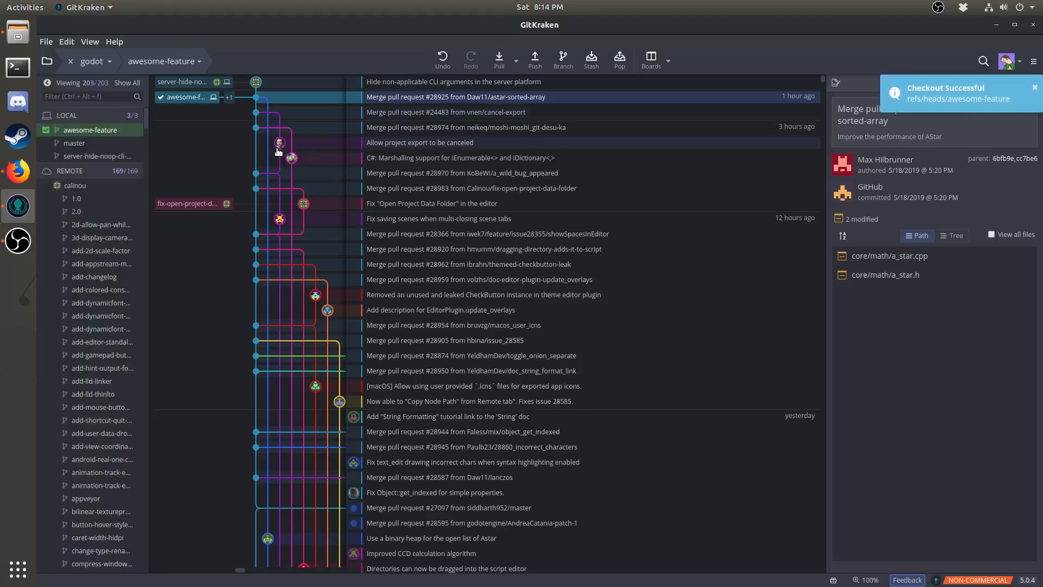
mouse_move(279, 142)
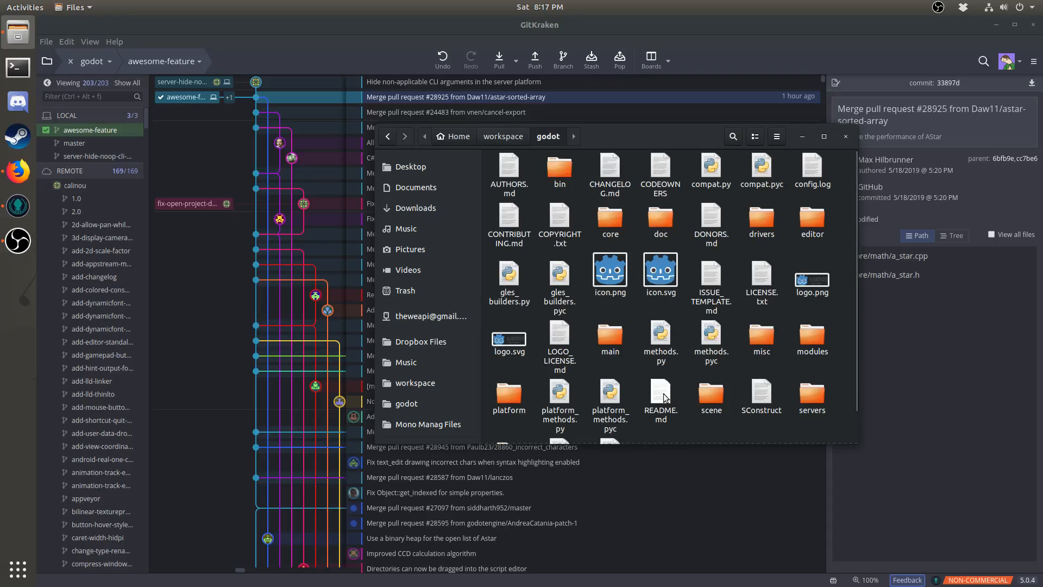
mouse_move(663, 389)
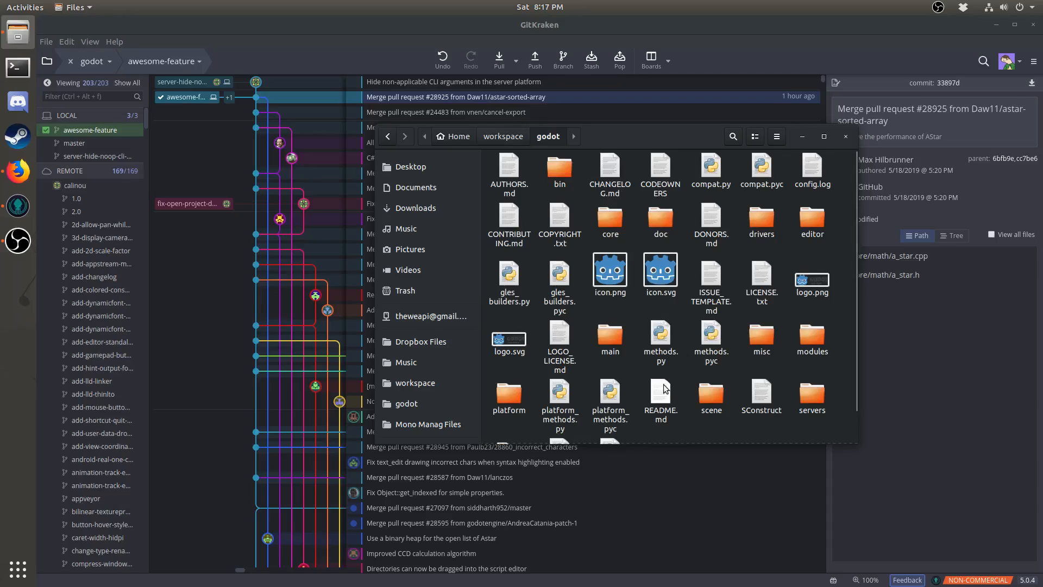
Edit README.md so the line reads 'Godot is awesome!' and save it
double_click(659, 396)
text(Godot is)
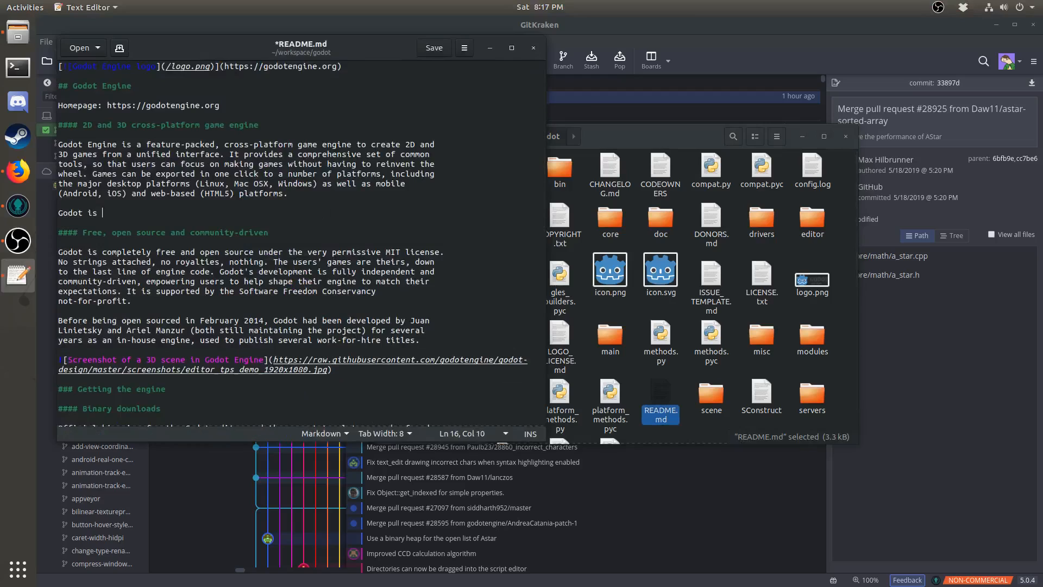
text(awesome!)
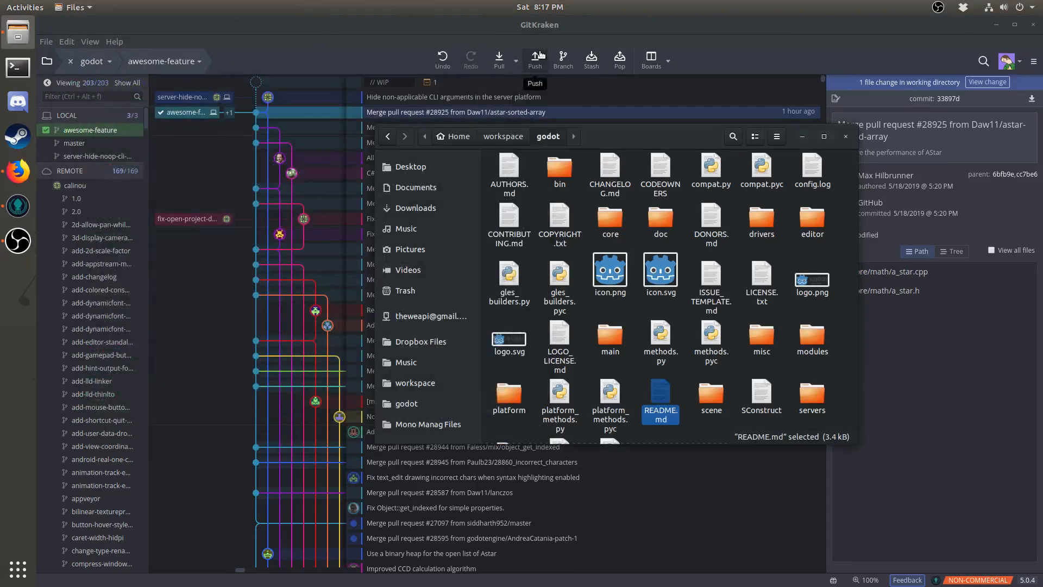
Stage the README.md change and commit it with summary 'Godot is awesome!'
click(845, 137)
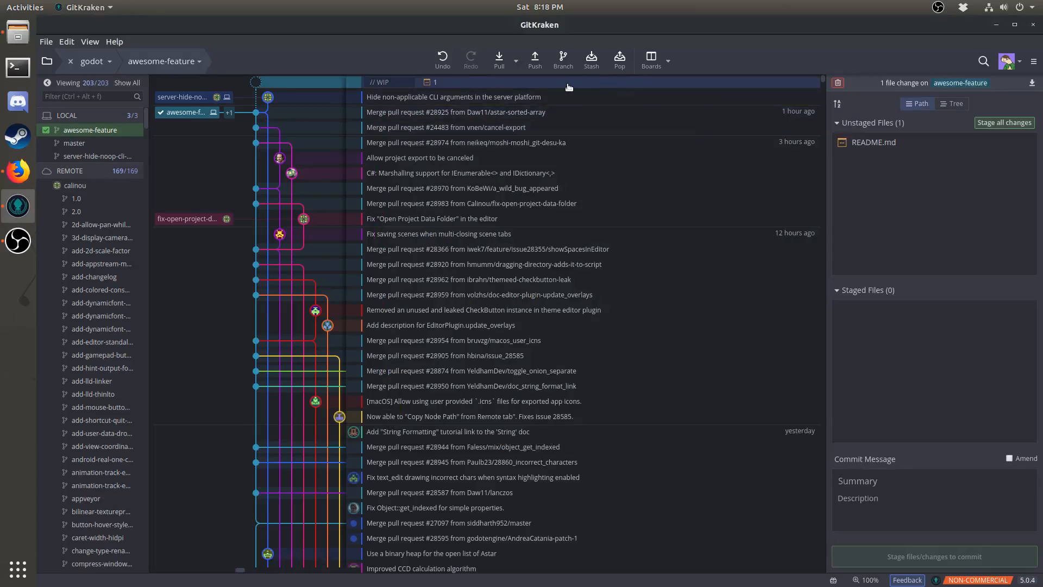
click(873, 142)
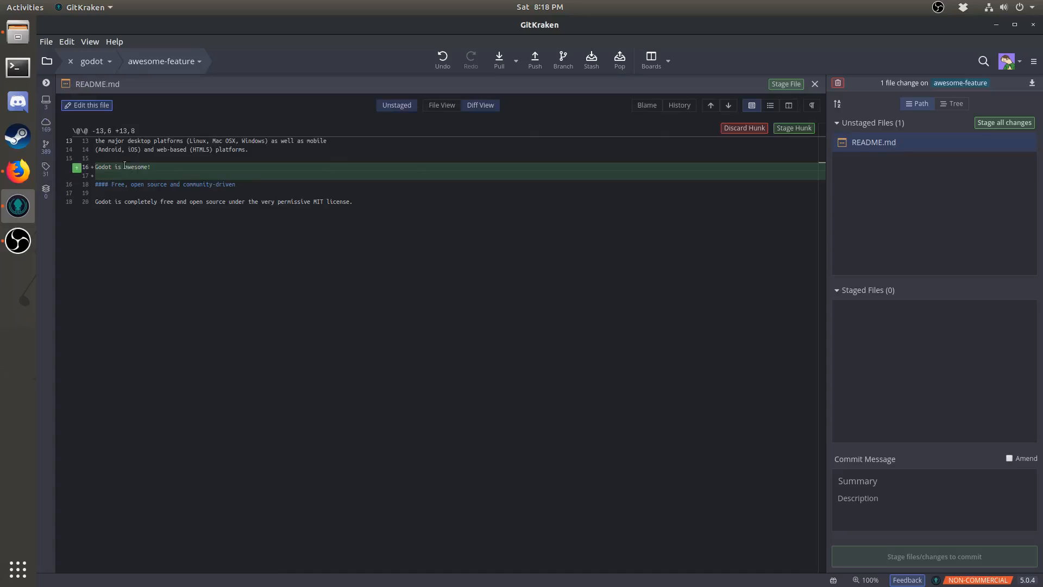
mouse_move(930, 146)
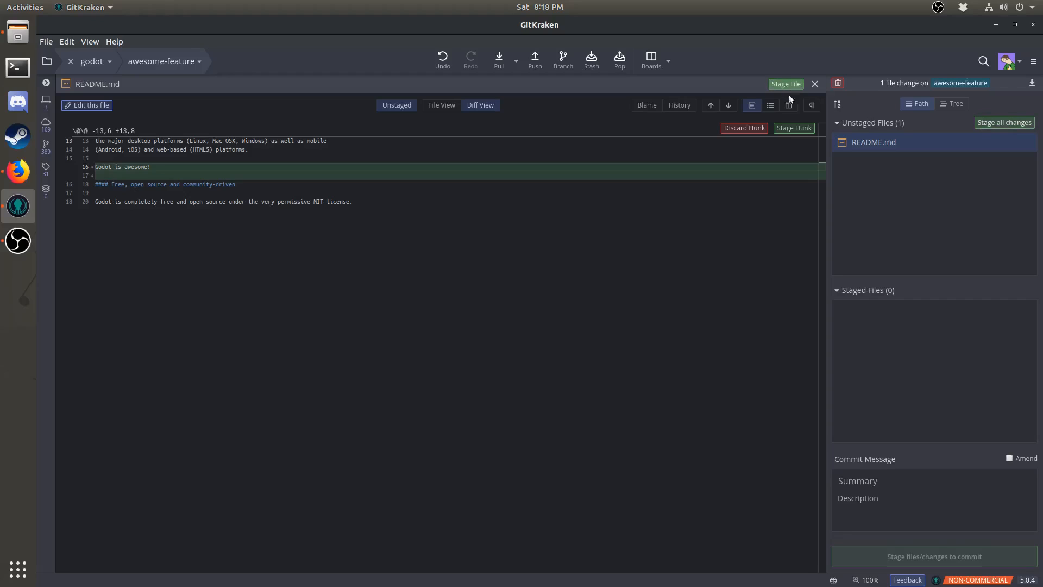
mouse_move(792, 128)
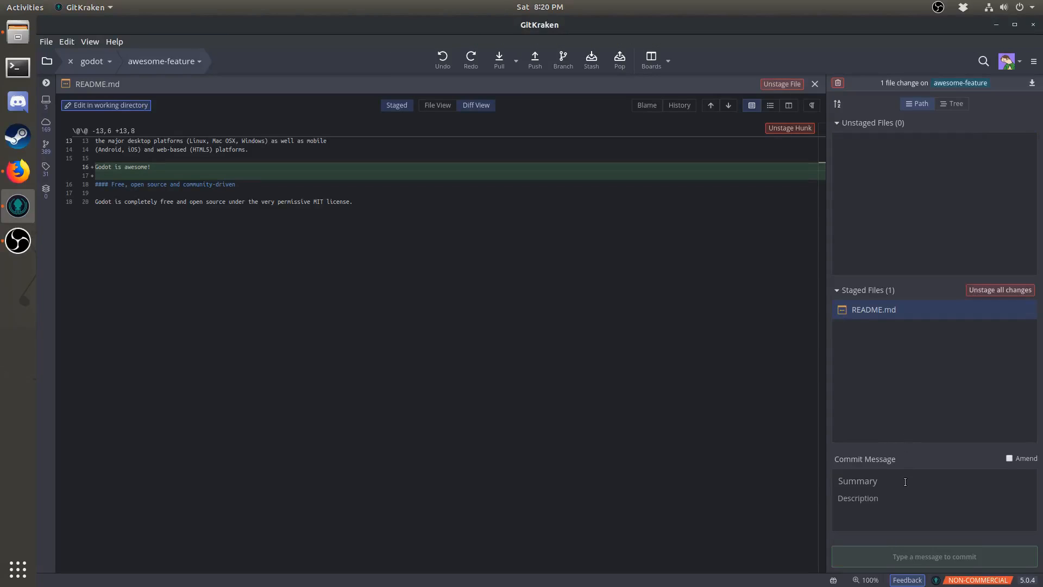
text(G)
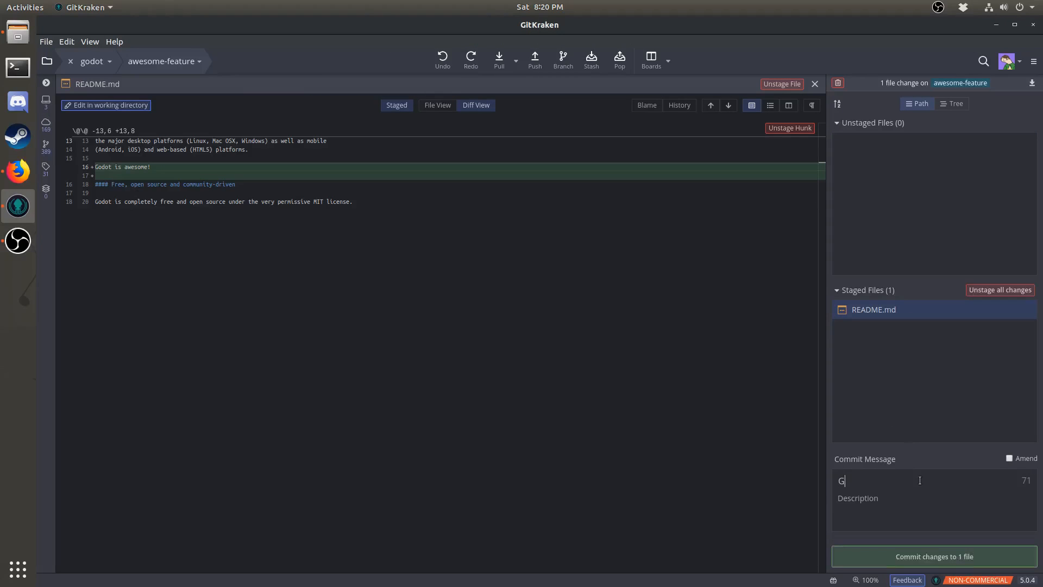
text(odot is awesome!)
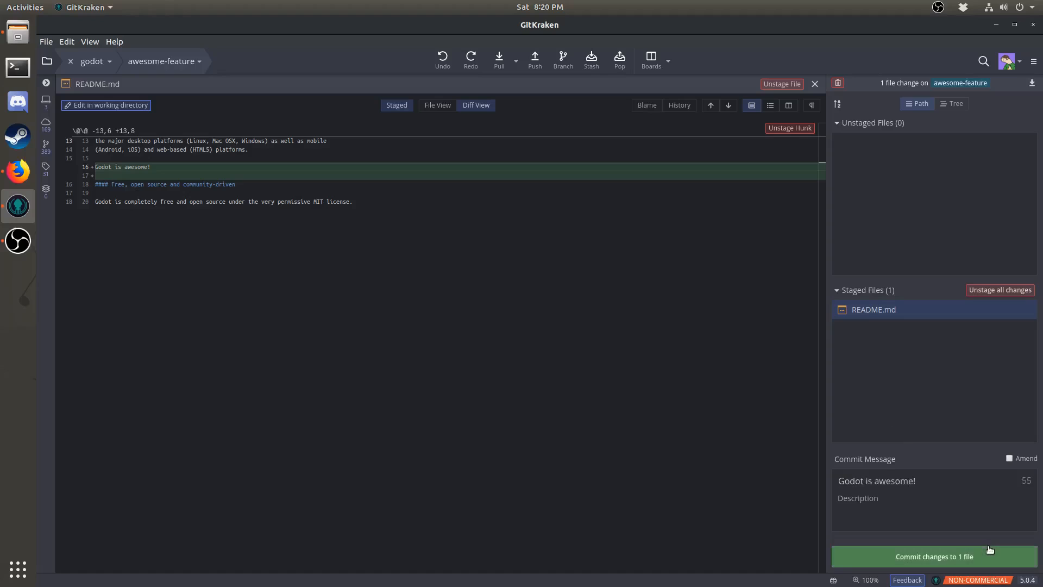
click(934, 556)
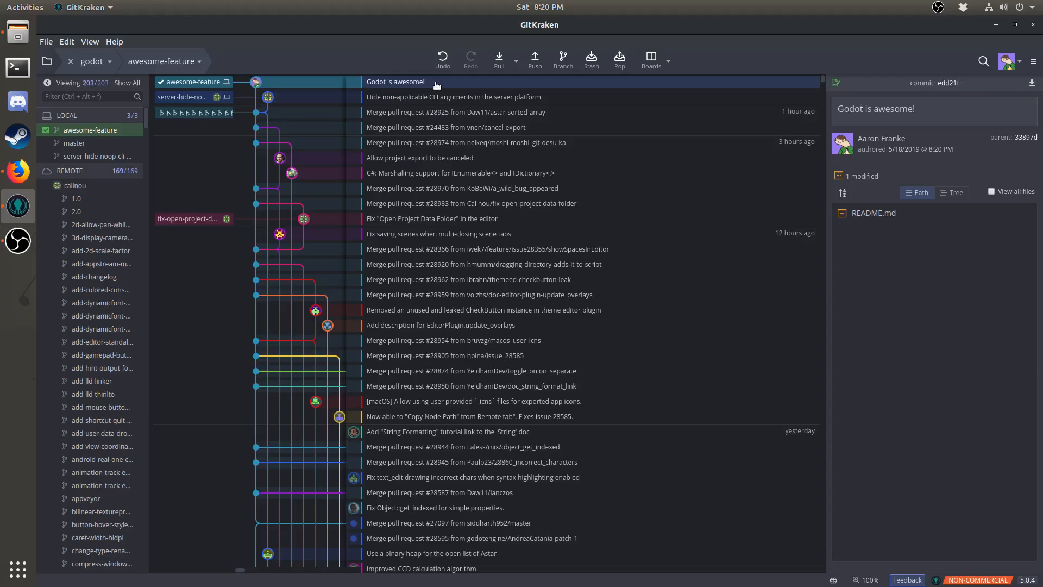
mouse_move(534, 59)
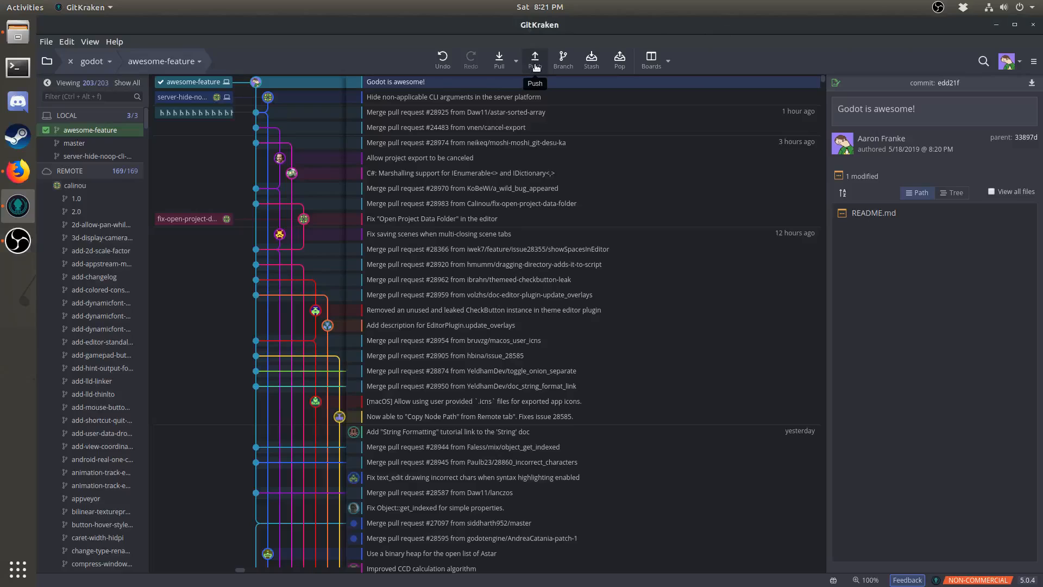
Push awesome-feature to origin as a new remote branch origin/awesome-feature
click(534, 57)
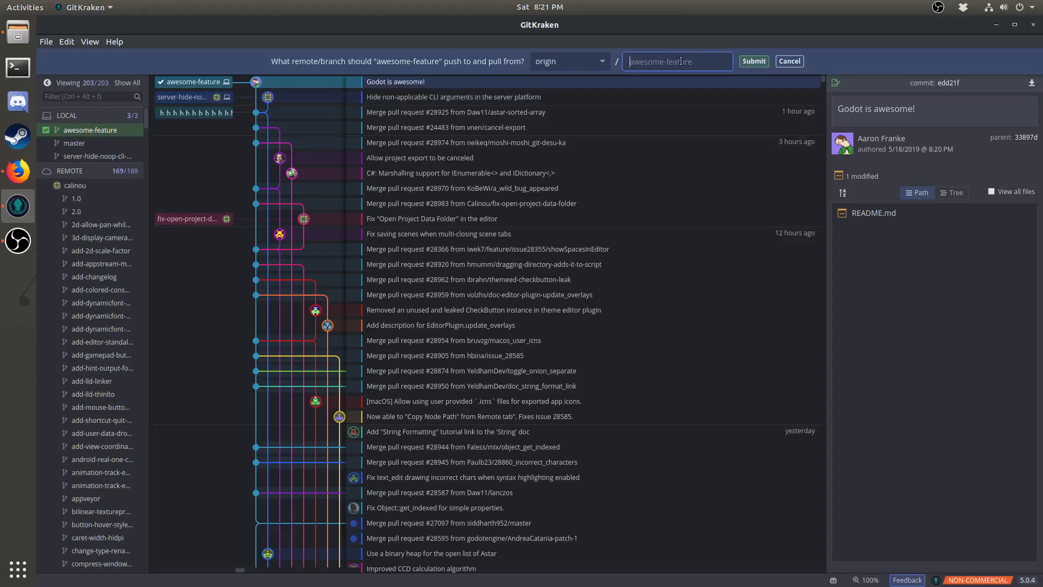
click(753, 61)
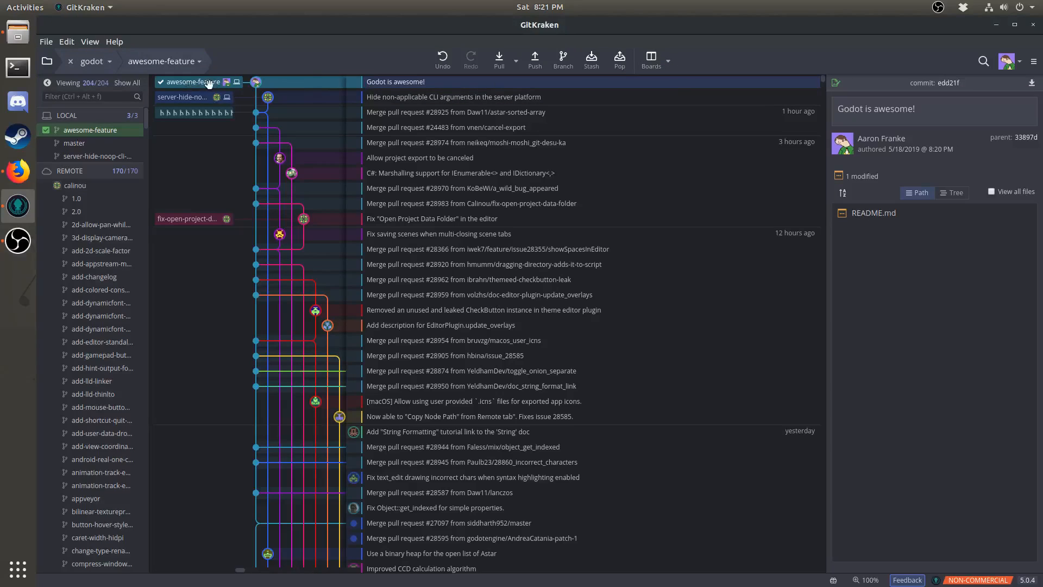
mouse_move(227, 82)
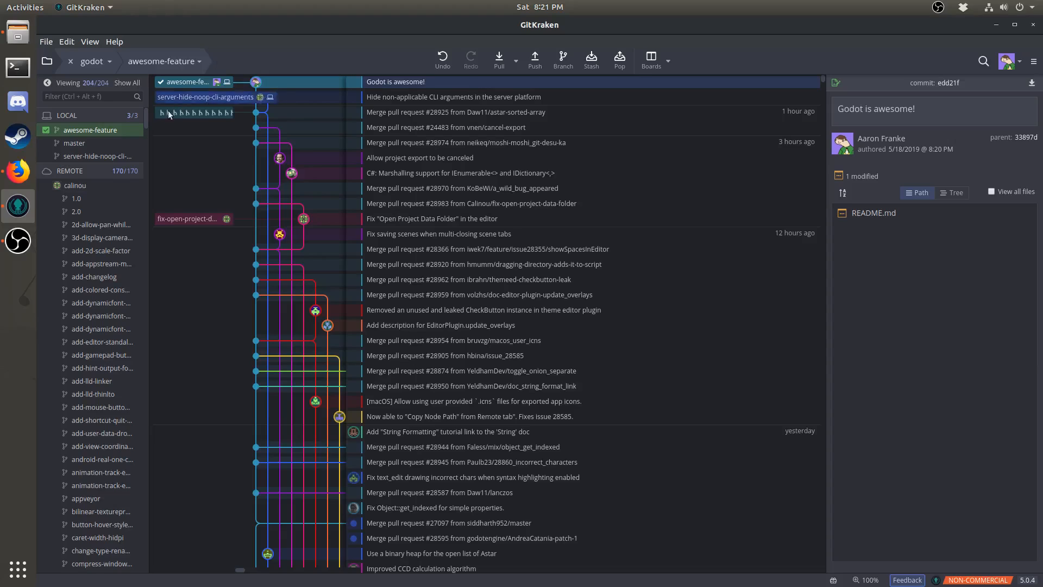
Remove the calinou remote, leaving only origin and upstream
right_click(73, 185)
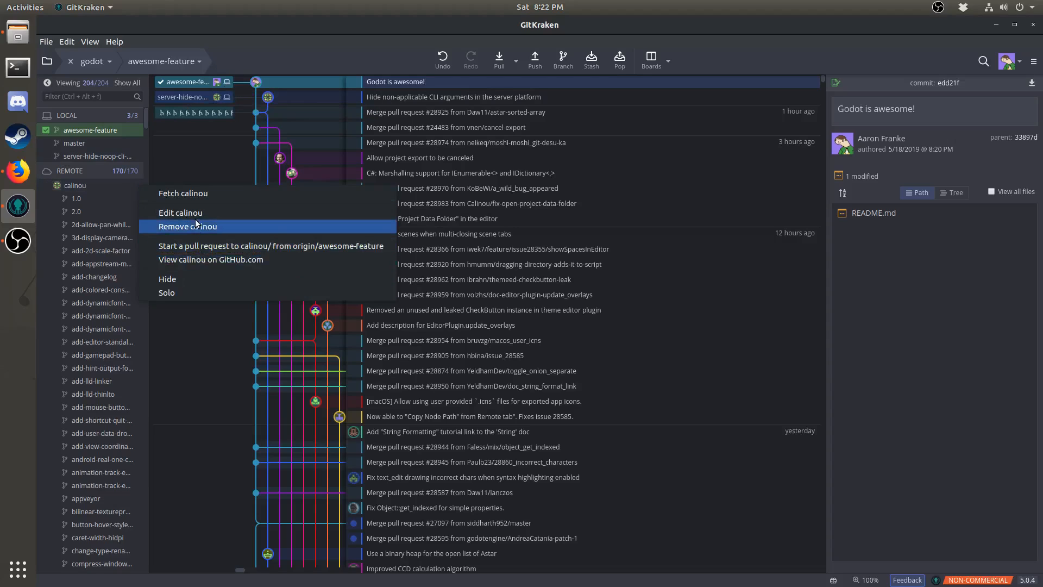
click(187, 225)
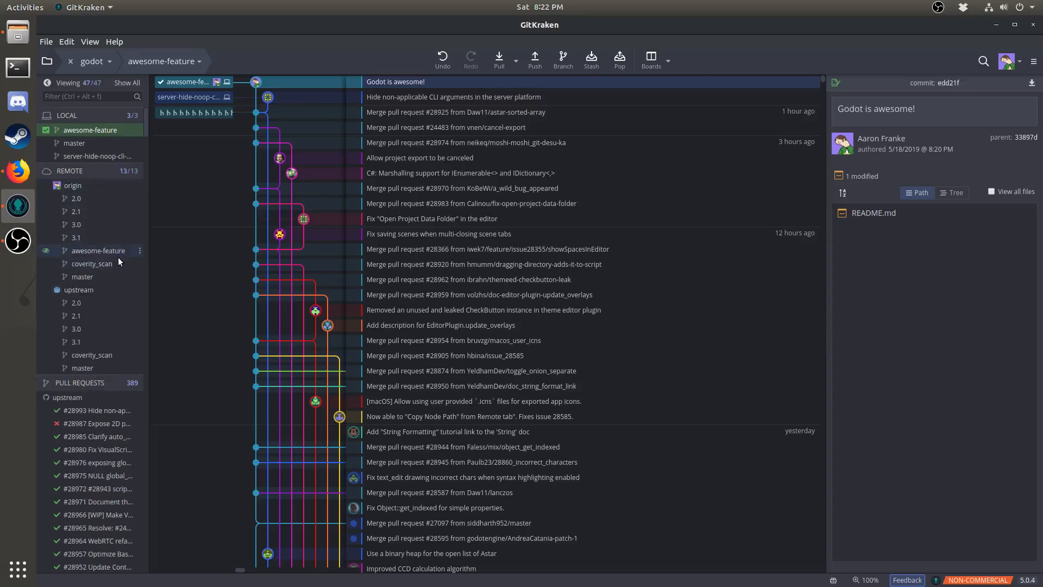
mouse_move(98, 250)
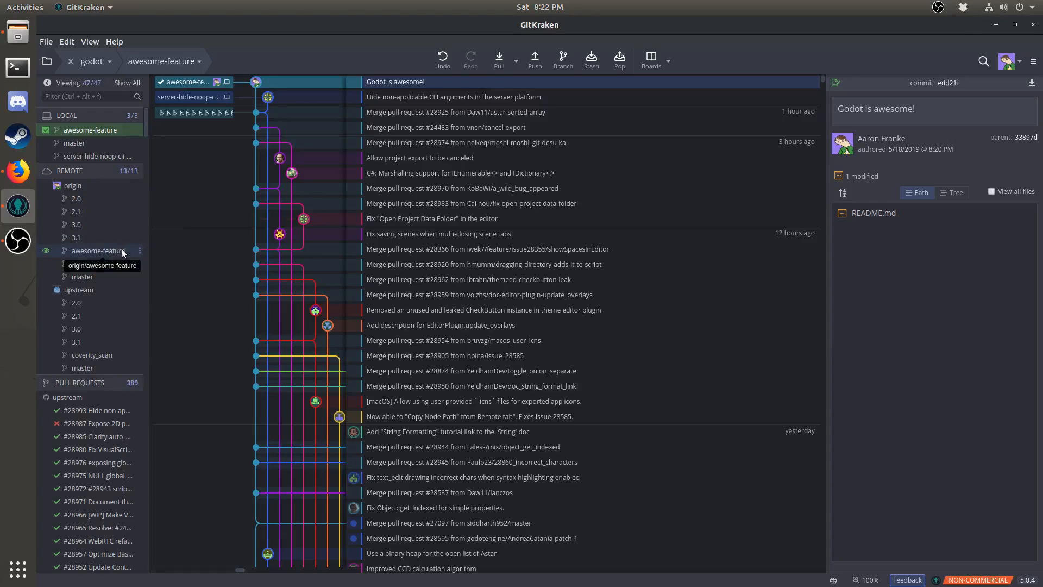
mouse_move(192, 169)
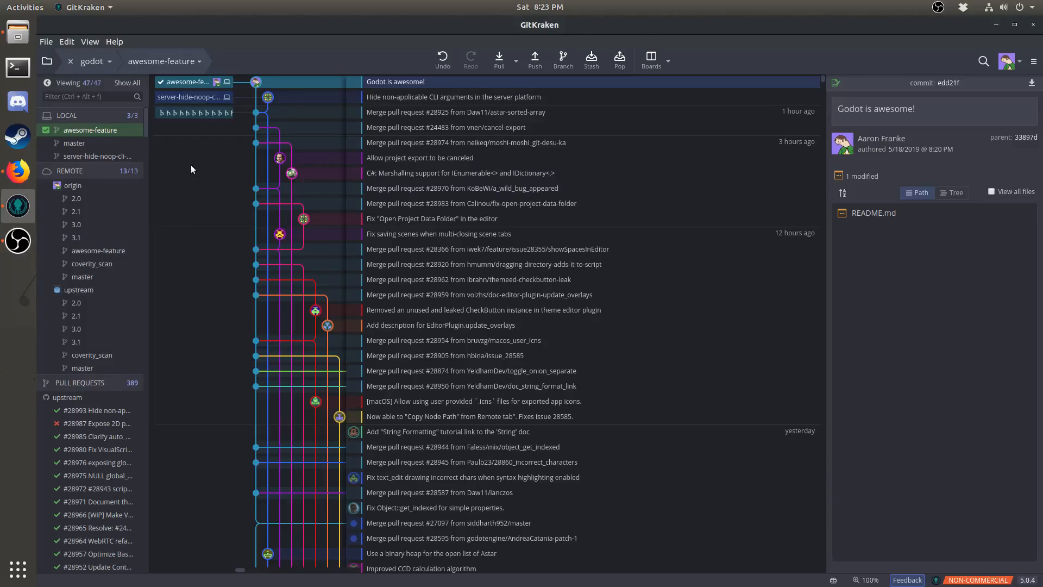
Switch to Firefox and reload the fork page to show the pushed awesome-feature branch
click(17, 171)
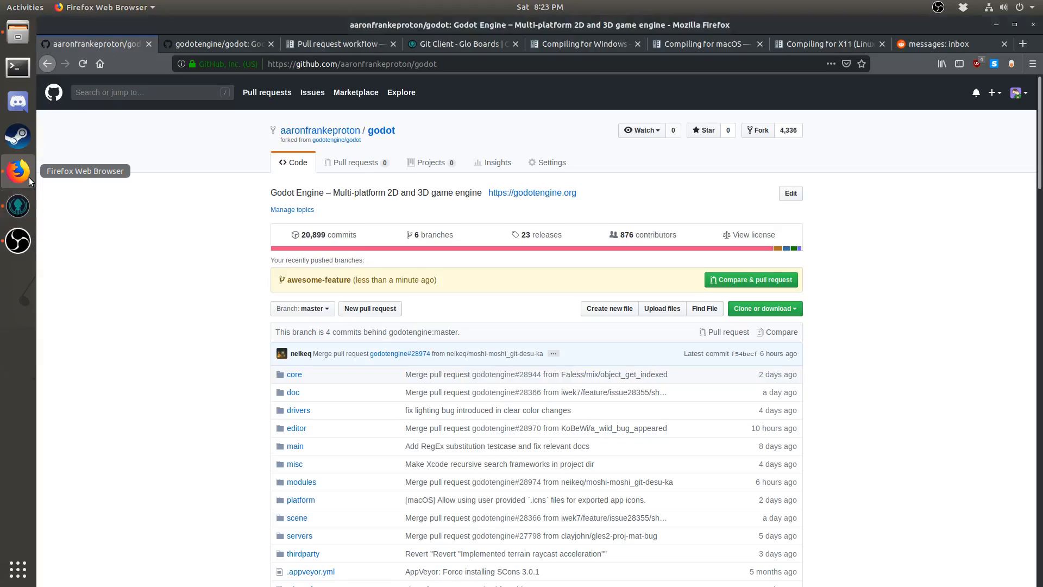
click(82, 64)
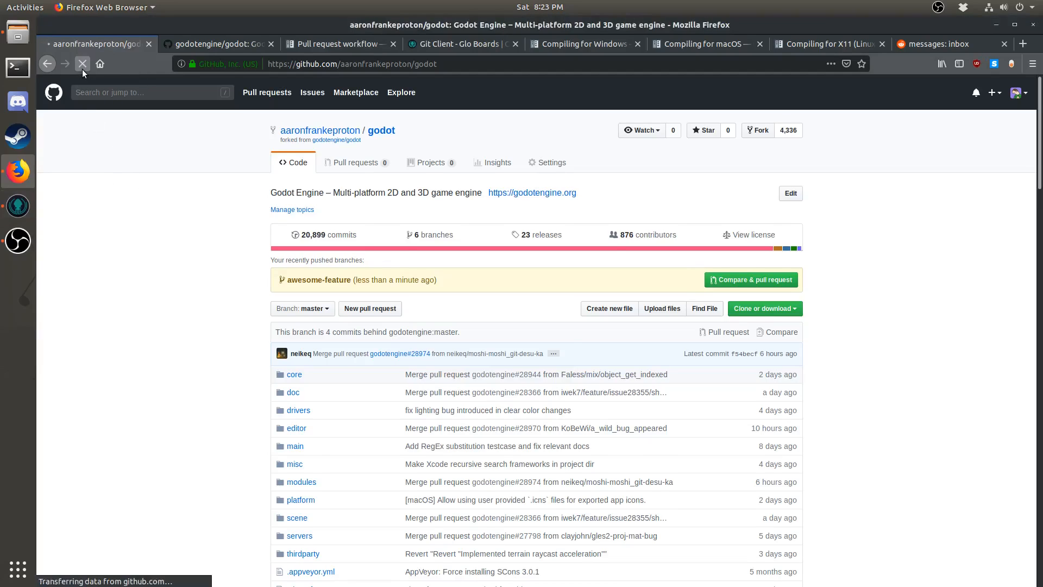
click(81, 63)
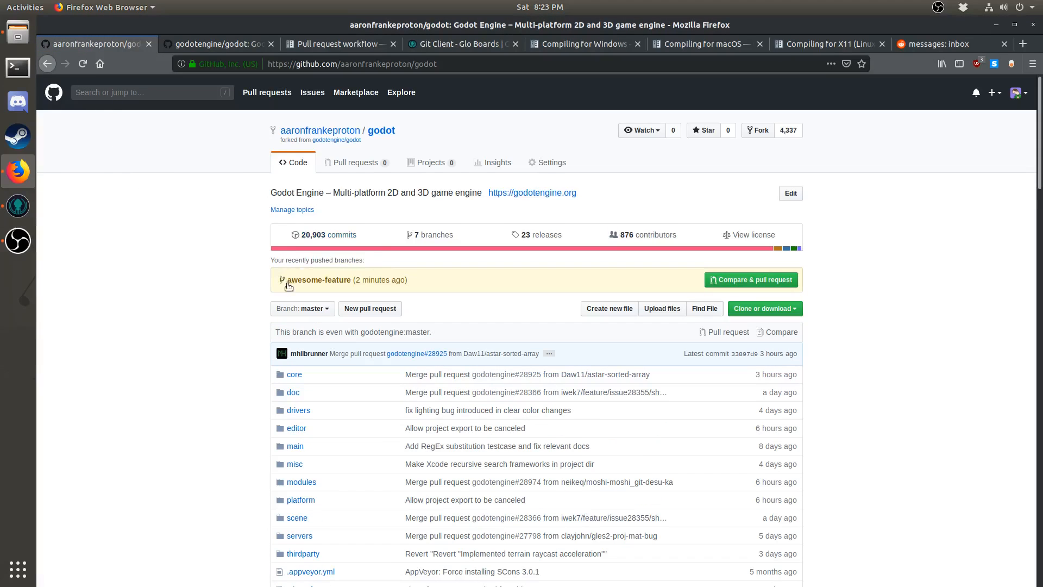
mouse_move(416, 283)
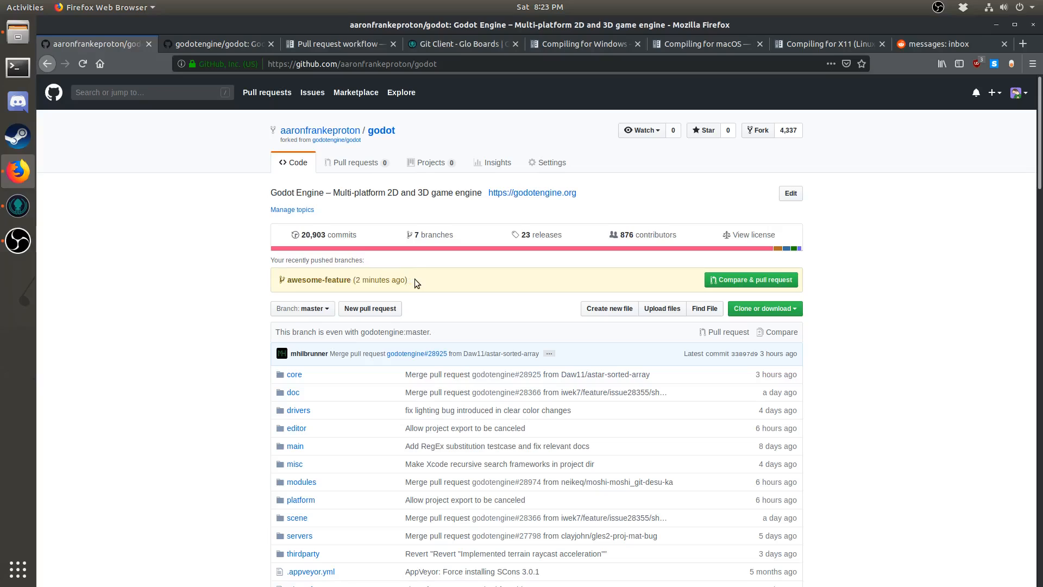
mouse_move(750, 279)
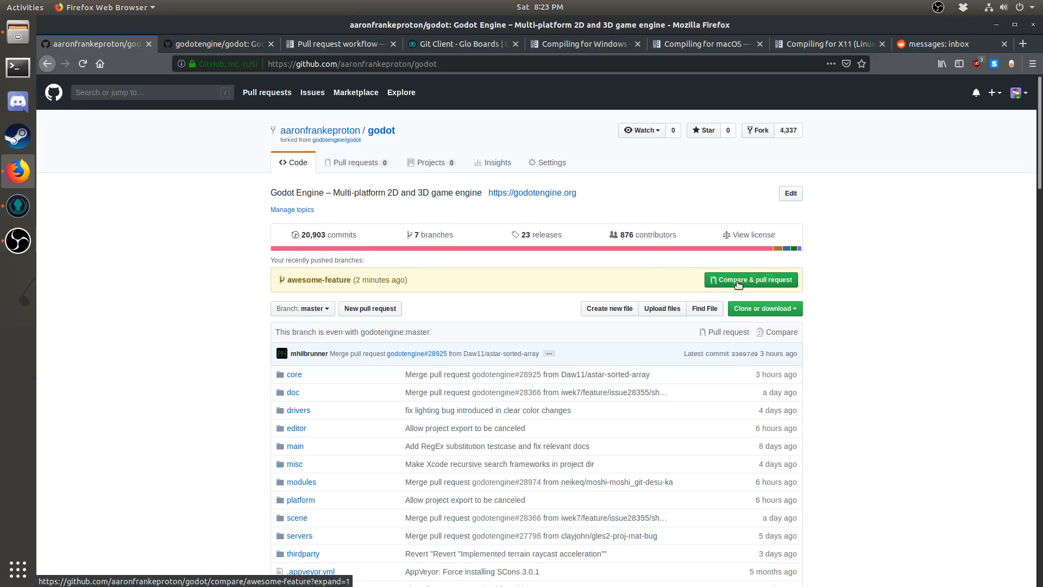
mouse_move(447, 278)
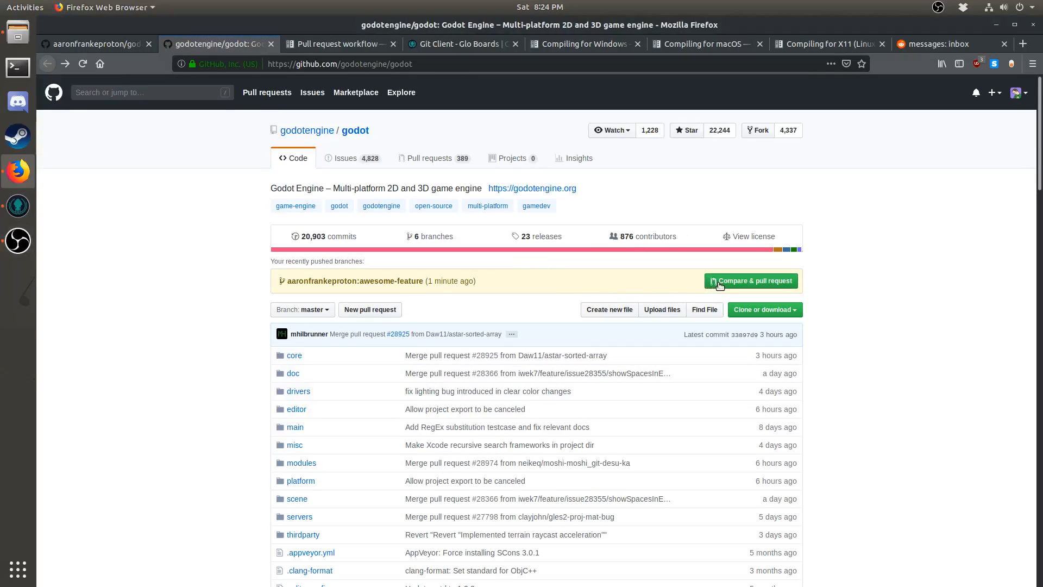
Start a pull request from awesome-feature into godotengine master titled 'Godot is awesome!'
click(750, 280)
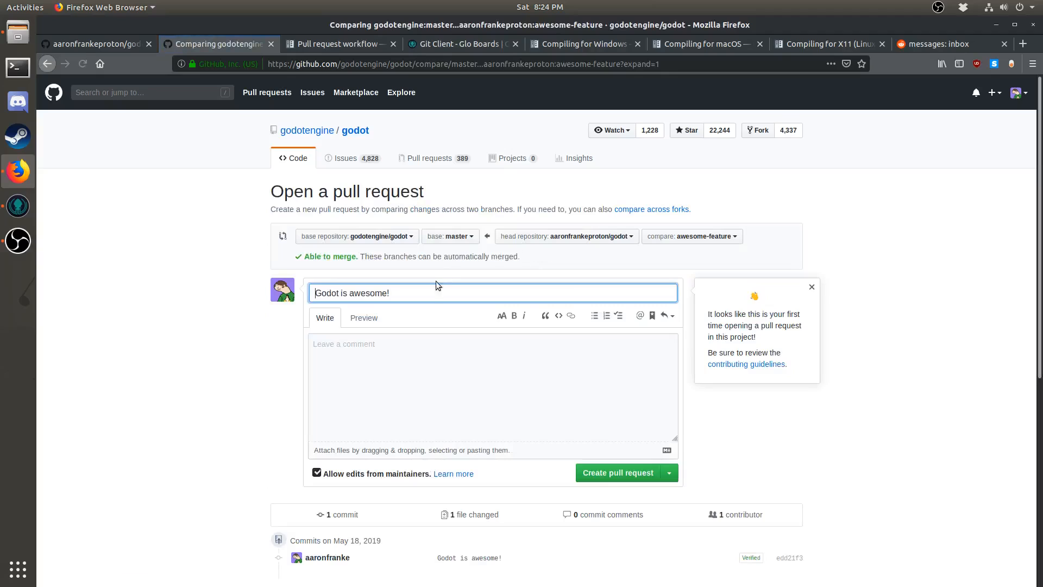
click(435, 385)
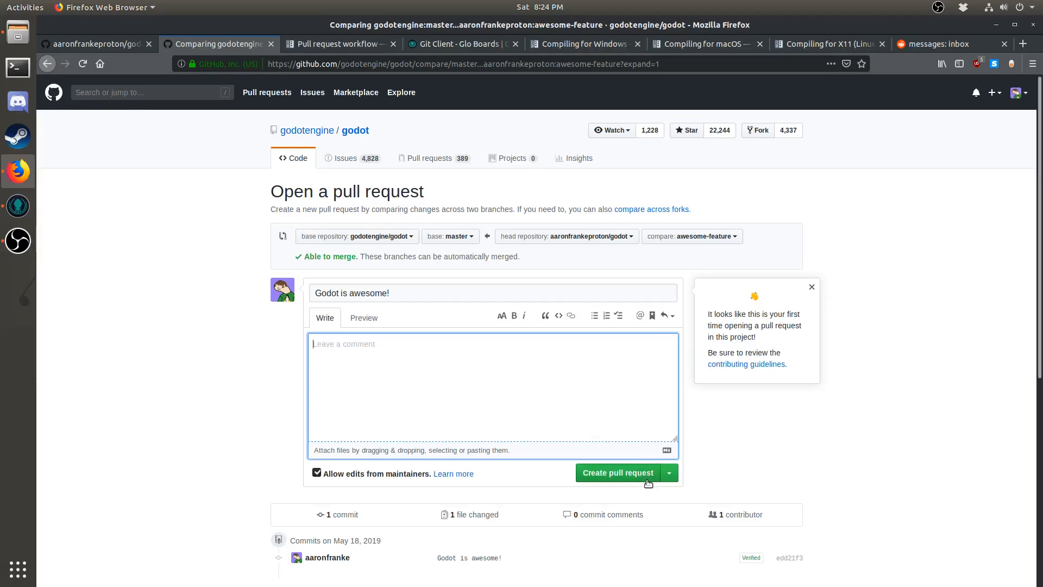
mouse_move(578, 430)
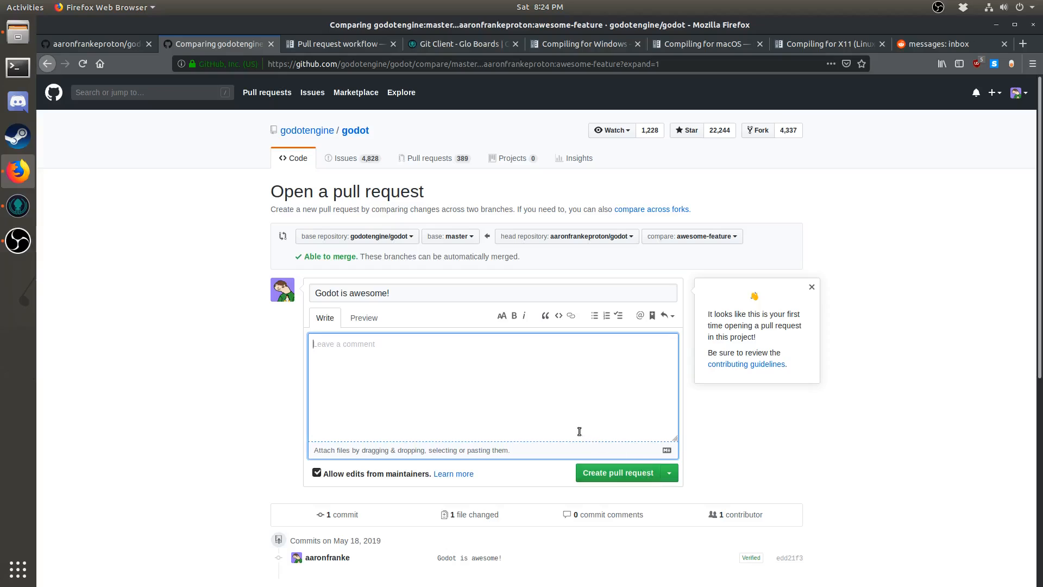
click(669, 472)
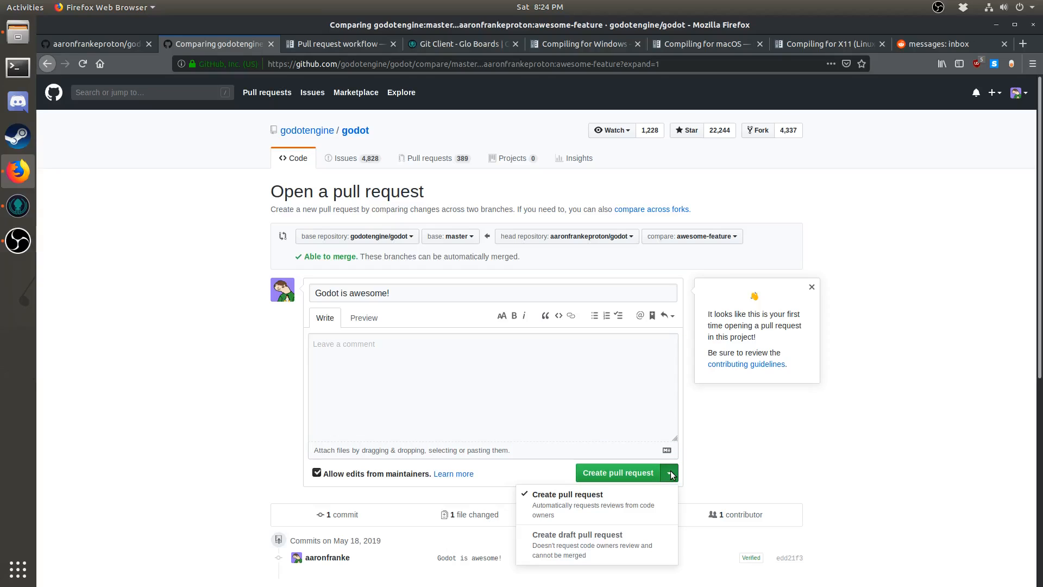
mouse_move(658, 542)
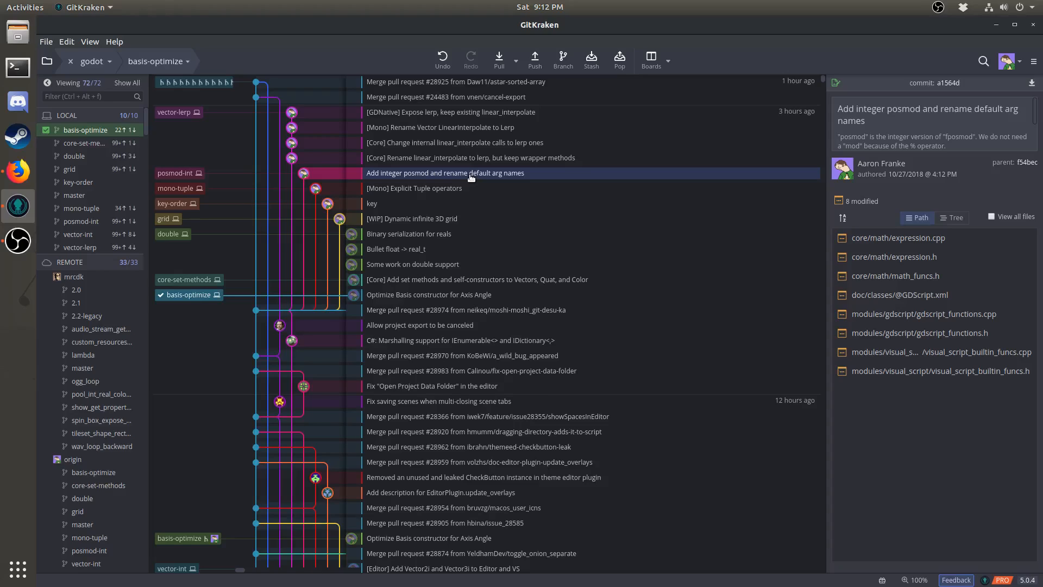
mouse_move(163, 184)
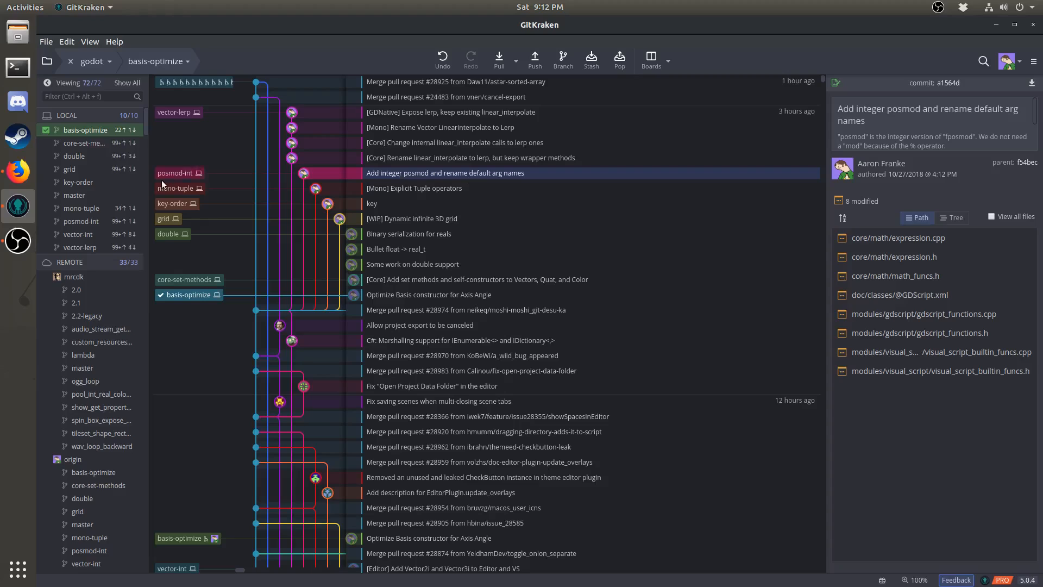
Check out posmod-int and rebase it onto master
double_click(80, 221)
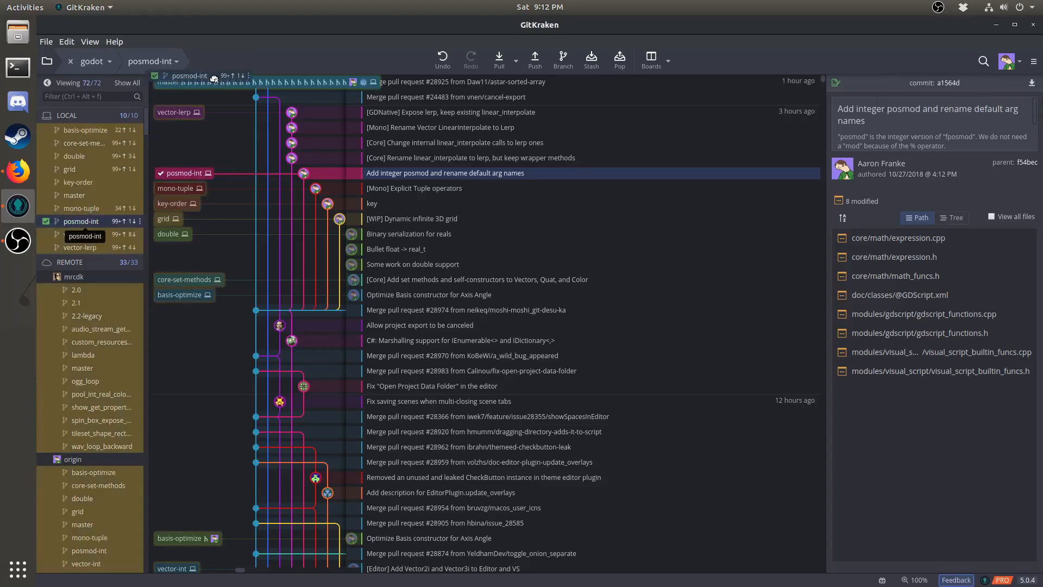
right_click(189, 75)
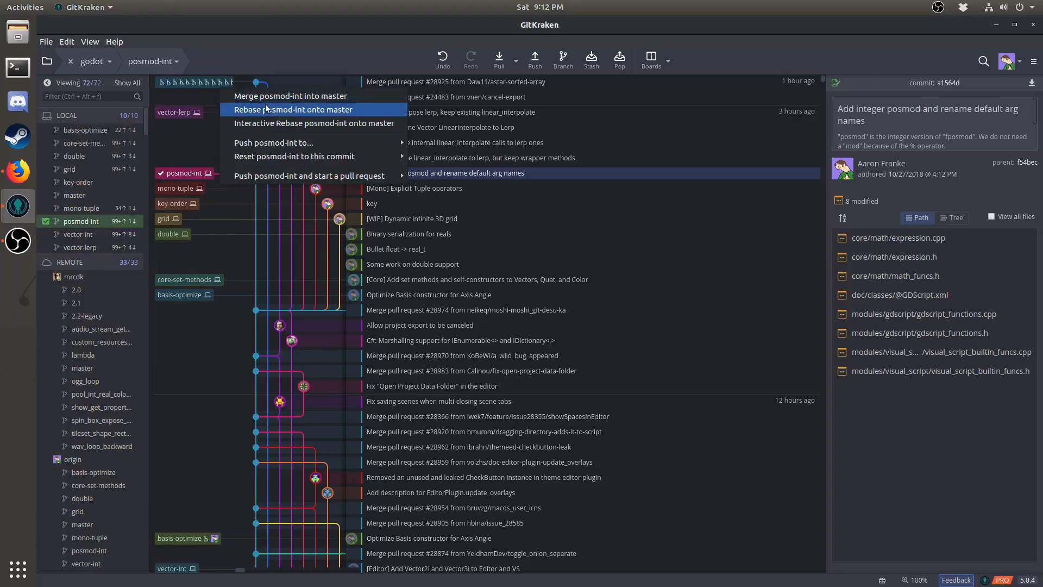
mouse_move(289, 112)
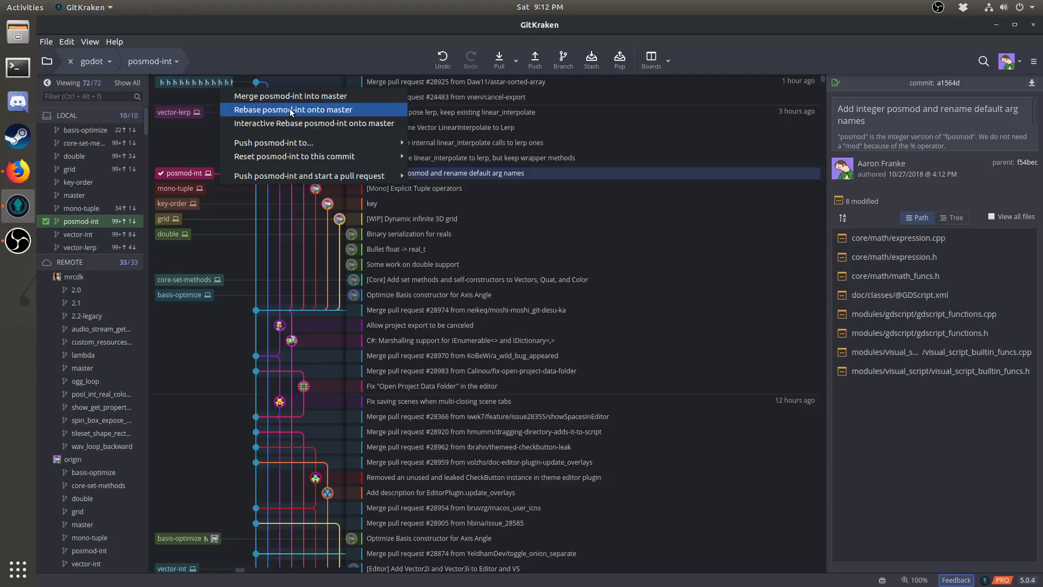
click(291, 110)
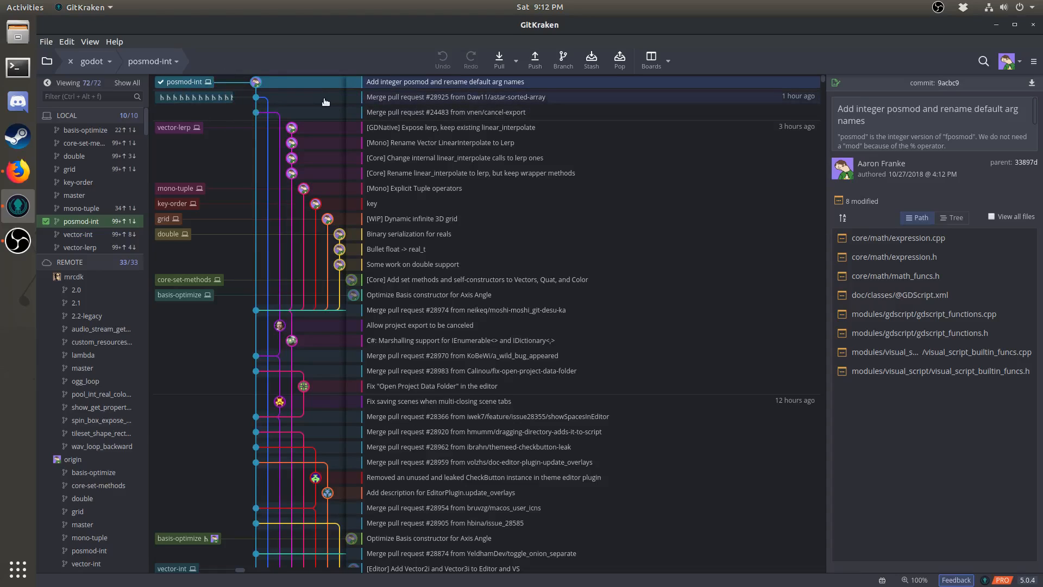
mouse_move(120, 229)
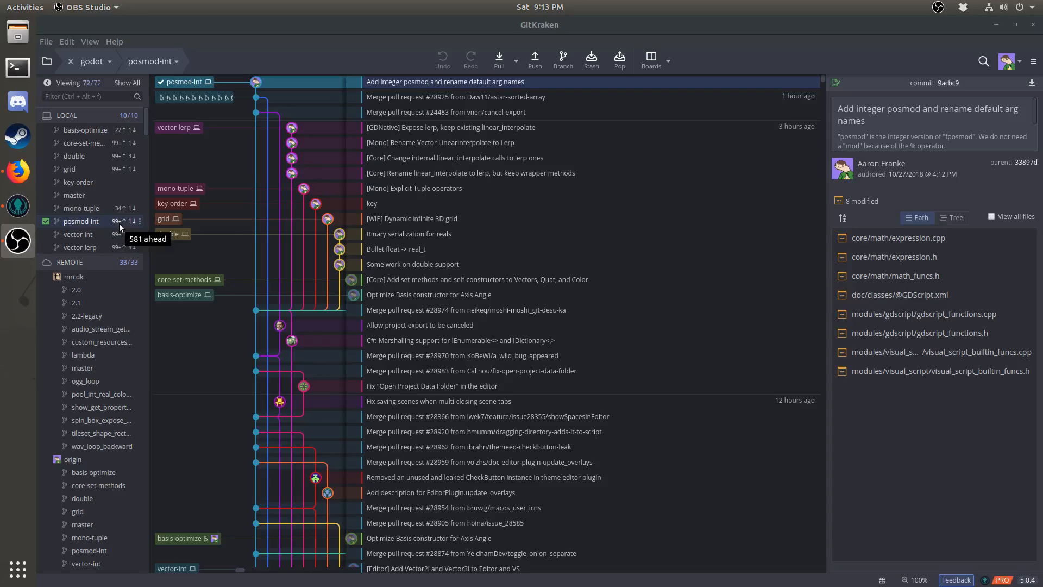
mouse_move(535, 58)
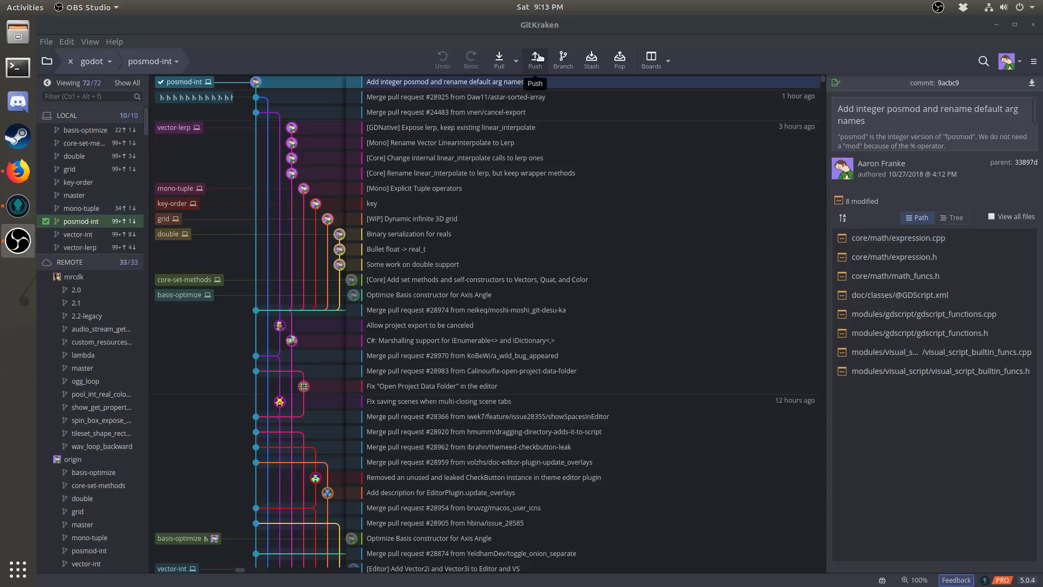
Force-push the rebased posmod-int branch to origin, overwriting its remote history
click(533, 59)
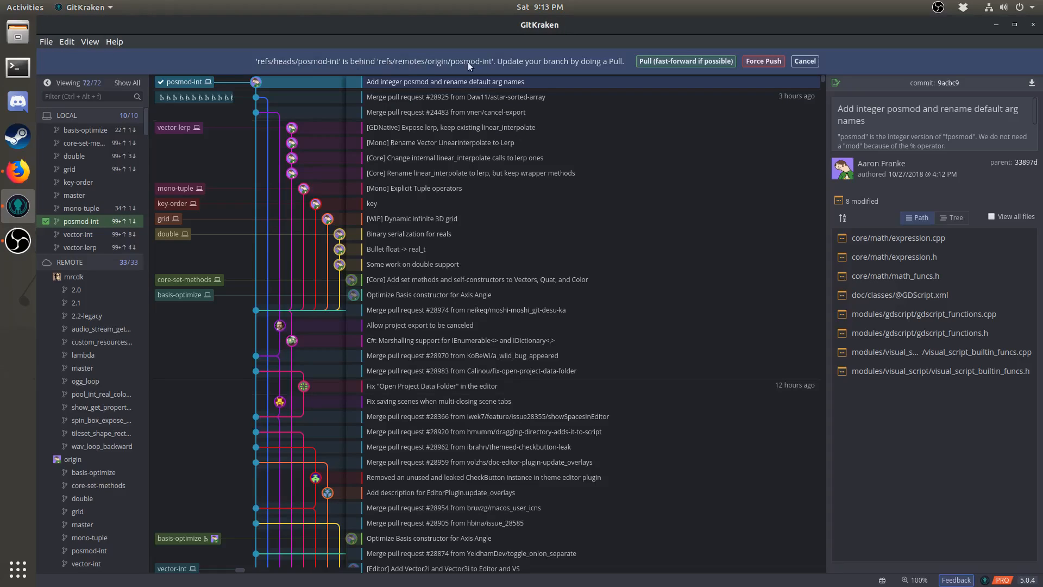
mouse_move(601, 68)
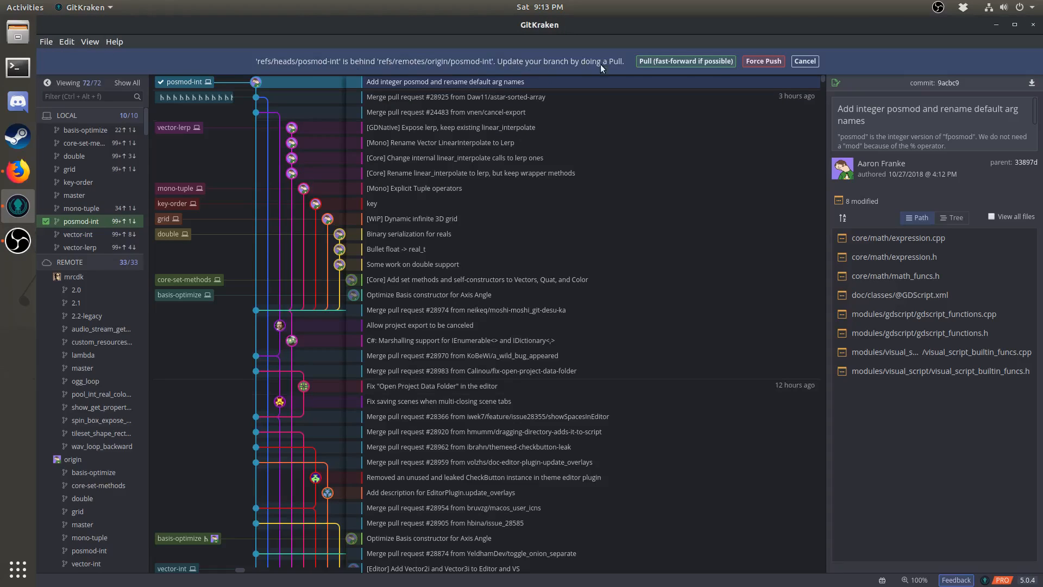
mouse_move(762, 60)
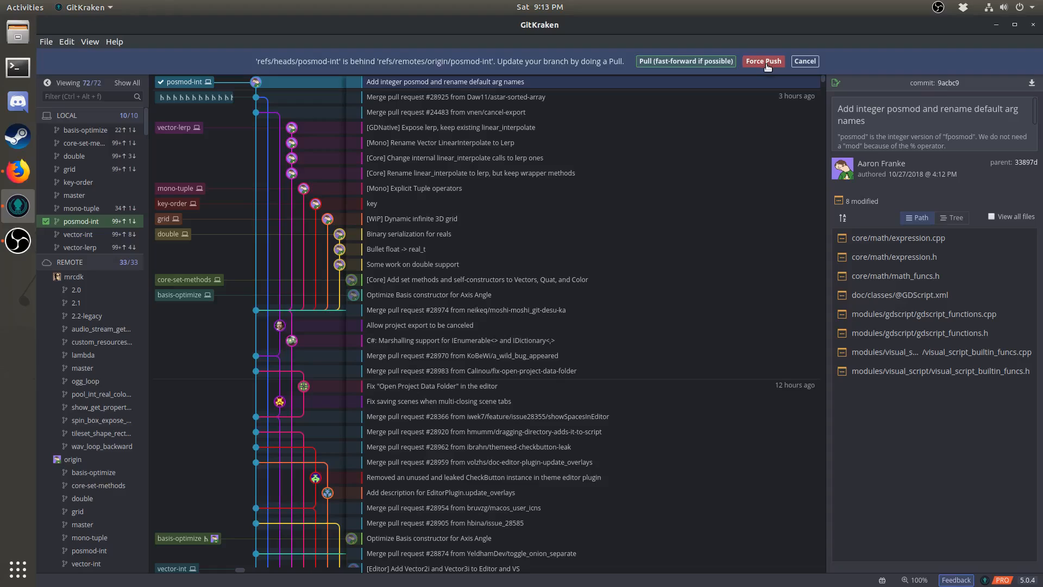
click(762, 60)
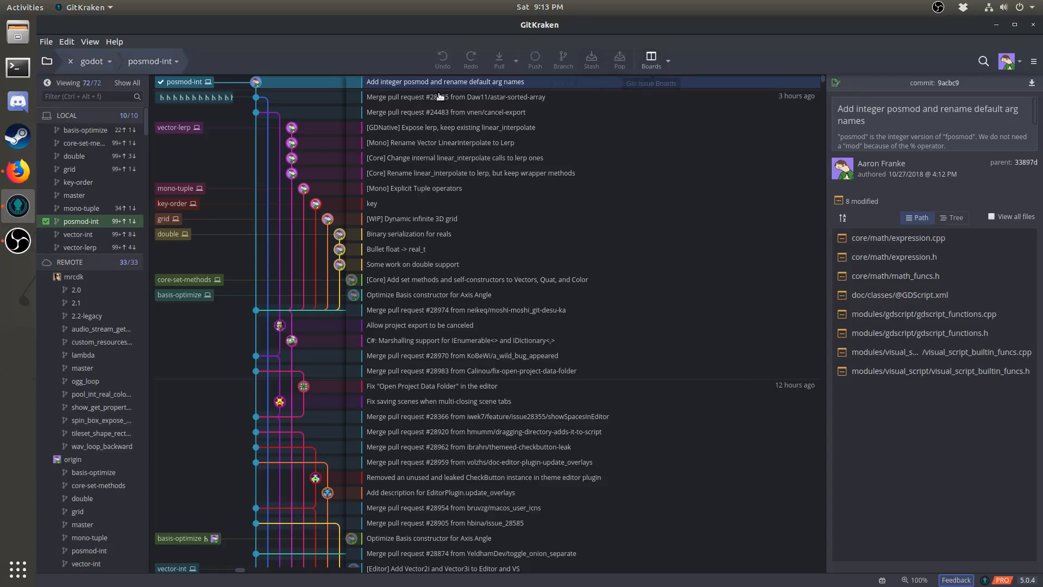
click(534, 59)
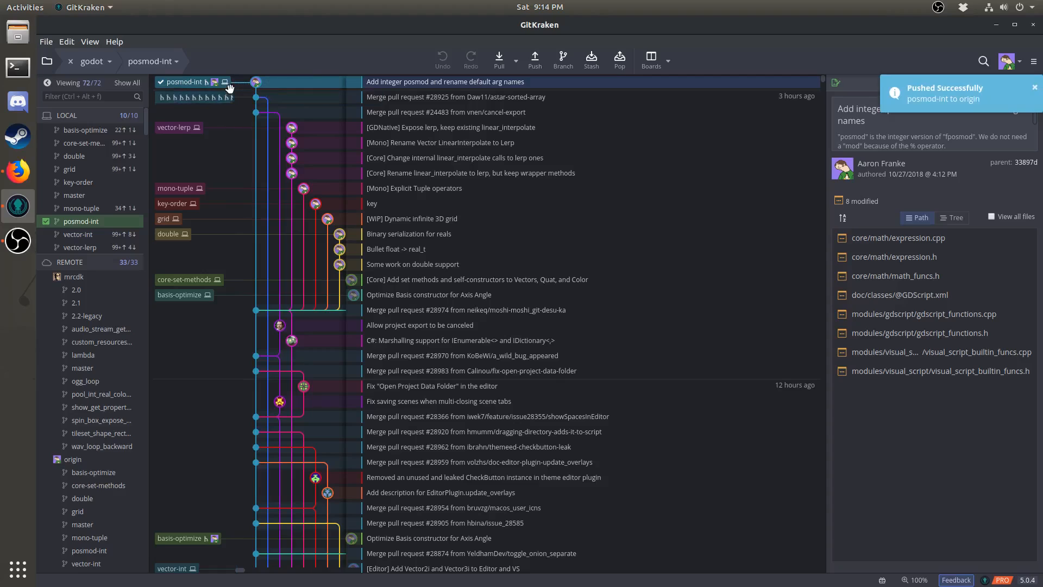
mouse_move(17, 172)
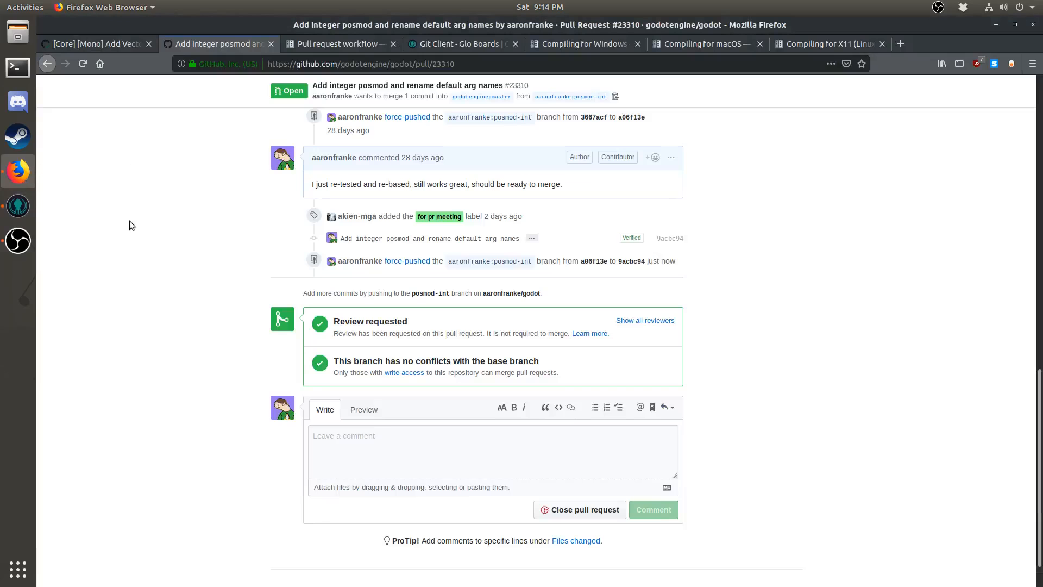
Scroll the pull request down to the merge box with its pending AppVeyor and Travis CI checks
scroll(down, 3)
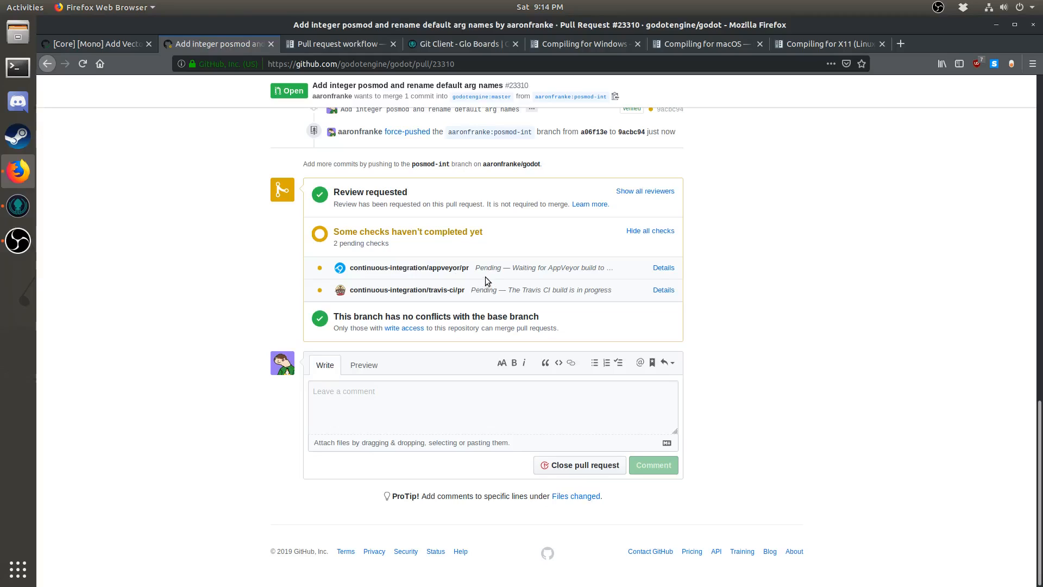
mouse_move(422, 245)
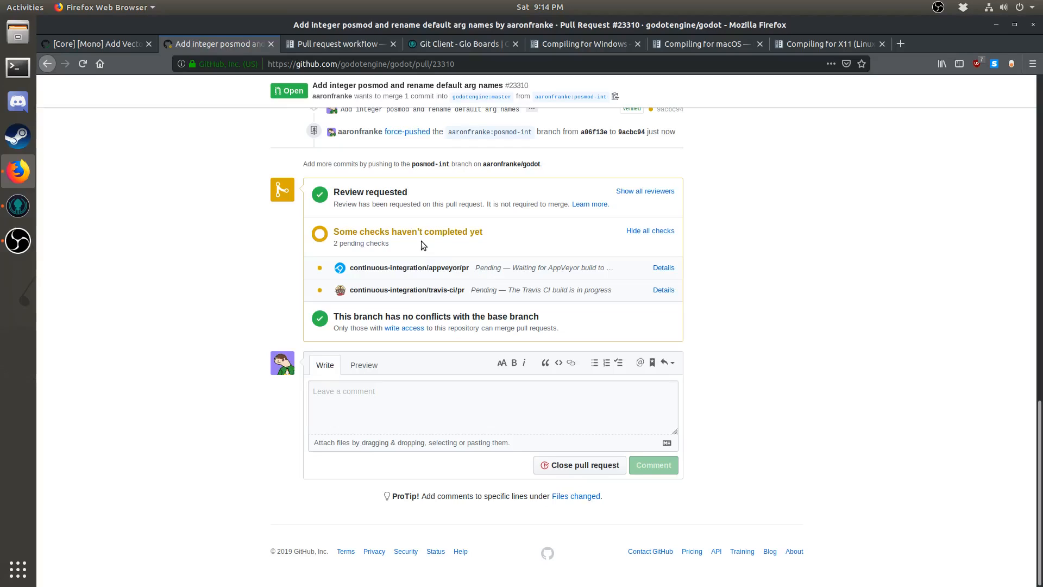
mouse_move(435, 274)
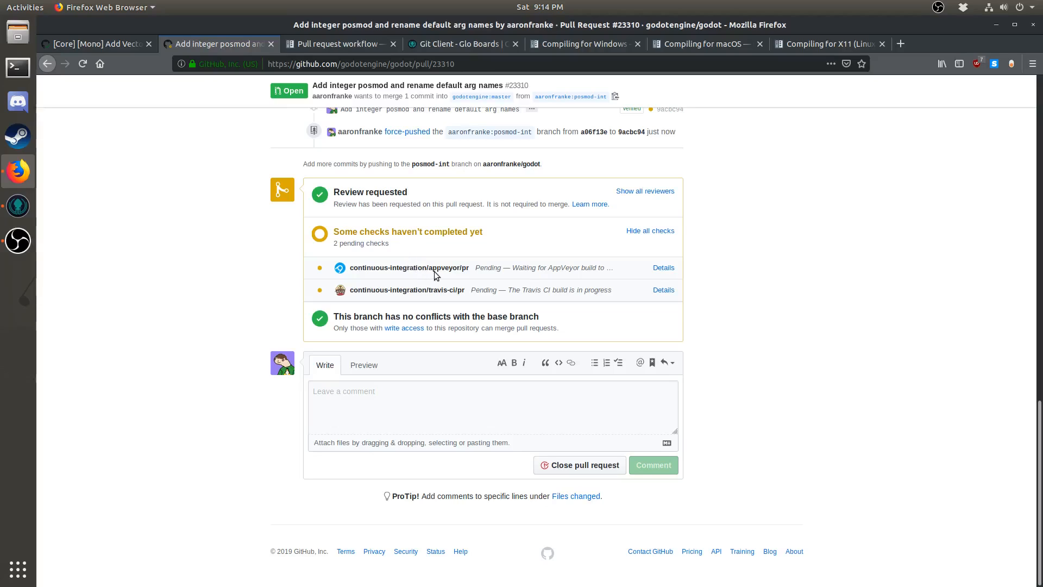
mouse_move(436, 290)
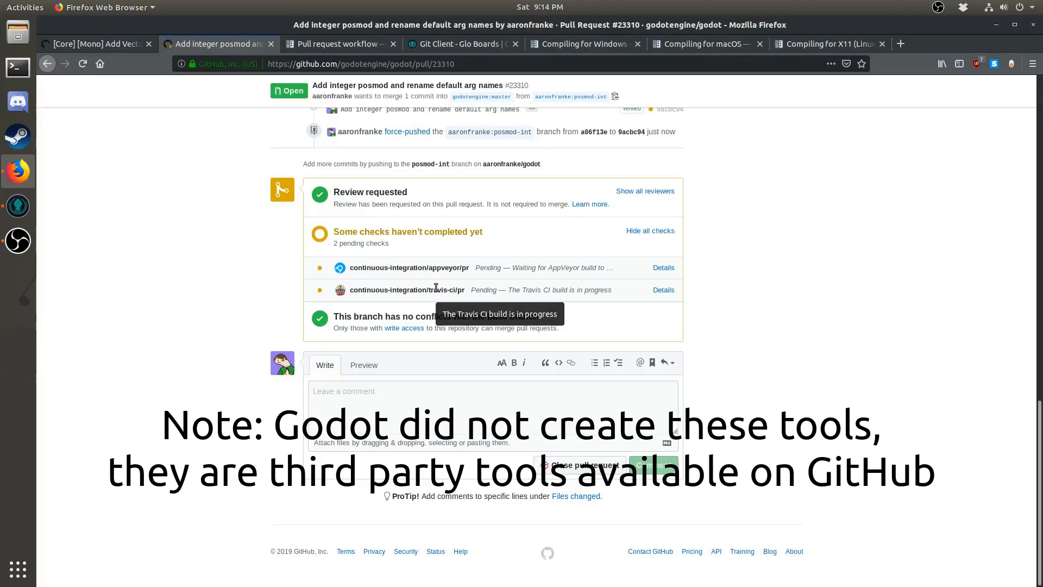
mouse_move(438, 282)
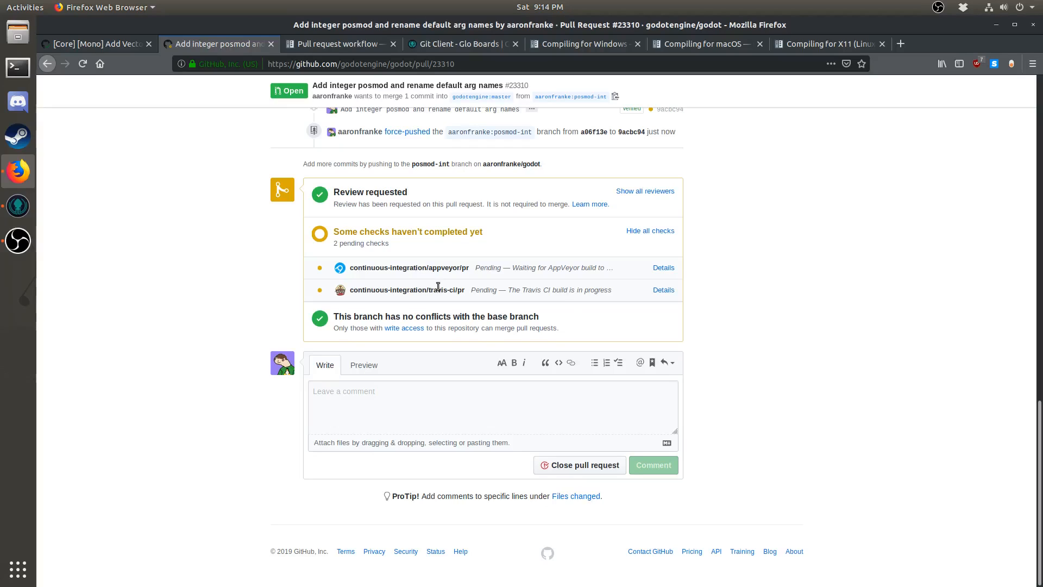
mouse_move(437, 284)
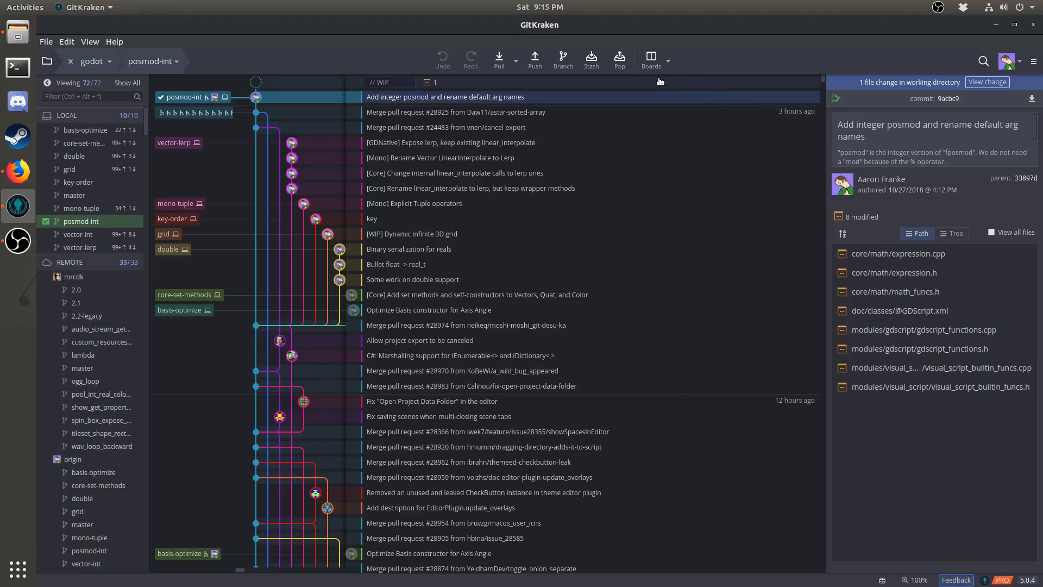
Stage the README.md change and commit it as 'Cool commit', then compare it with the posmod commit
click(986, 82)
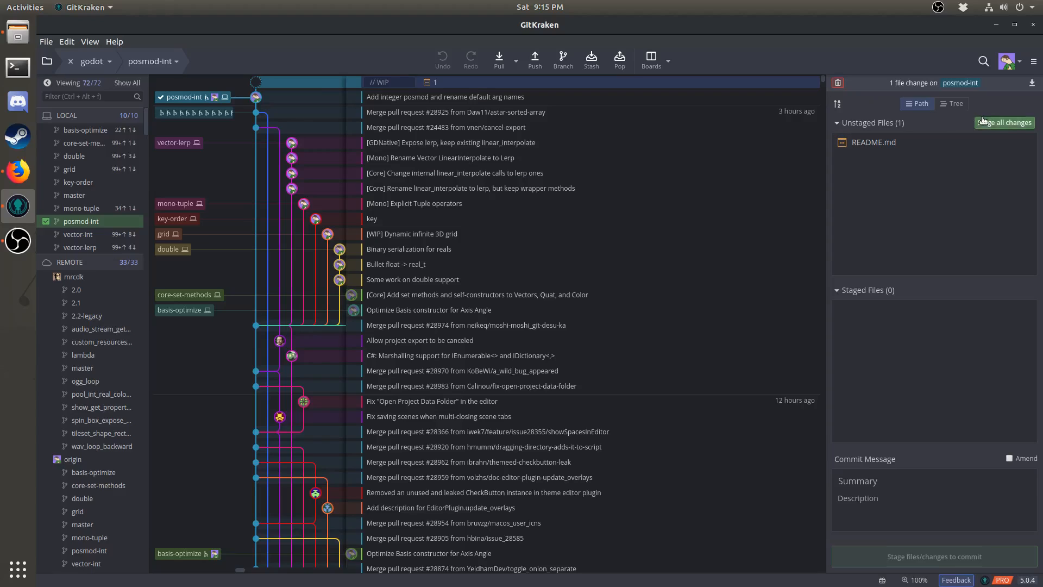
click(1004, 122)
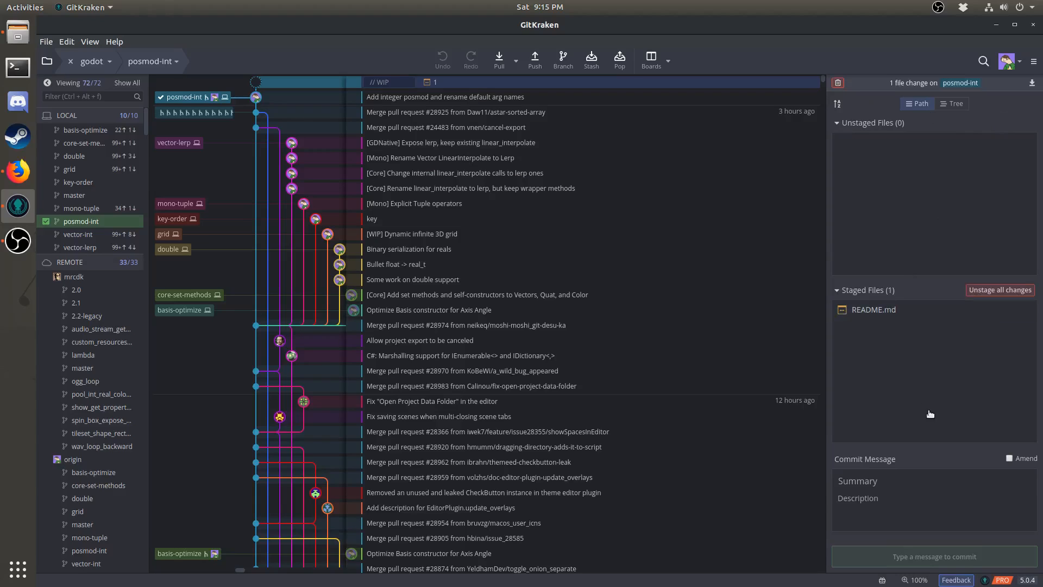
click(904, 480)
text(Cool commit)
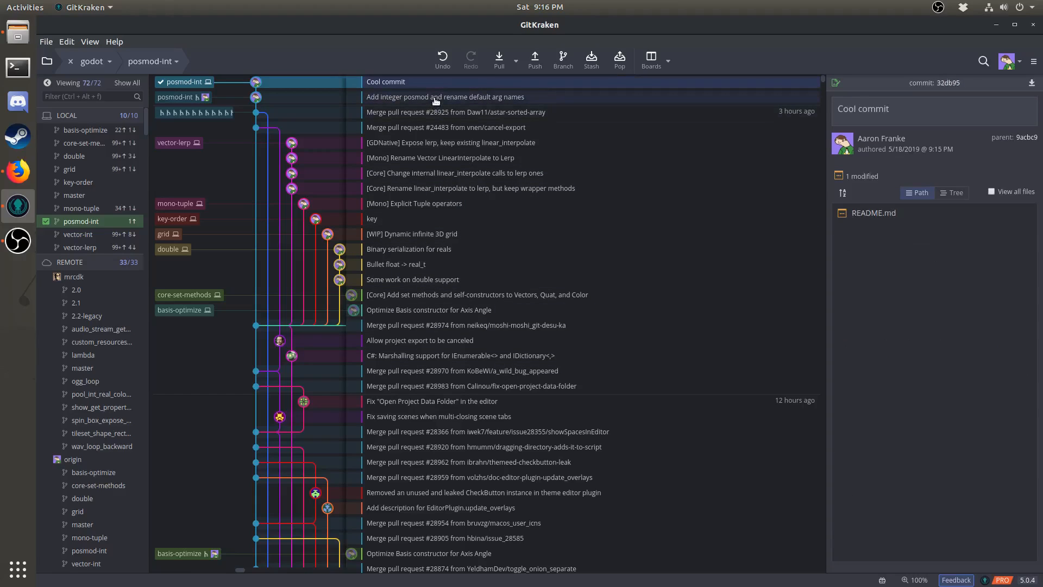
click(444, 96)
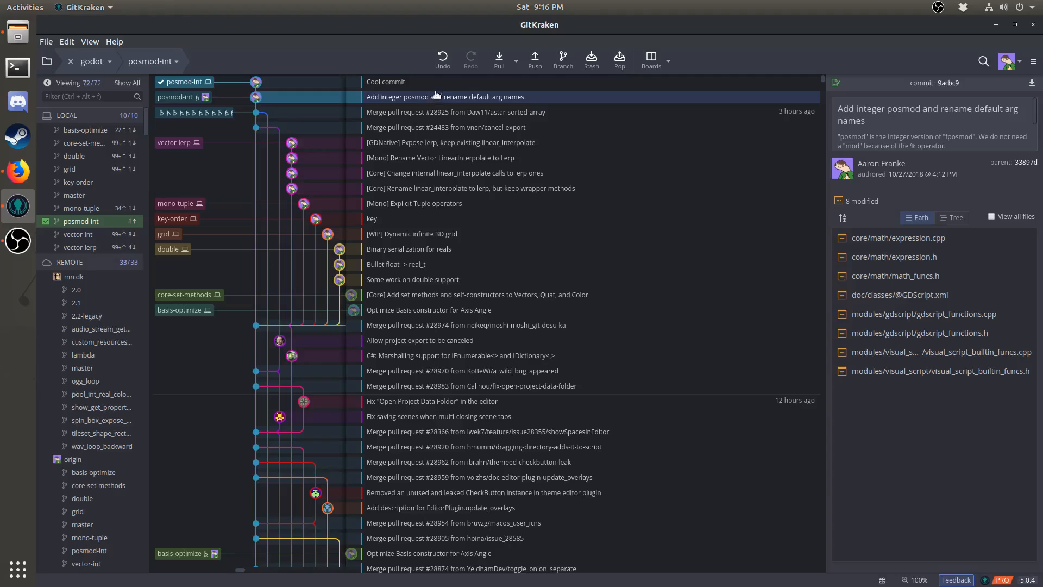
click(385, 81)
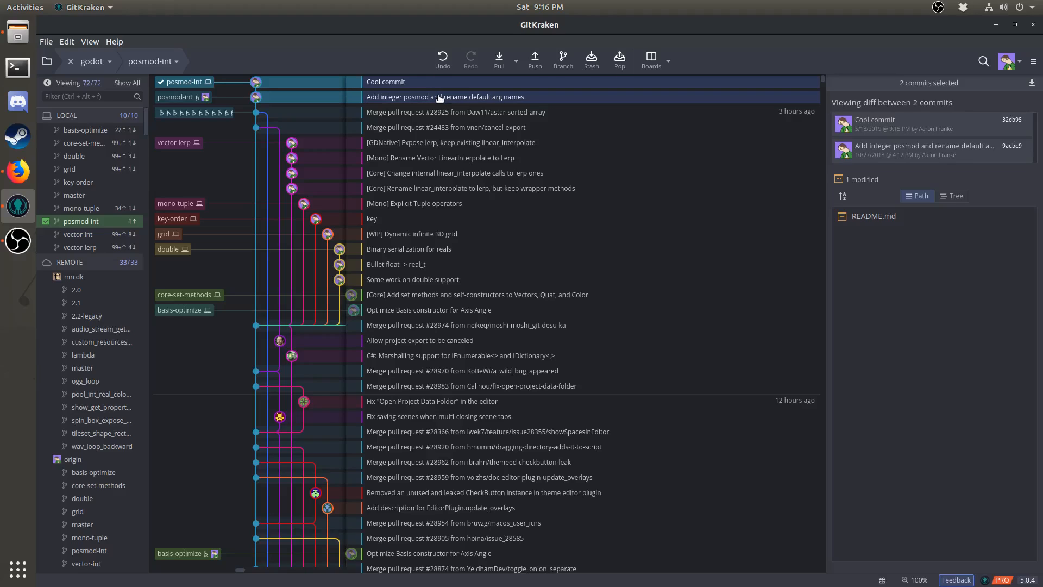
right_click(445, 97)
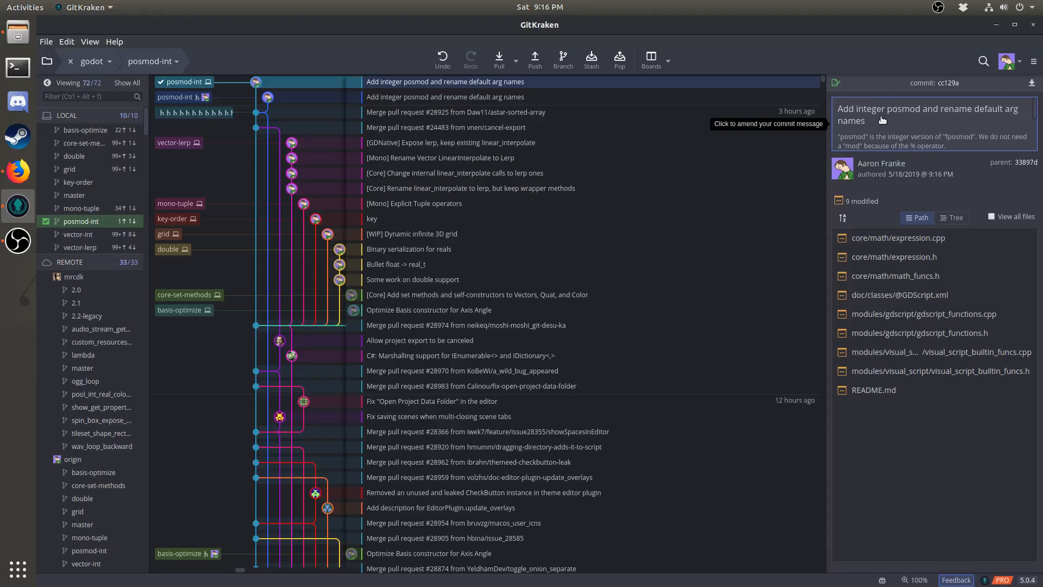
click(930, 126)
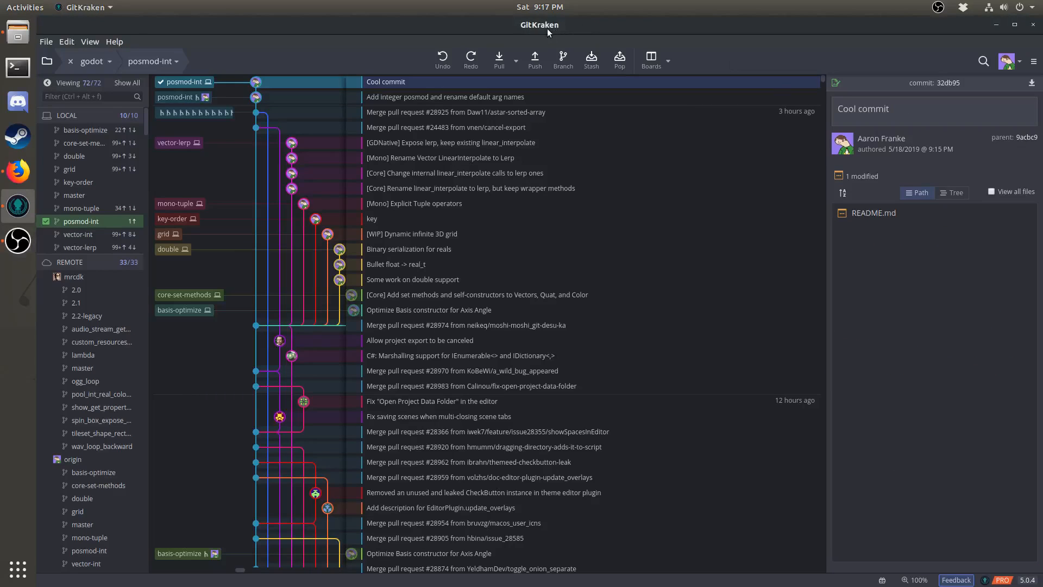
mouse_move(442, 59)
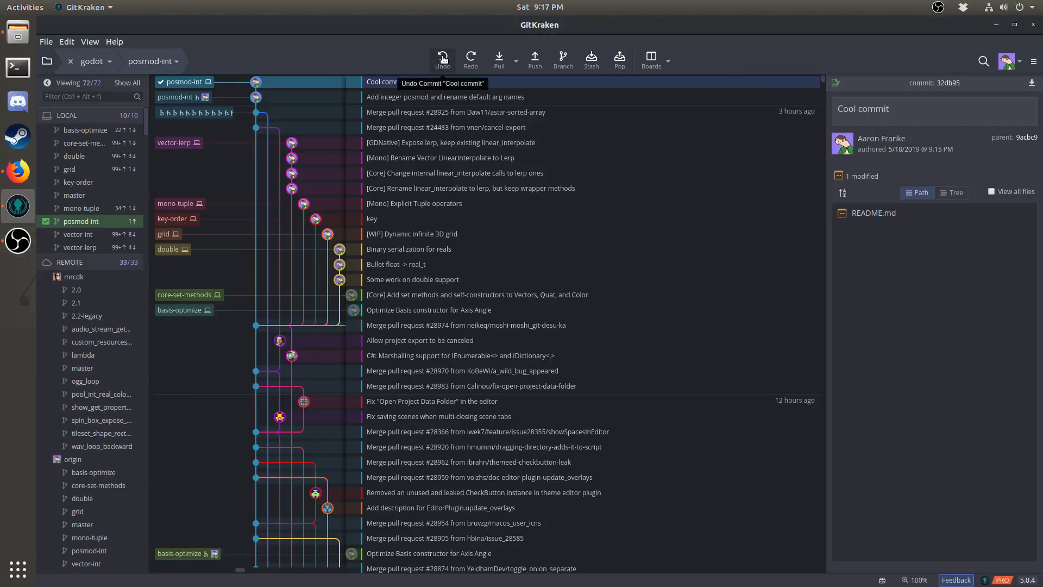
Undo 'Cool commit', returning README.md to a staged change
click(442, 57)
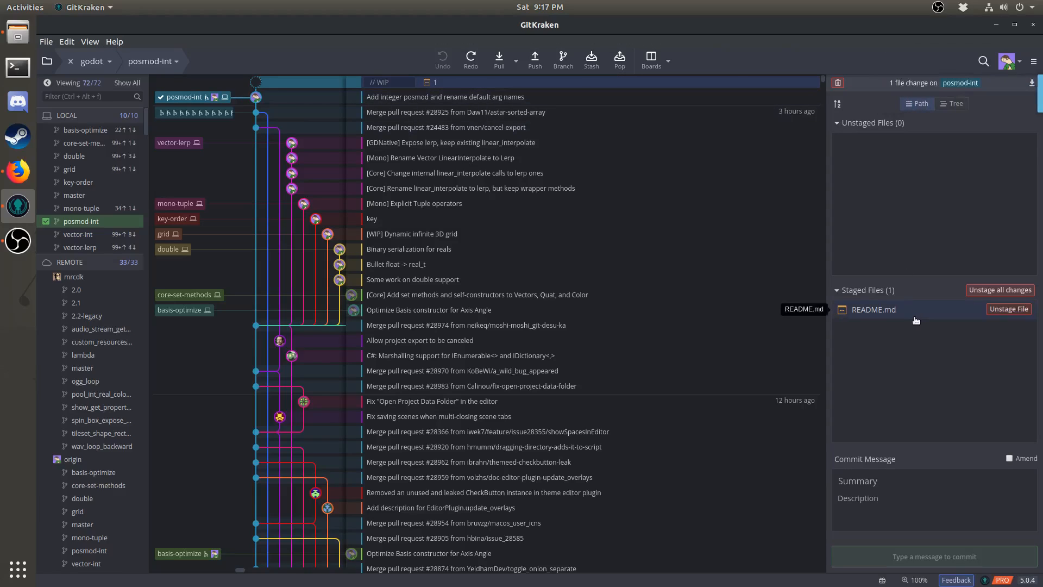
mouse_move(907, 403)
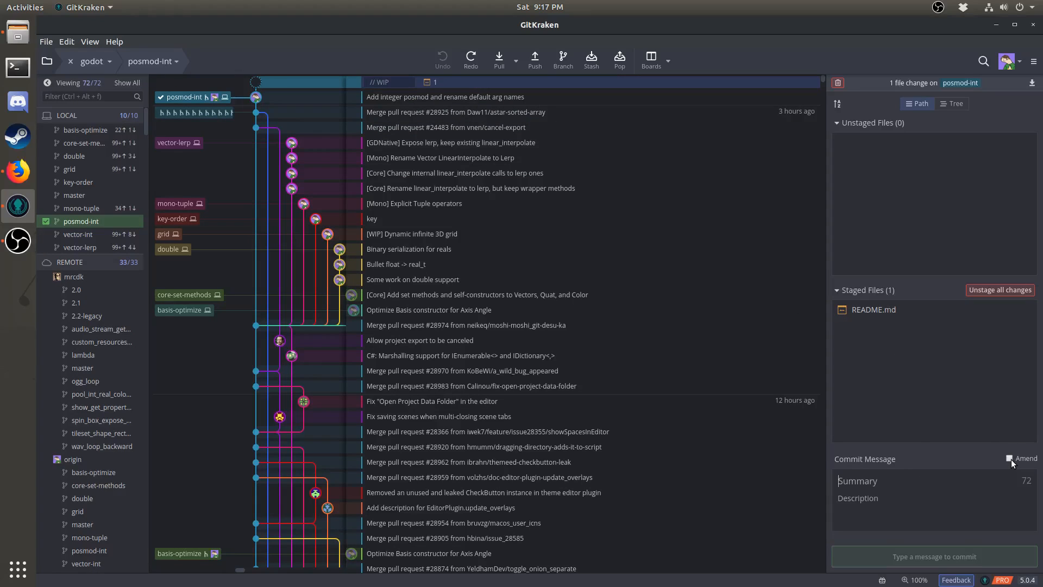
Amend the staged README.md change into the posmod commit and review its diff
click(1009, 458)
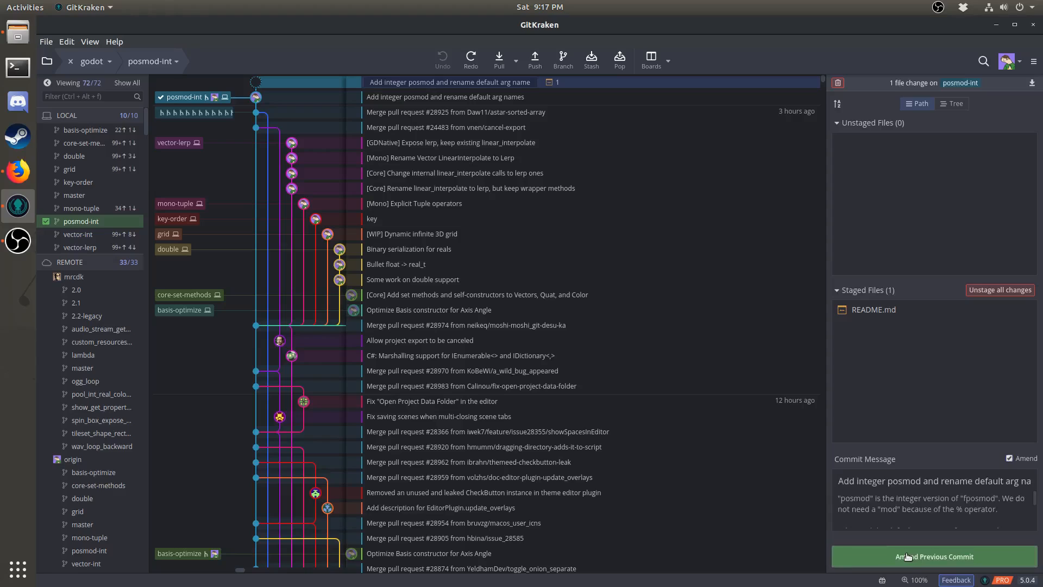
click(933, 557)
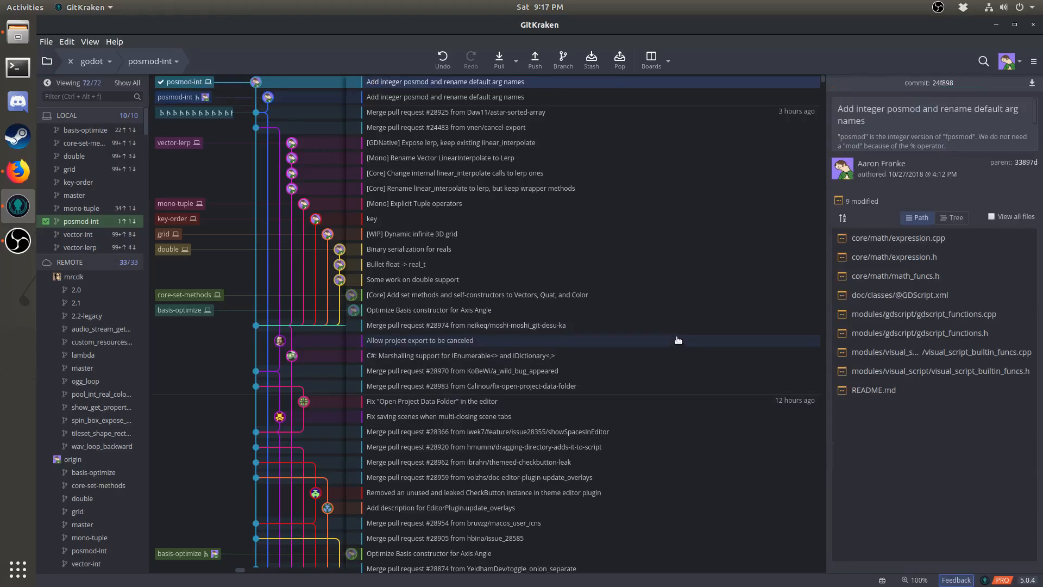
click(874, 389)
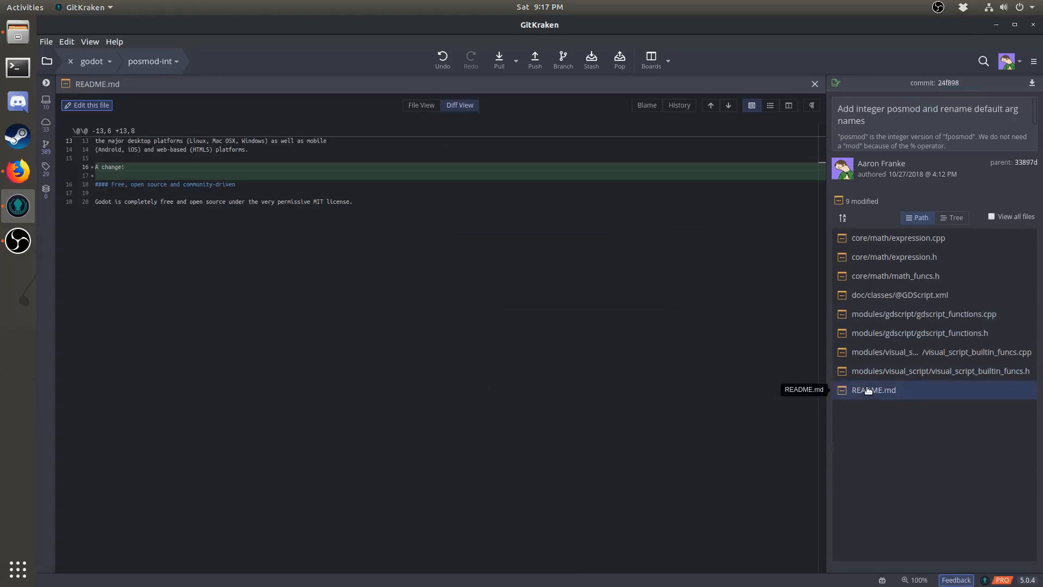
click(814, 84)
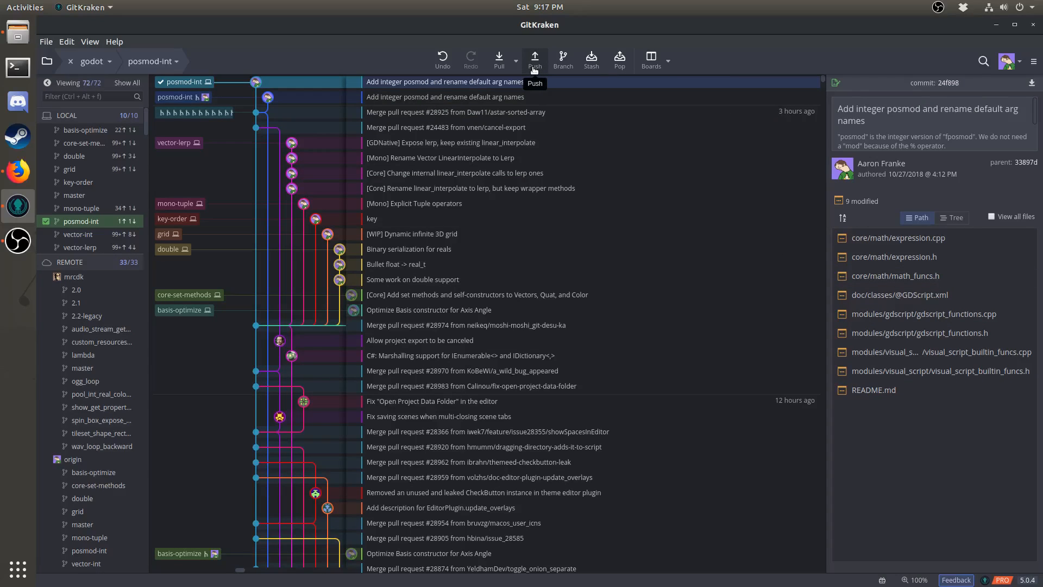
Force-push the amended posmod-int branch, then check out vector-int
click(534, 58)
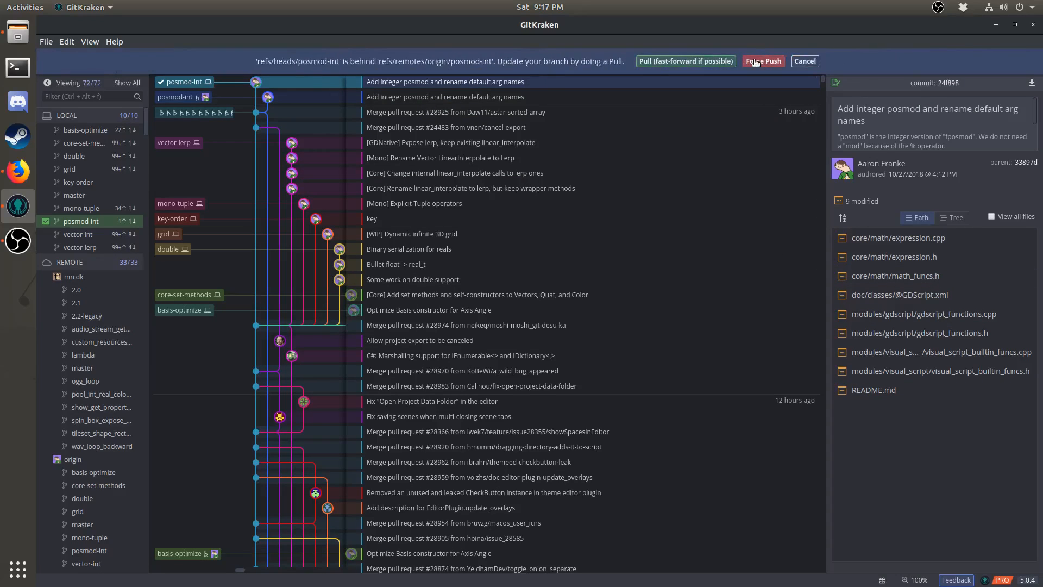
click(804, 61)
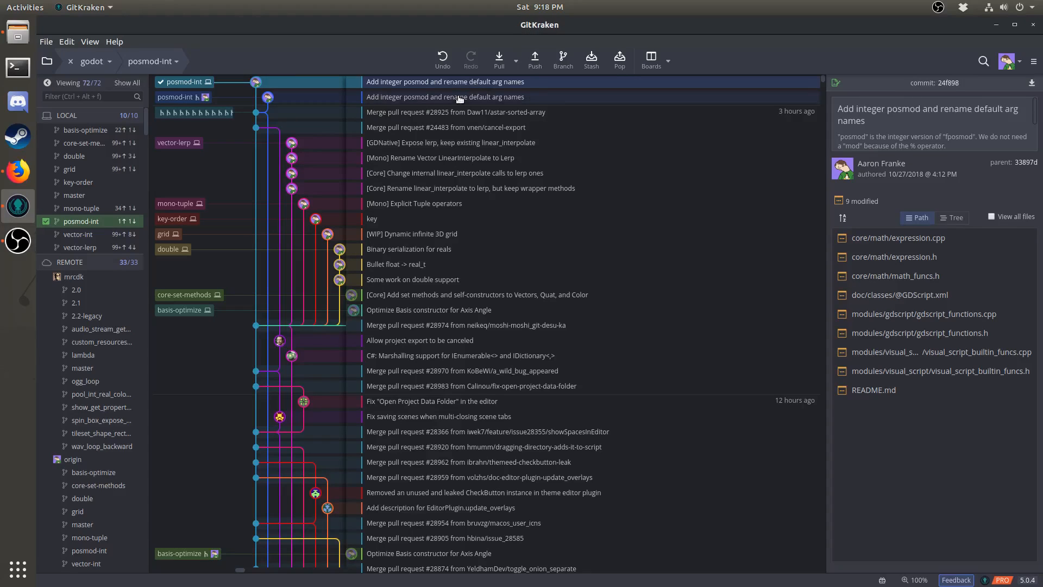
right_click(444, 97)
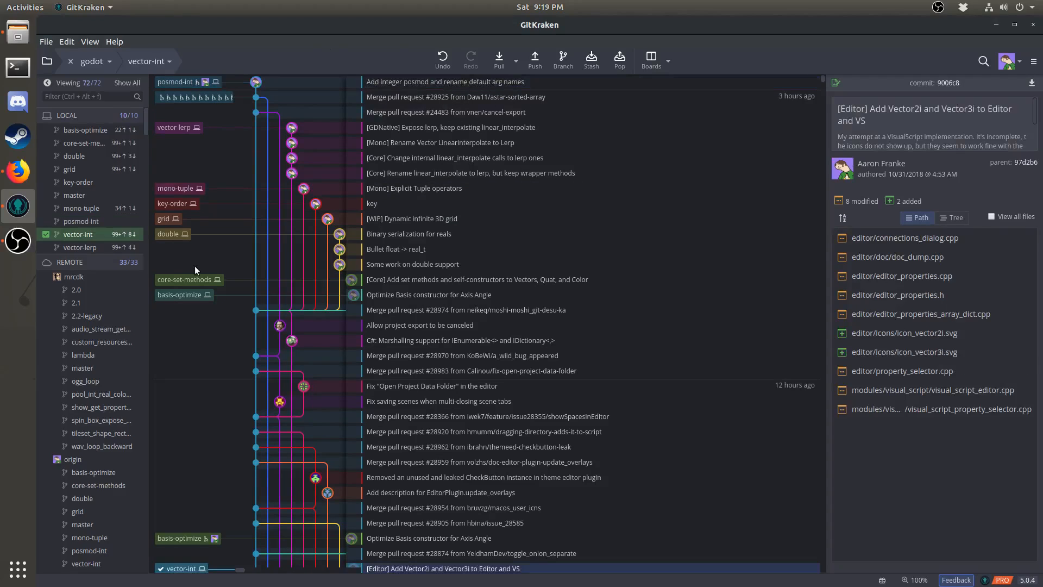
mouse_move(187, 264)
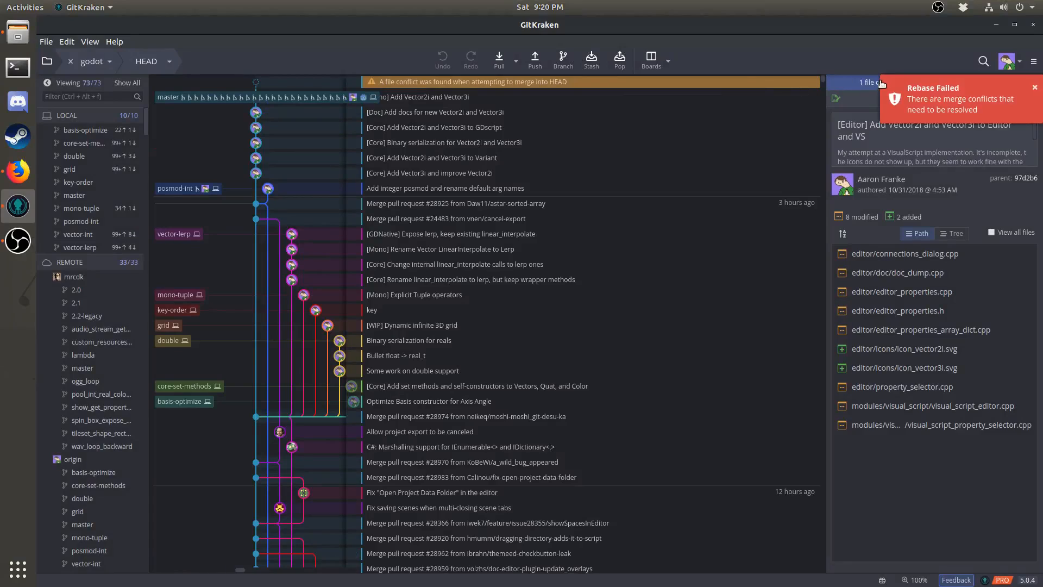
mouse_move(765, 63)
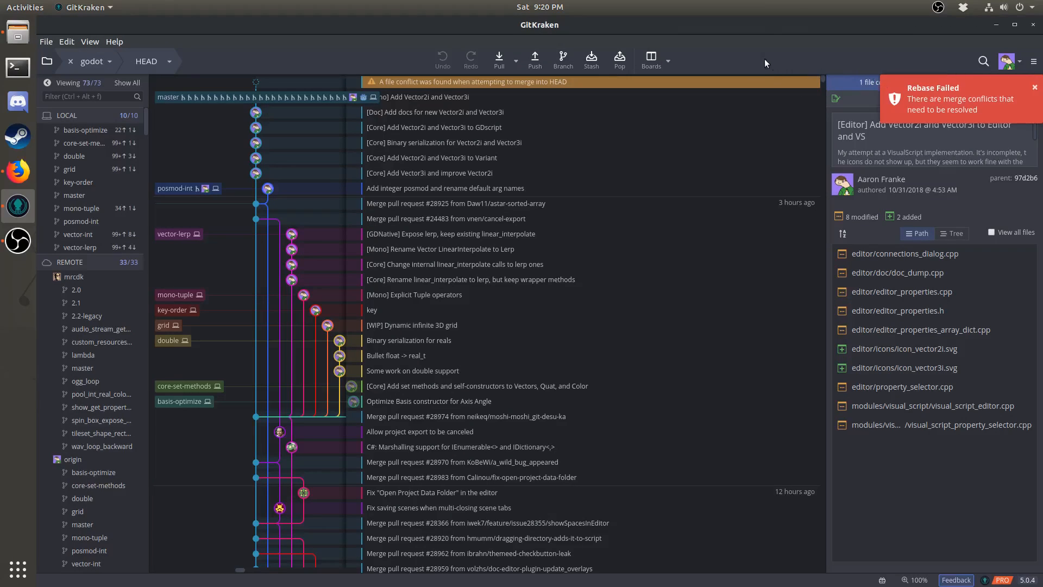
Dismiss the Rebase Failed toast and open the conflicted gd_mono_marshal.cpp in the merge editor
click(1035, 87)
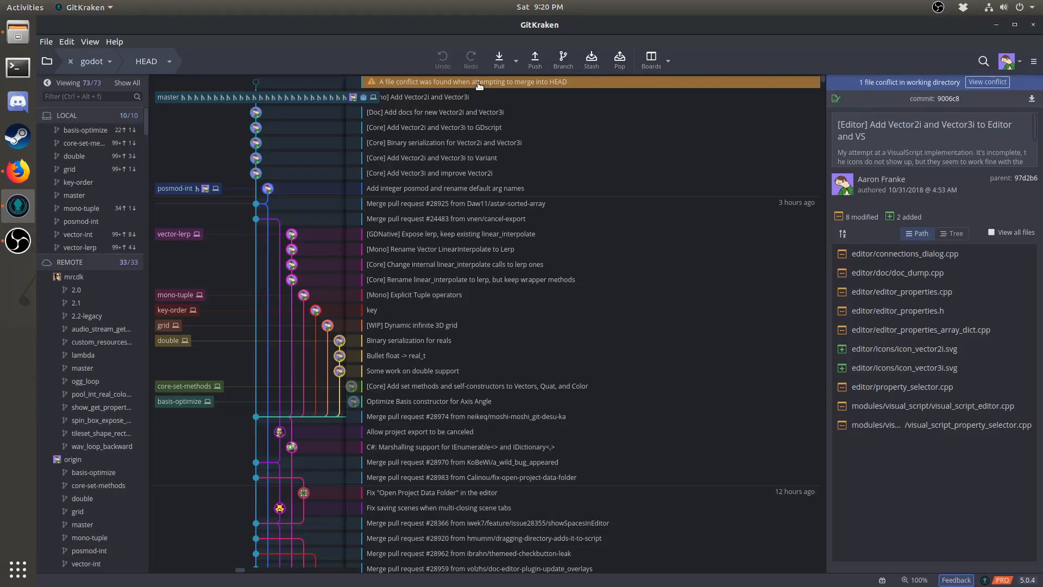
click(987, 82)
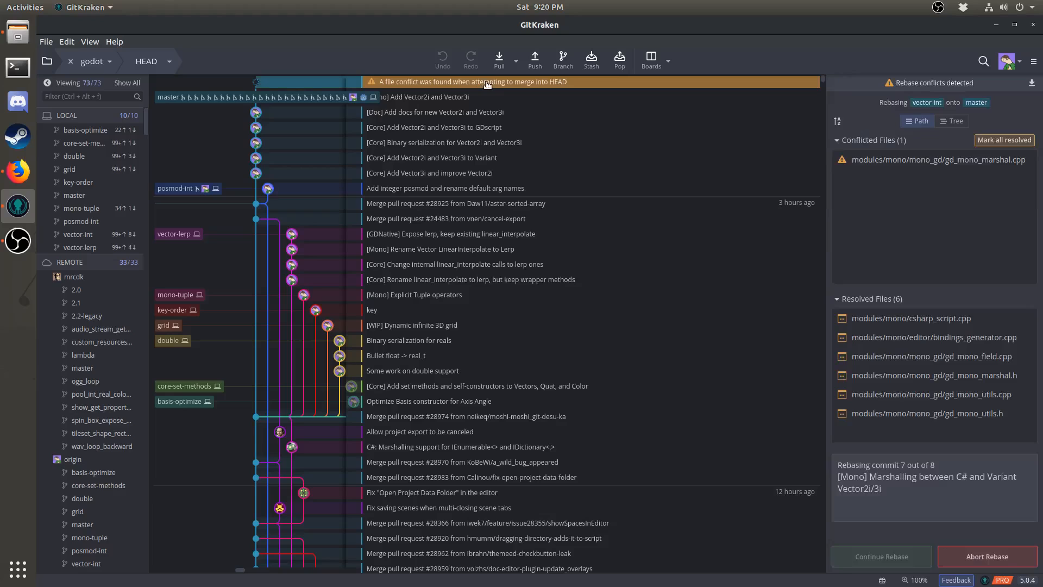
mouse_move(917, 159)
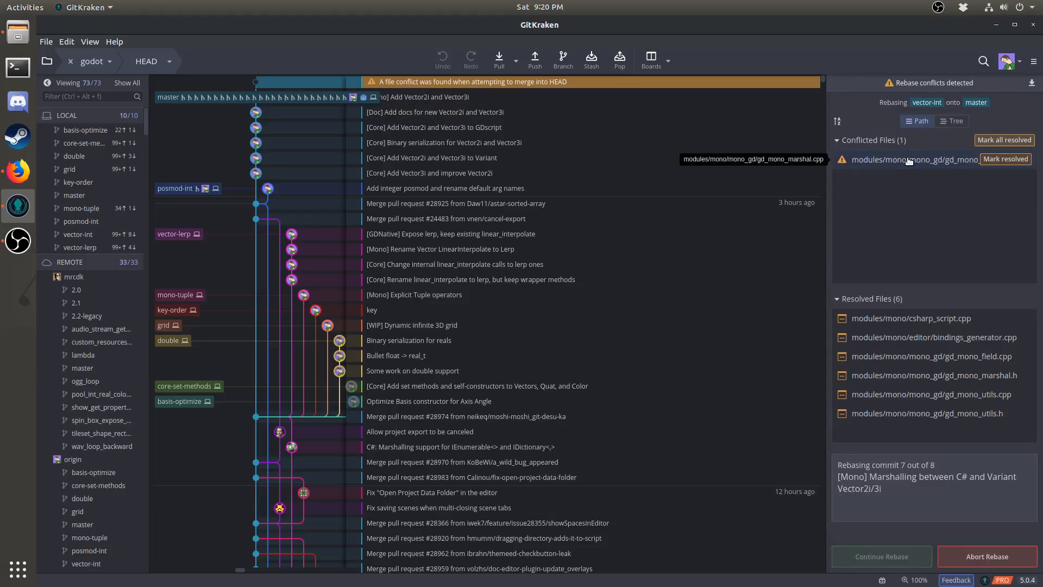
click(911, 160)
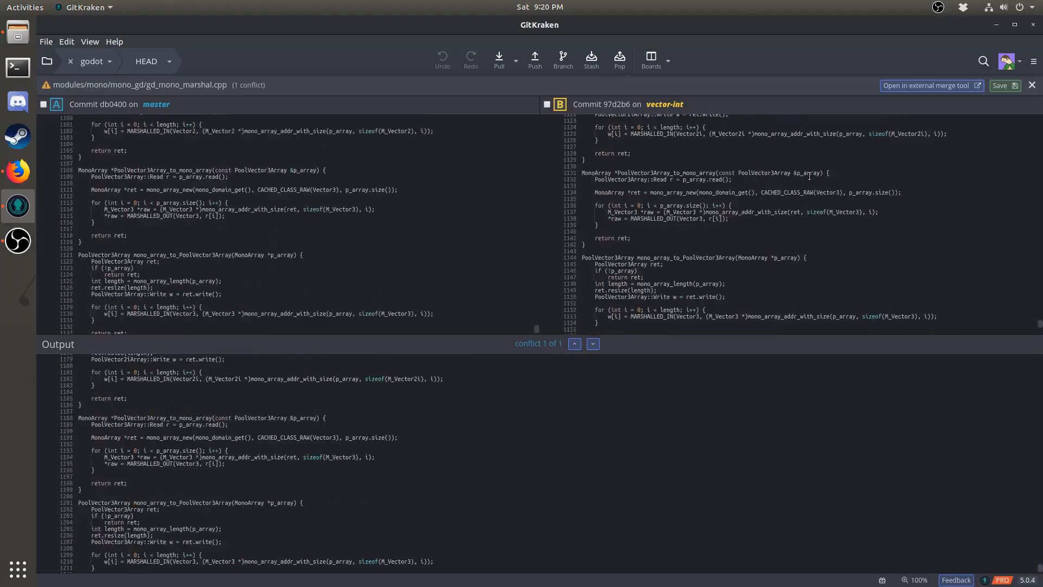
scroll(down, 3)
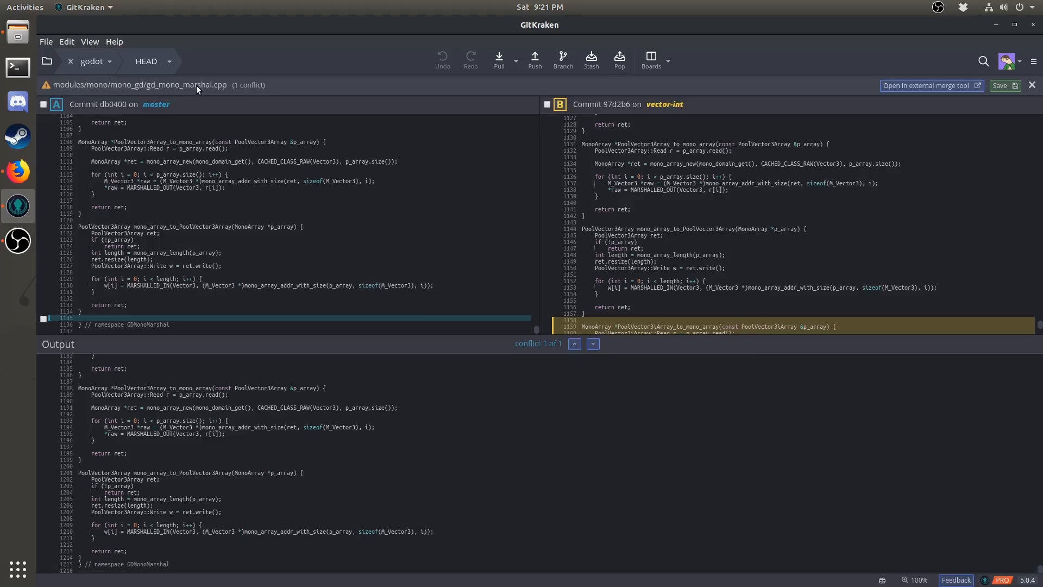
mouse_move(225, 91)
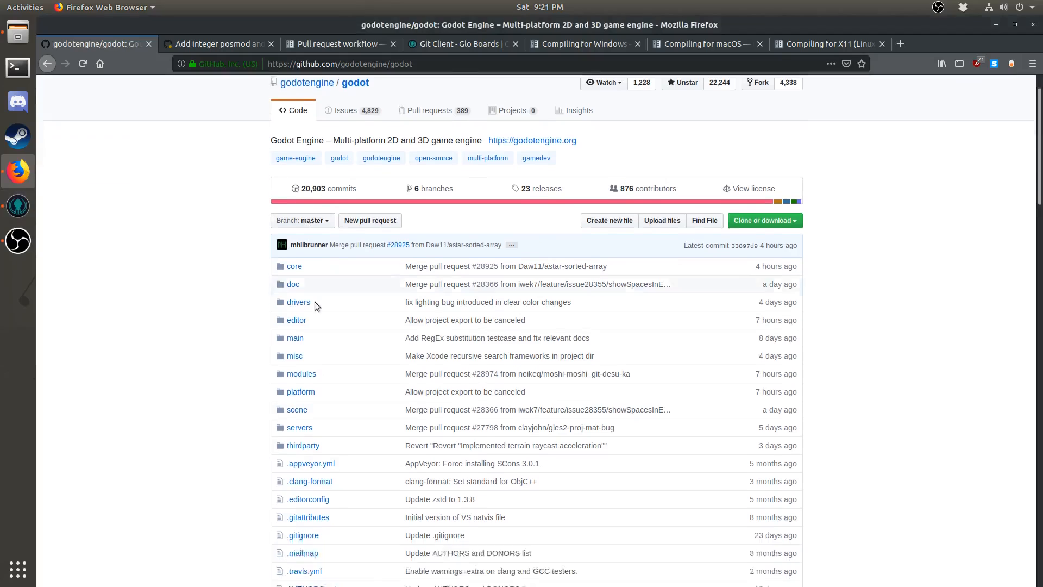
Browse to modules/mono/mono_gd and open the latest commit touching gd_mono_marshal.cpp
click(301, 373)
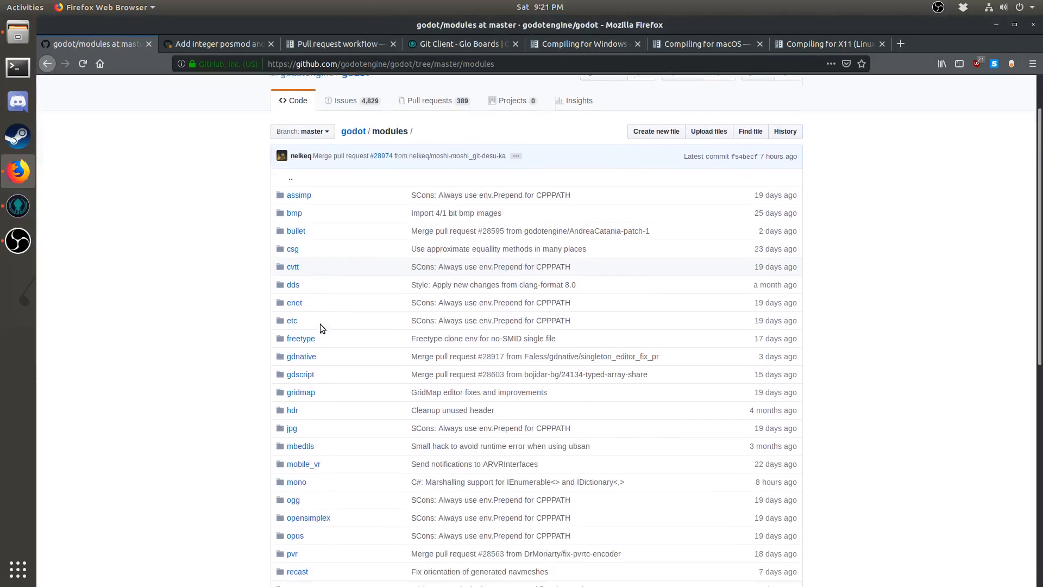
click(296, 481)
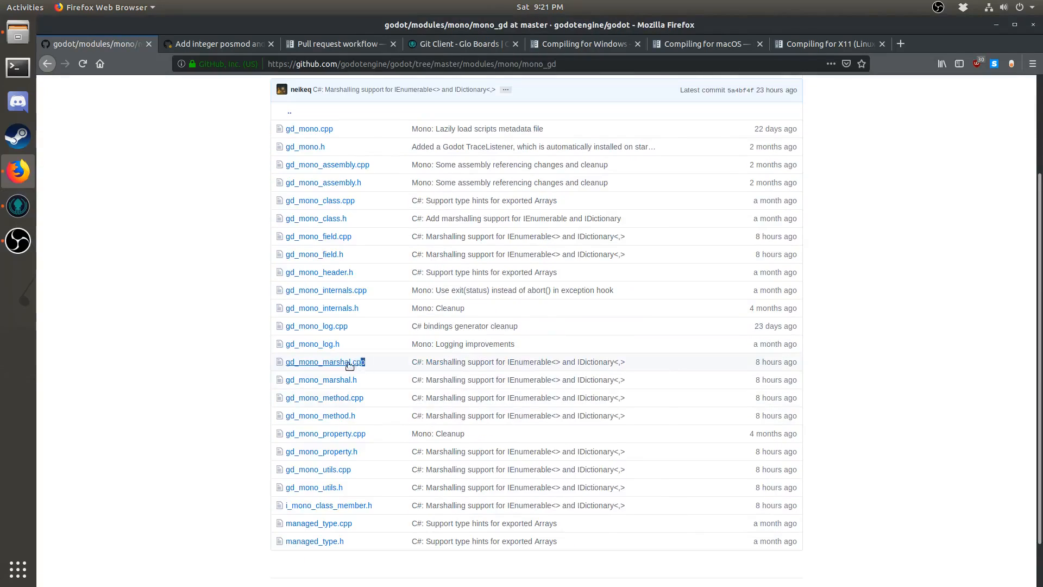
double_click(325, 361)
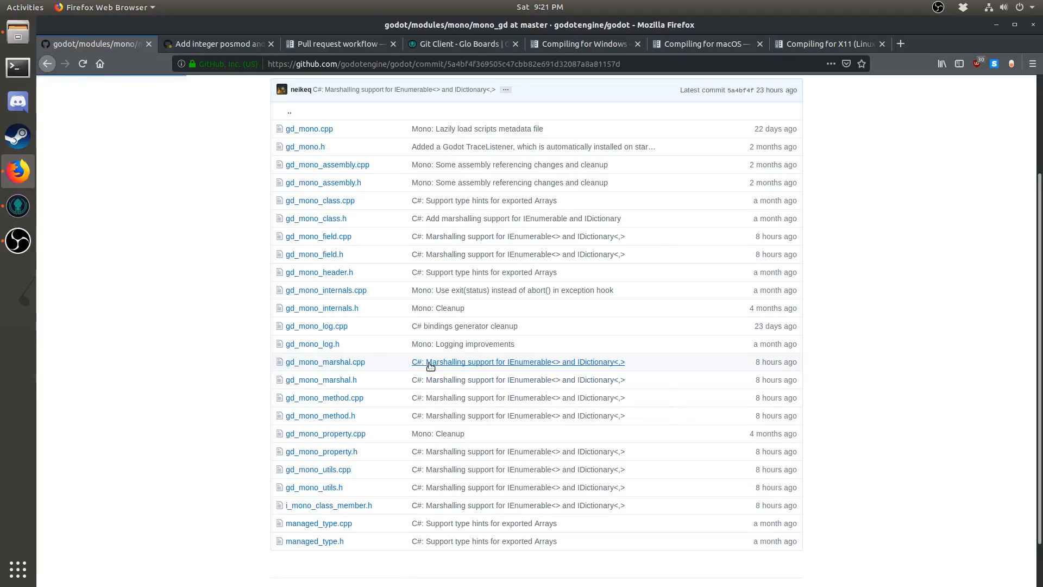
click(518, 361)
text(gd_mono_marshal.cpp)
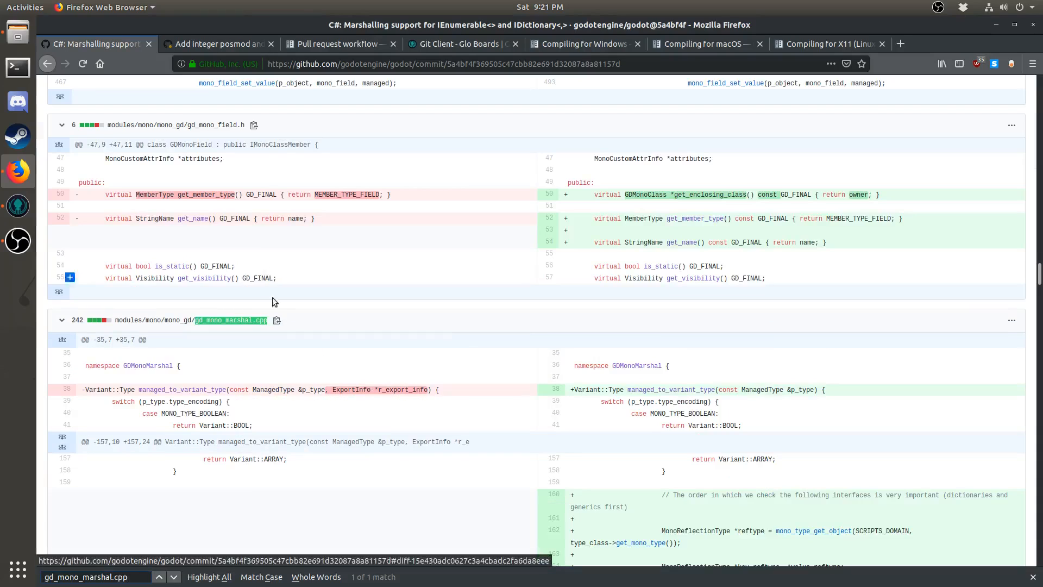
Scroll through the IEnumerable/IDictionary marshalling commit's gd_mono_marshal.cpp diff
scroll(down, 3)
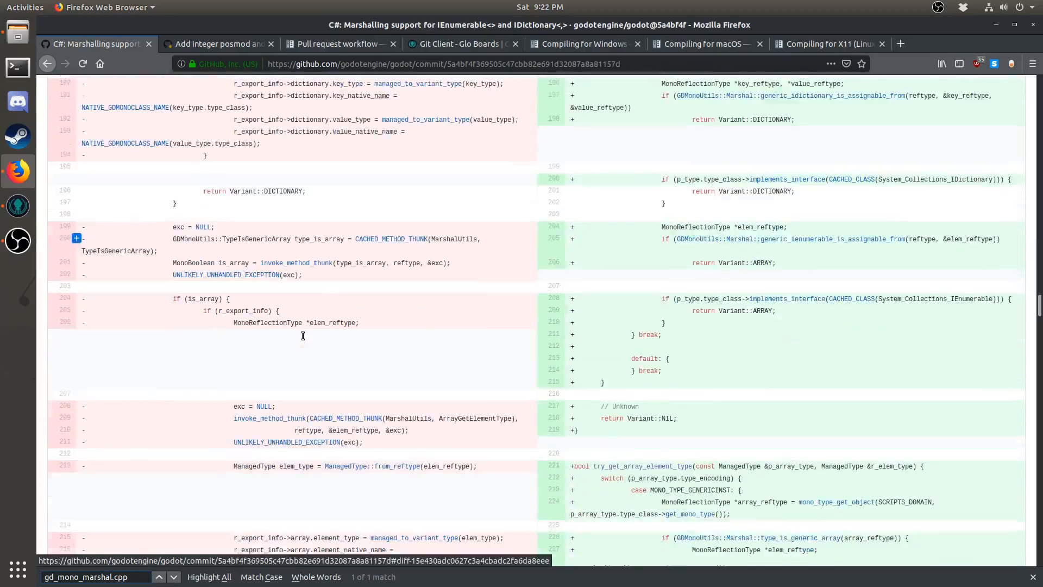
scroll(down, 3)
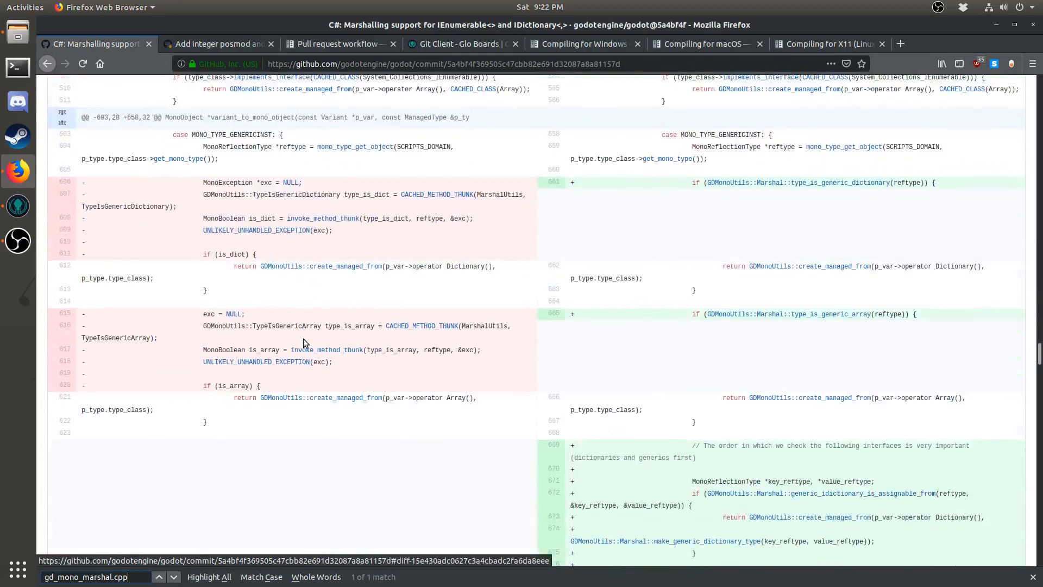
scroll(down, 3)
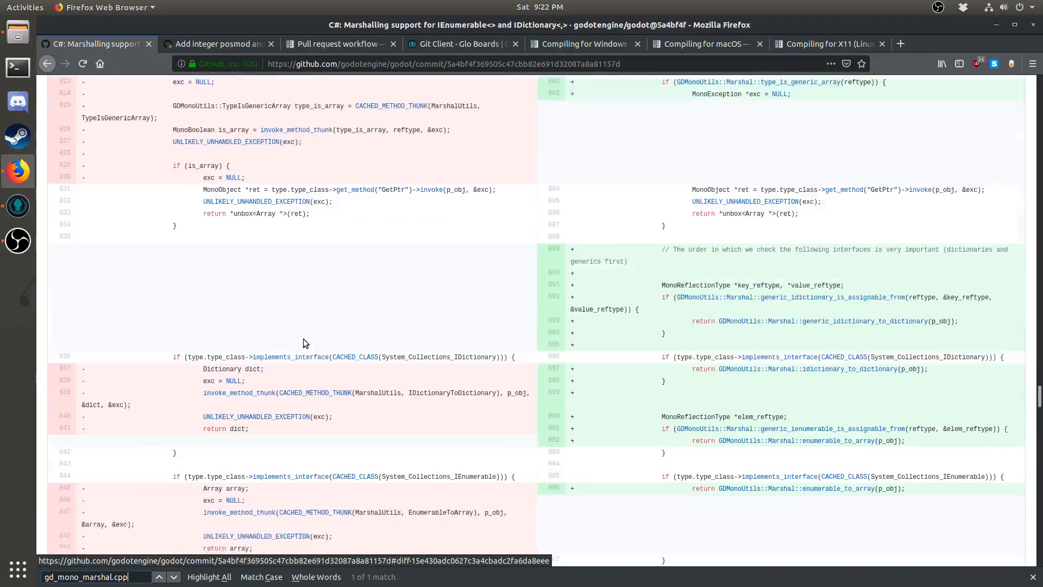
scroll(down, 3)
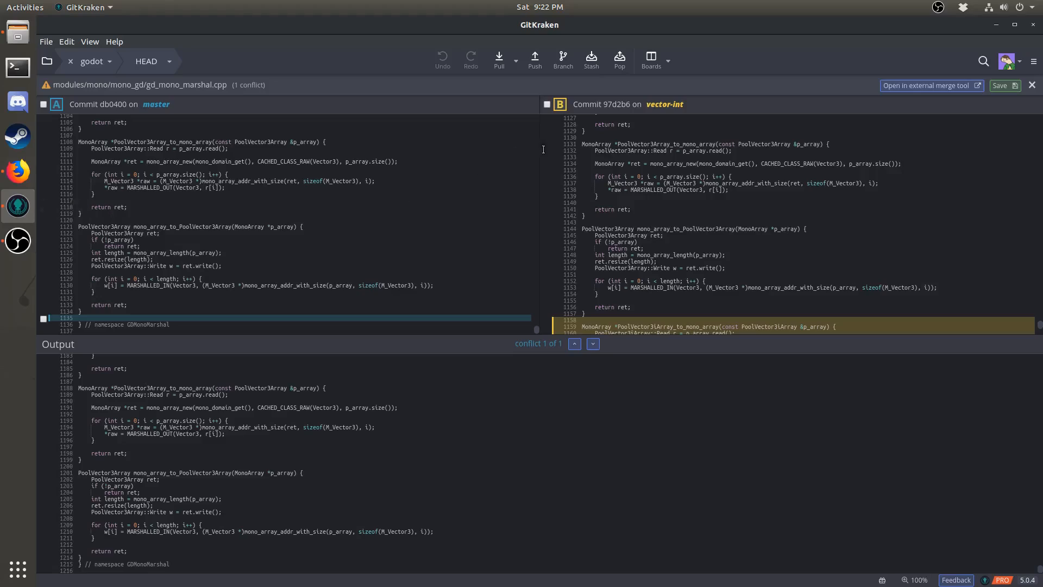
mouse_move(546, 105)
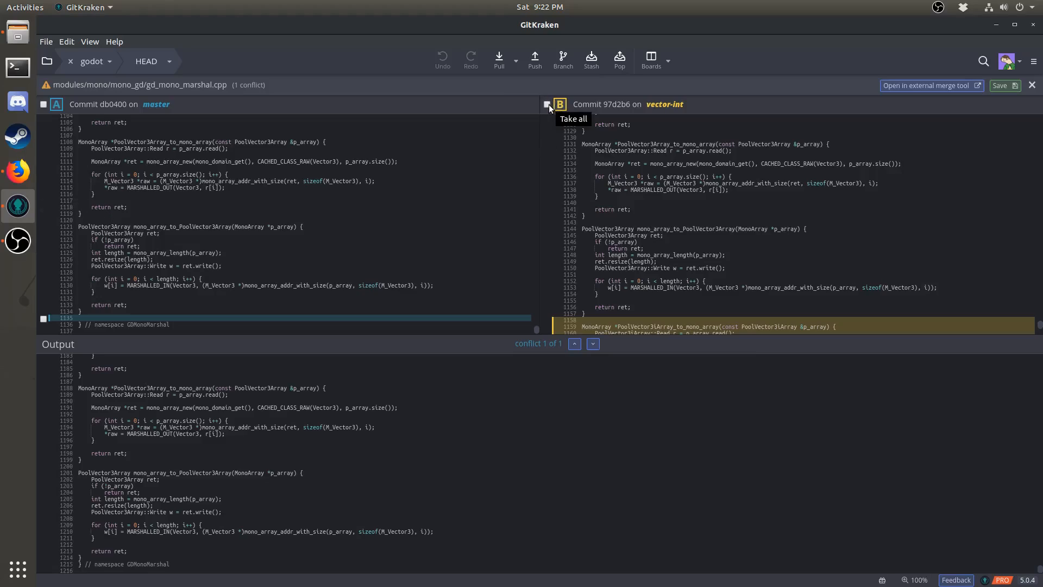
Take all of vector-int's side for gd_mono_marshal.cpp and save the resolved file
click(547, 105)
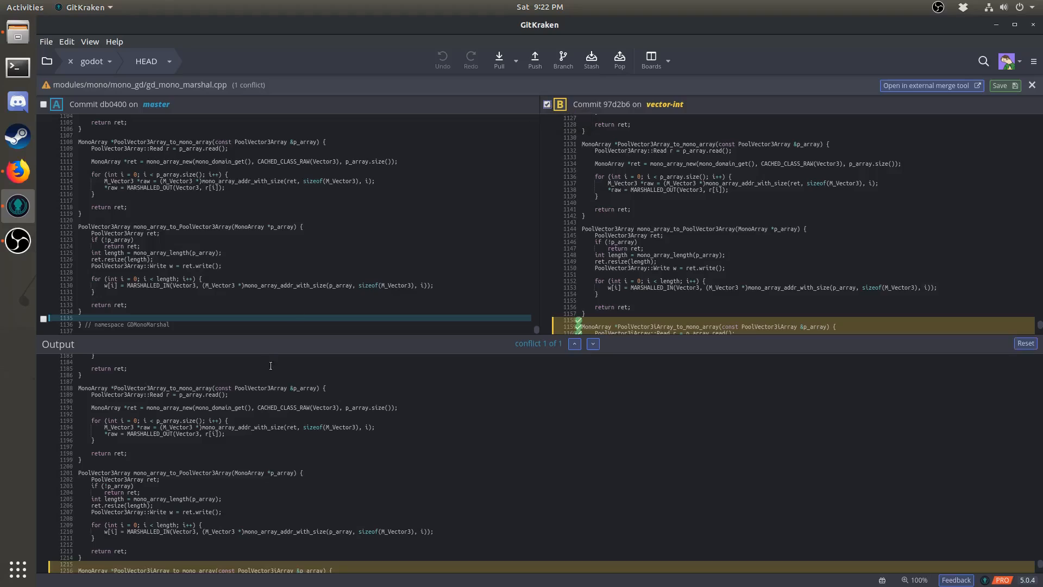
scroll(down, 3)
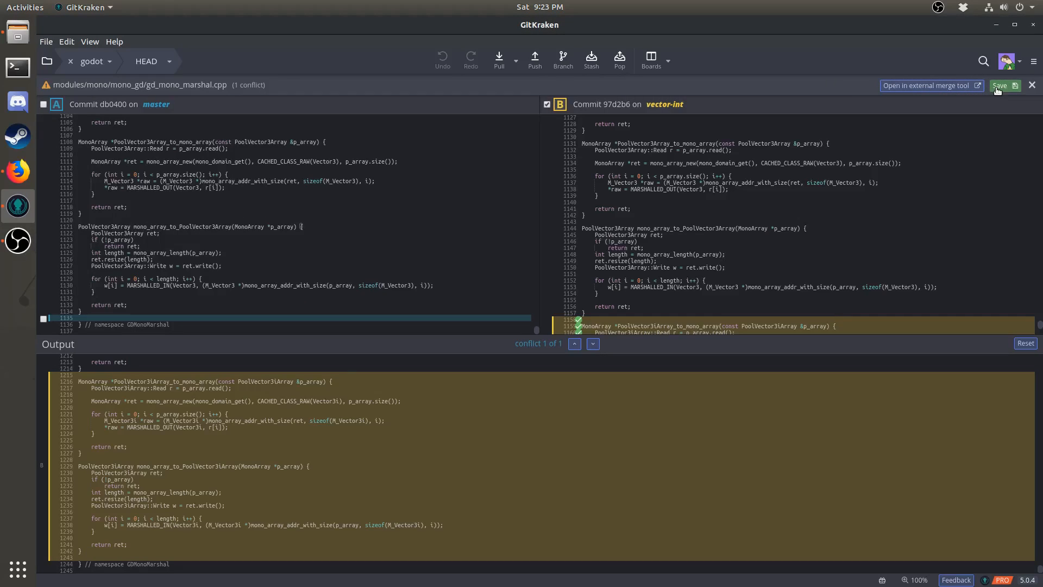
click(1006, 85)
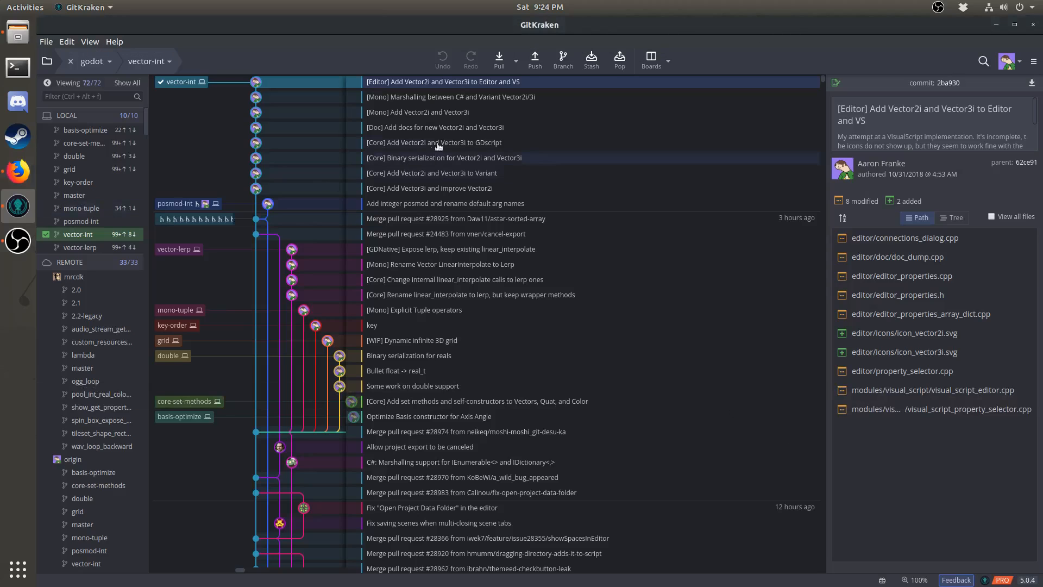
Force-push the rebased vector-int branch over origin/vector-int
click(534, 59)
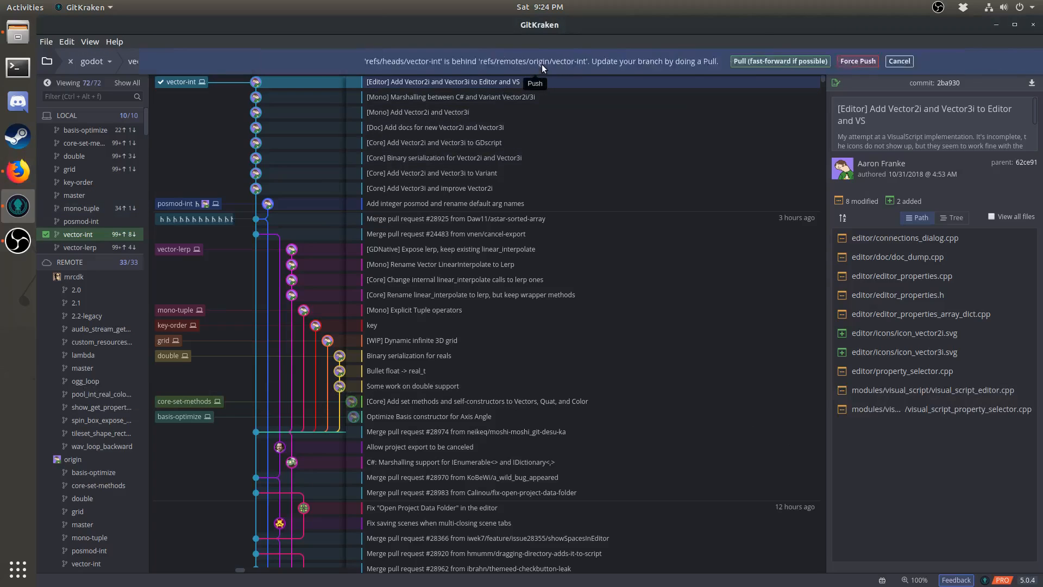
click(898, 60)
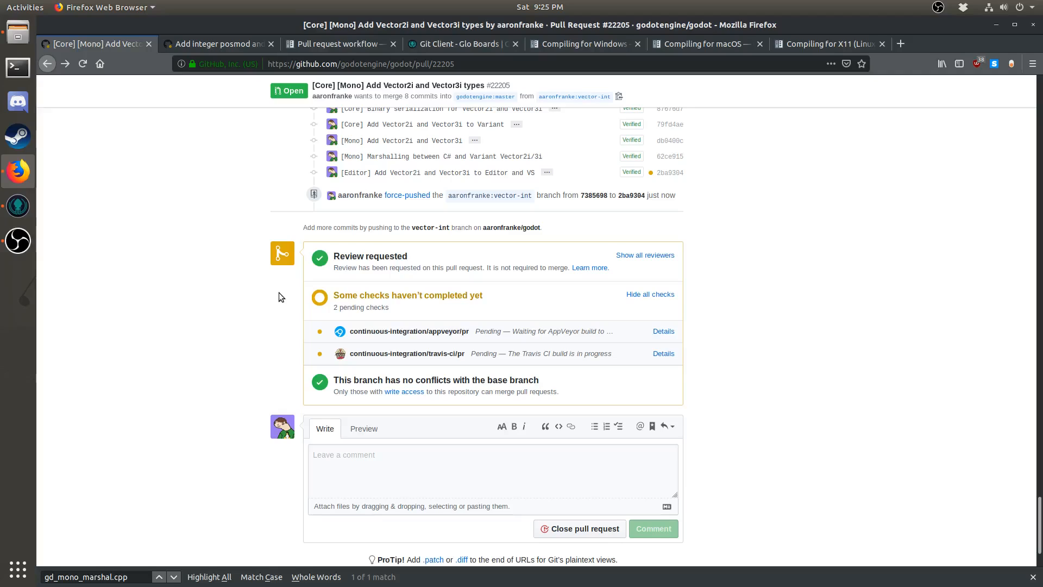
scroll(up, 3)
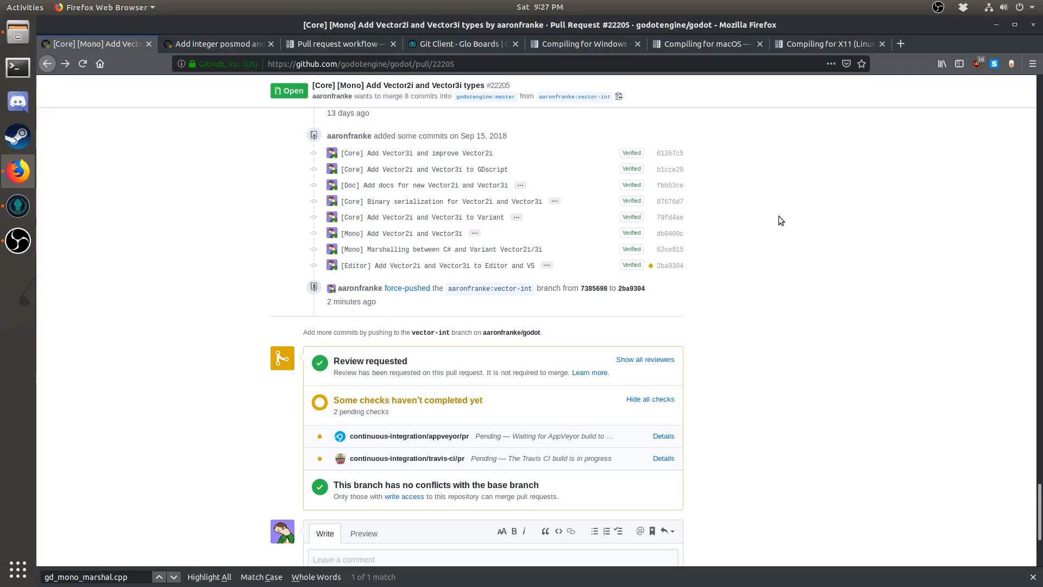
mouse_move(765, 223)
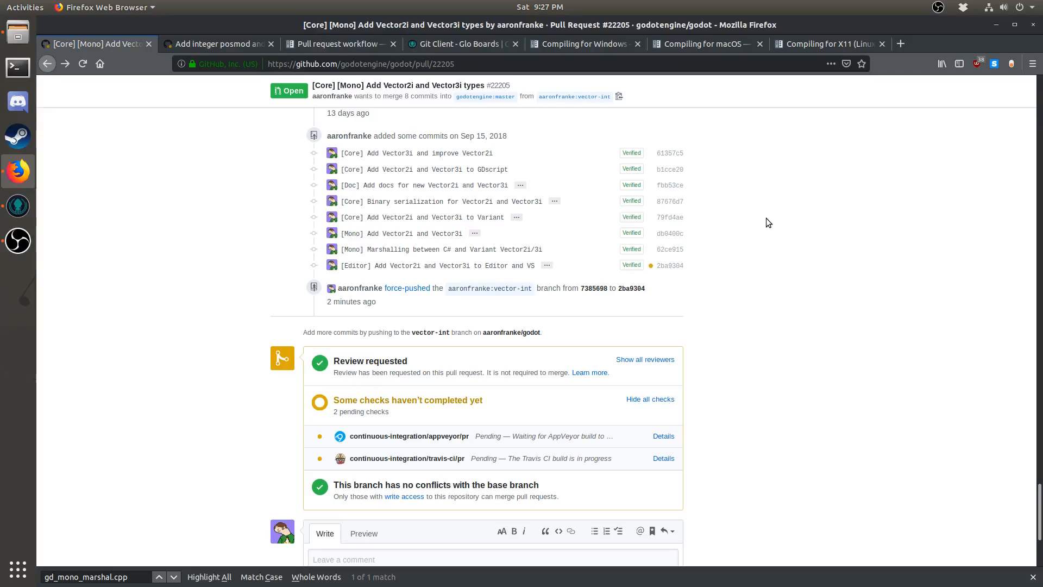
mouse_move(647, 167)
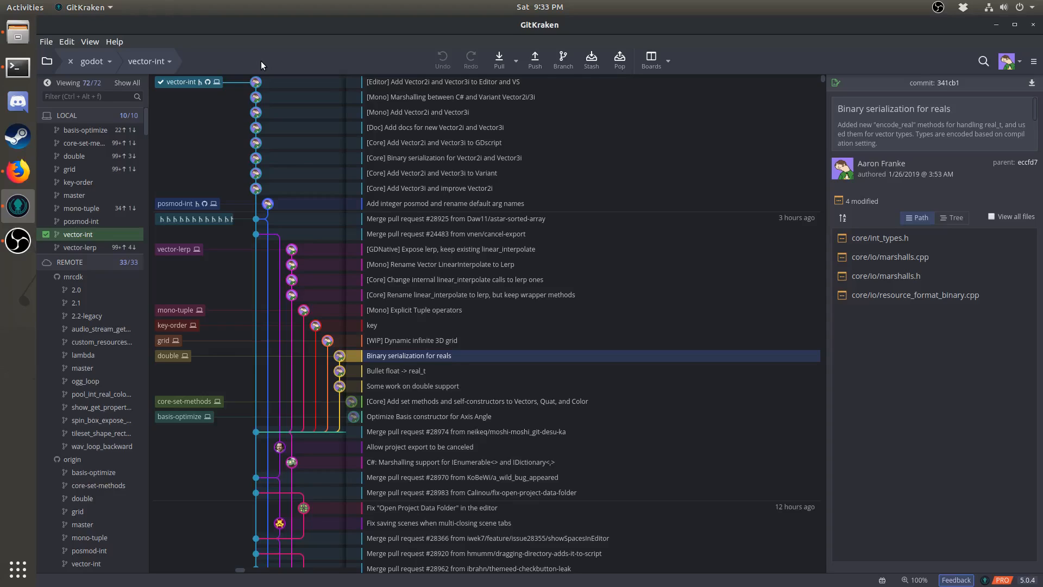
mouse_move(16, 68)
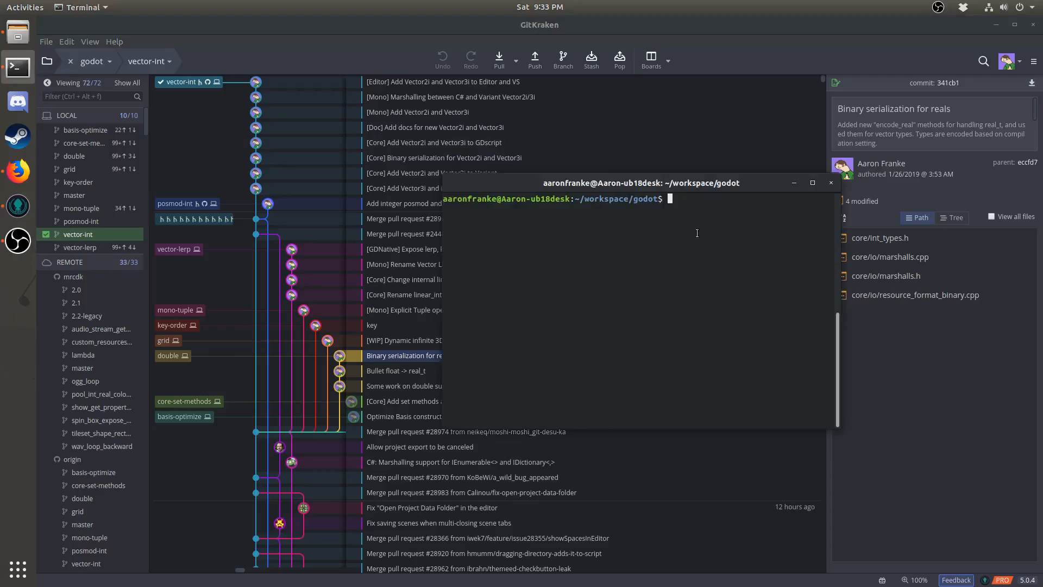
Run git clean -fX and git clean -fXd to remove ignored build files and directories
text(git clean)
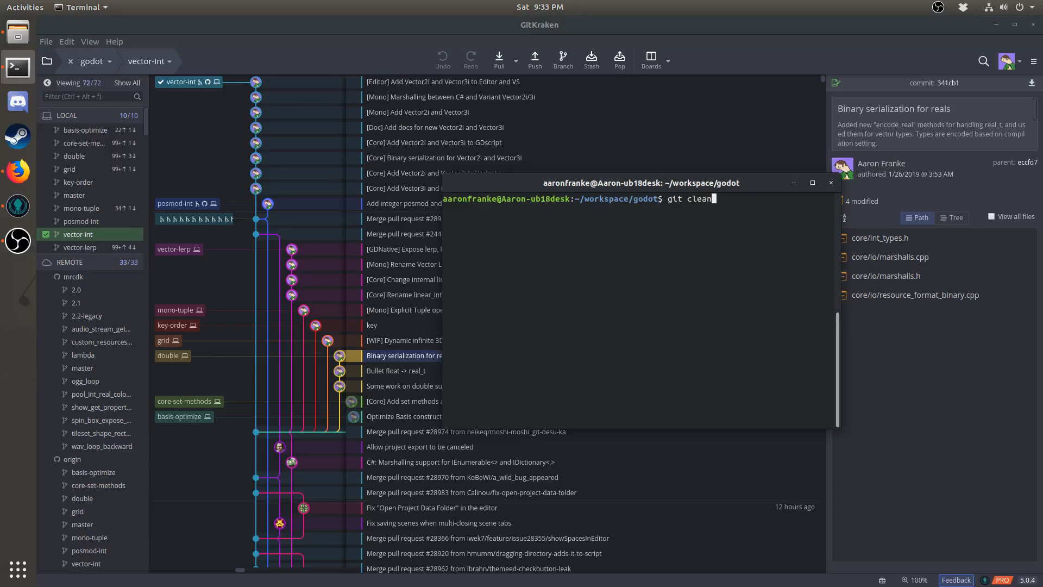
text(-fX)
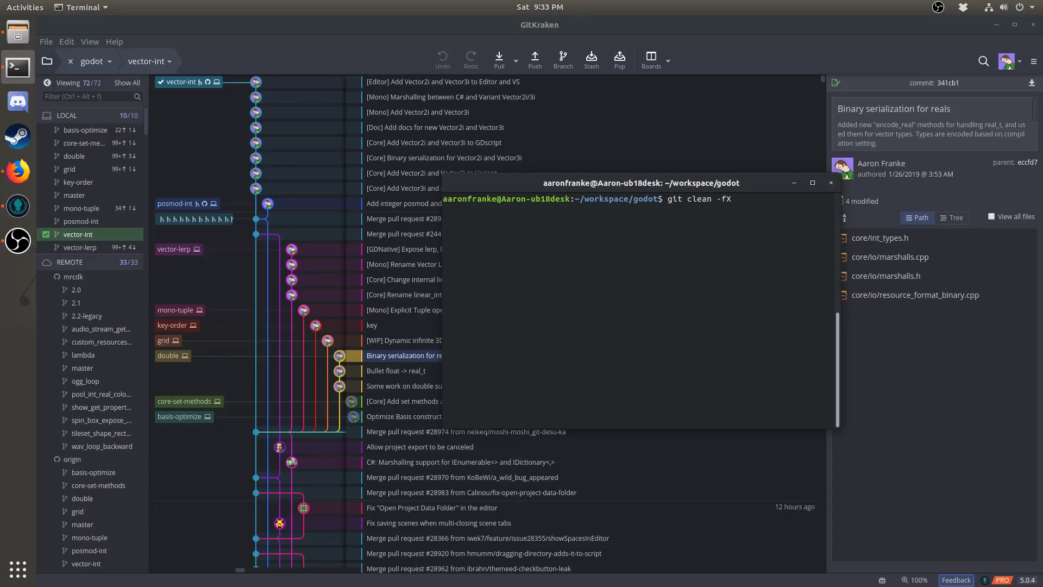
key(Return)
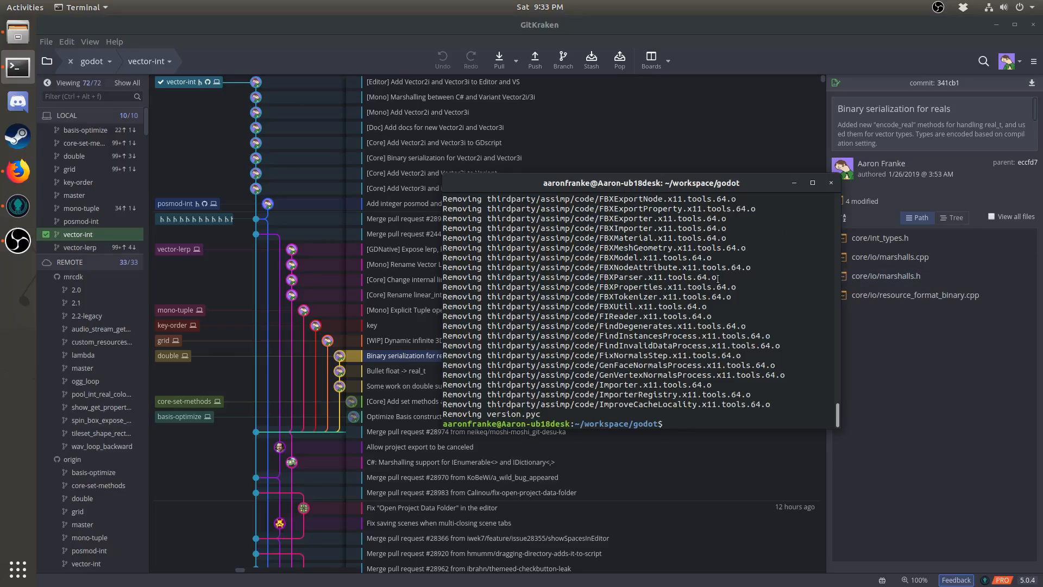
text(git clean -fXd)
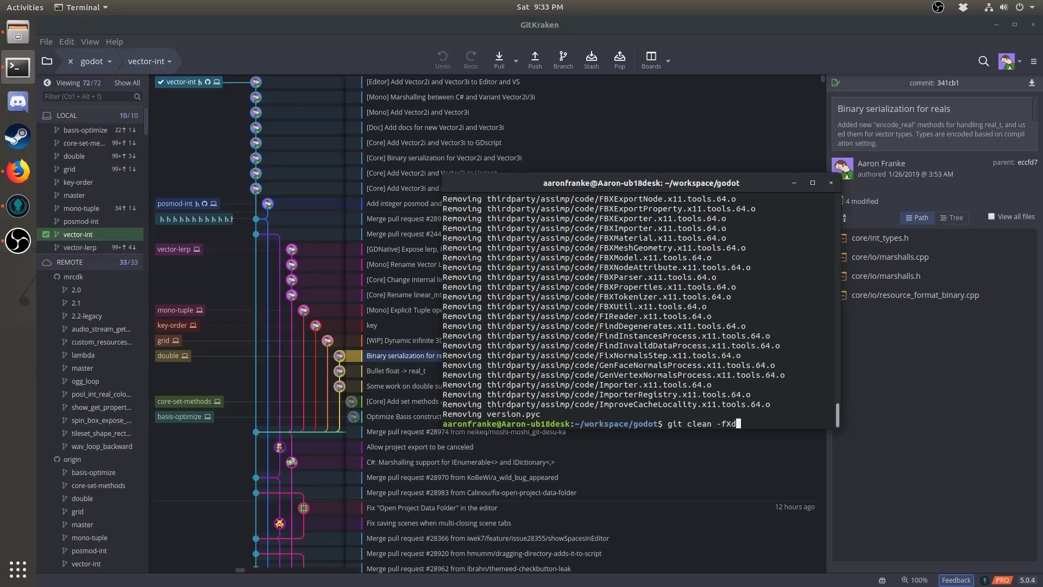
key(Return)
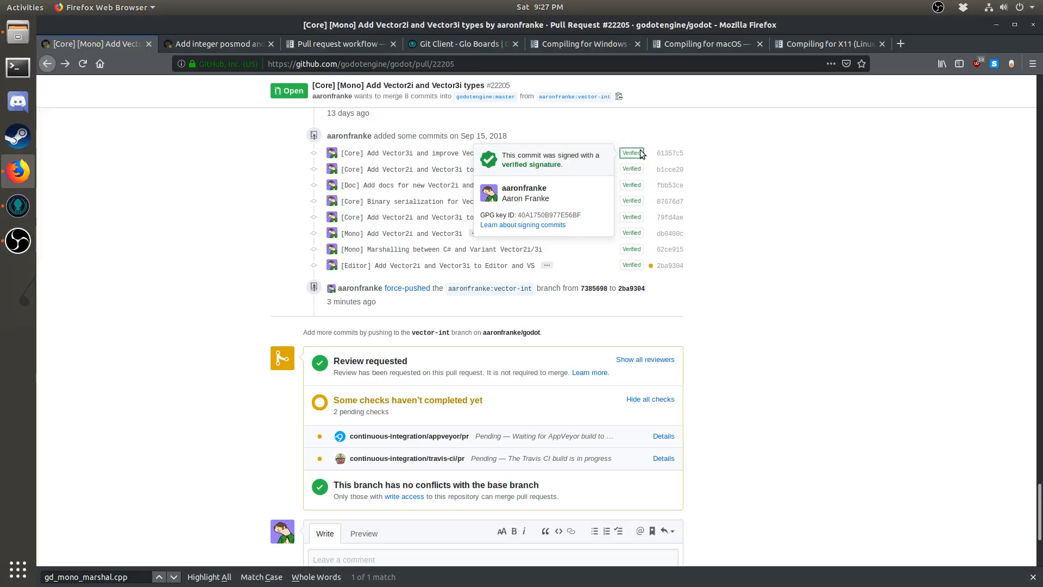
mouse_move(149, 200)
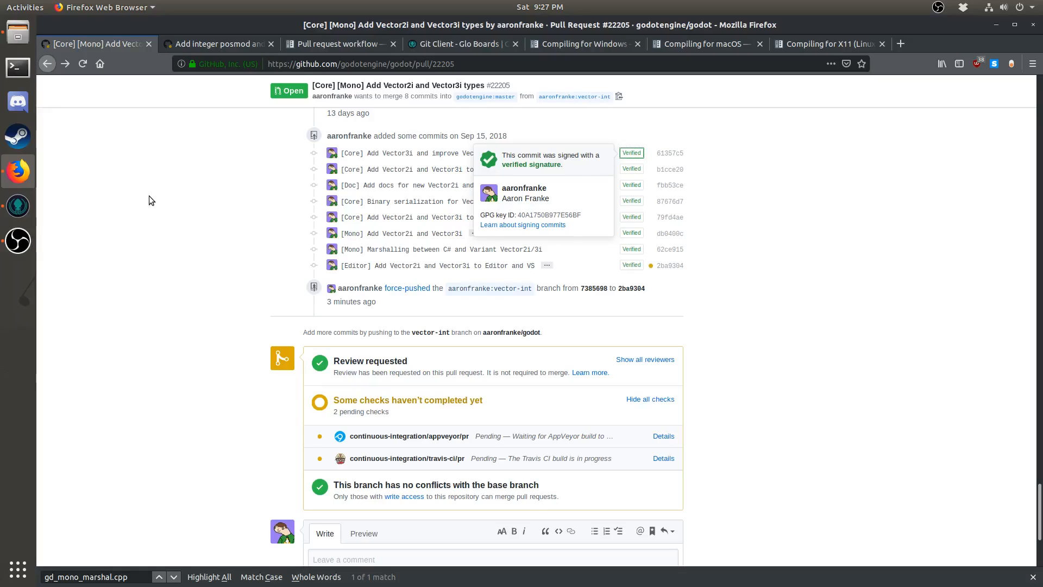
mouse_move(140, 187)
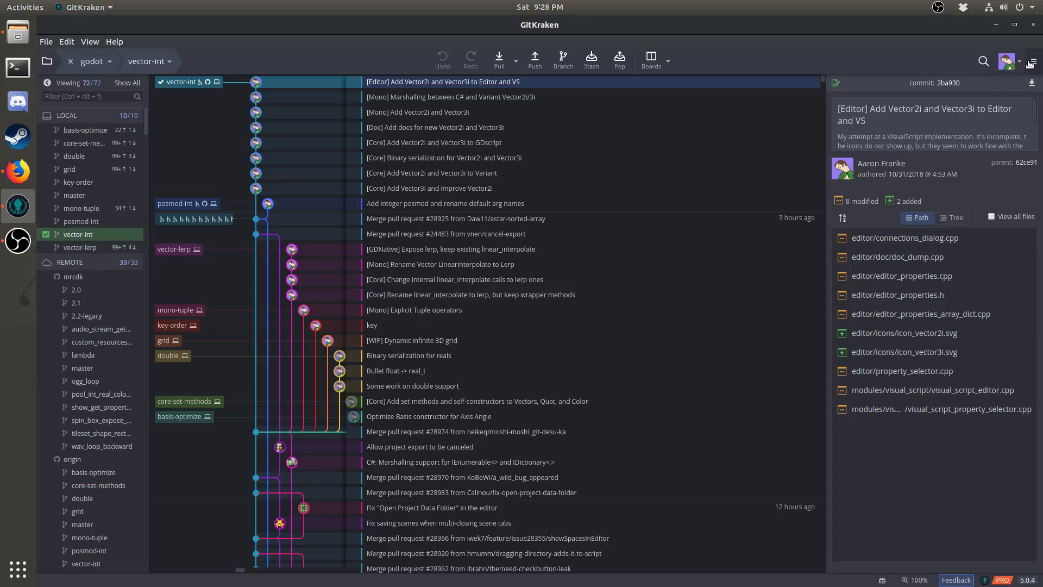
Reach the GPG Preferences page via the profile avatar's Preferences menu
click(1008, 62)
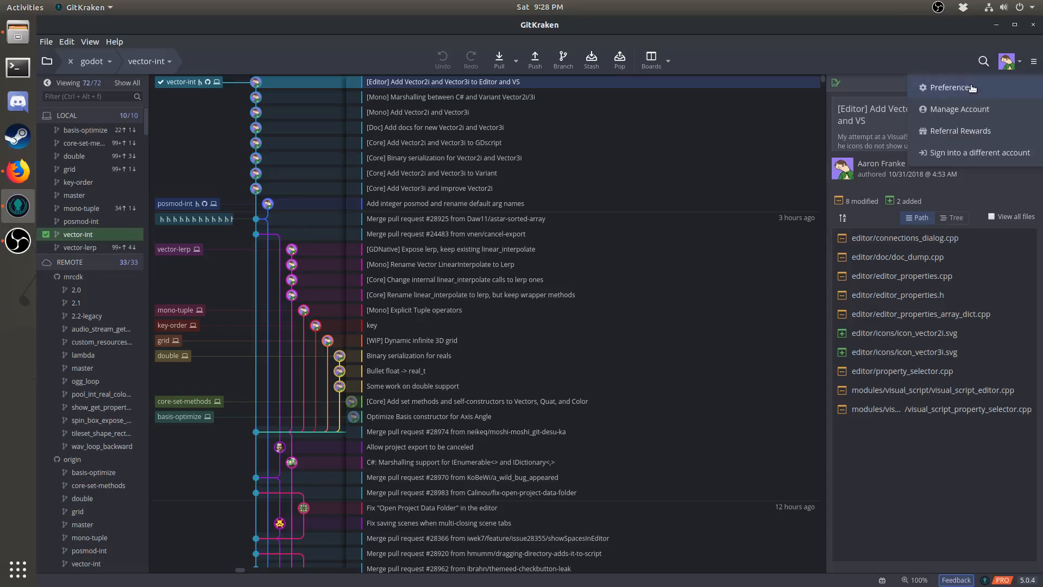
click(951, 86)
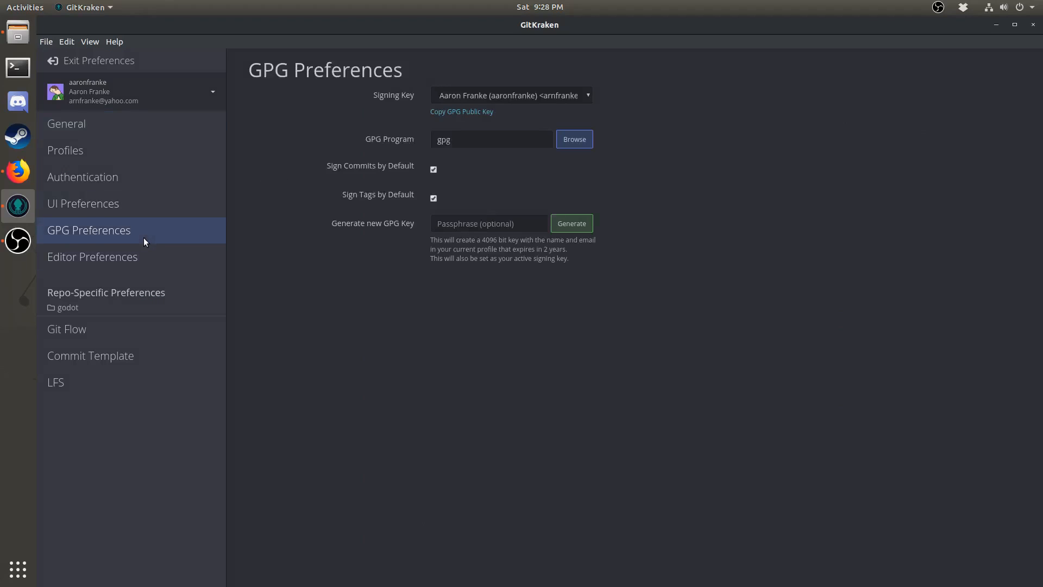
click(511, 95)
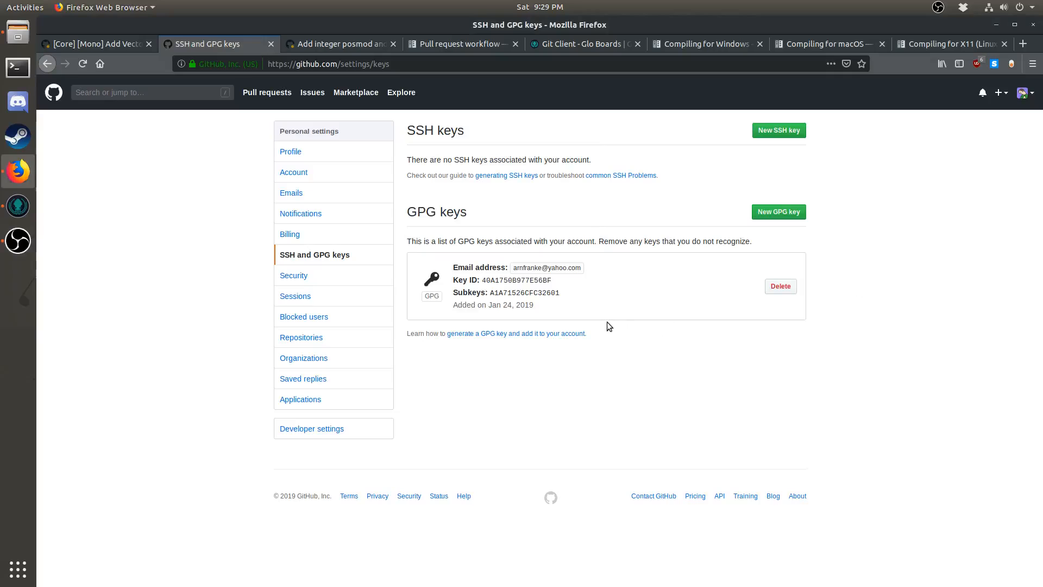
mouse_move(409, 238)
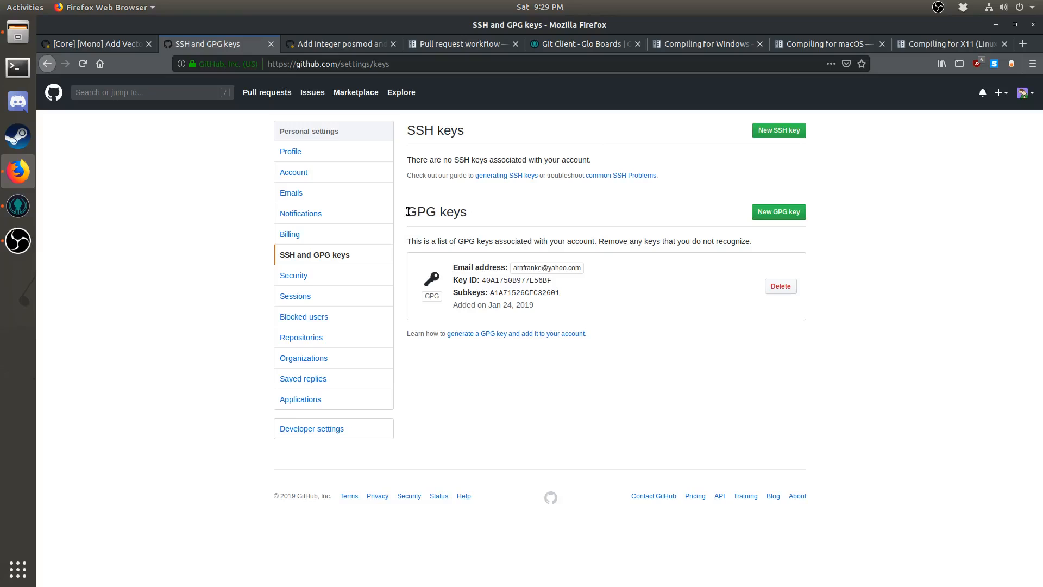
mouse_move(404, 214)
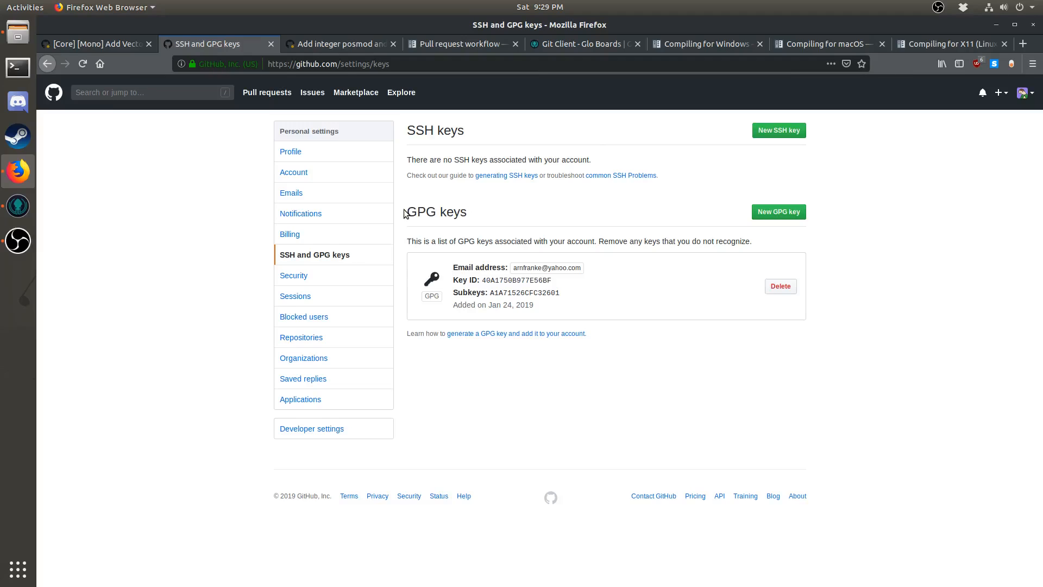
mouse_move(401, 212)
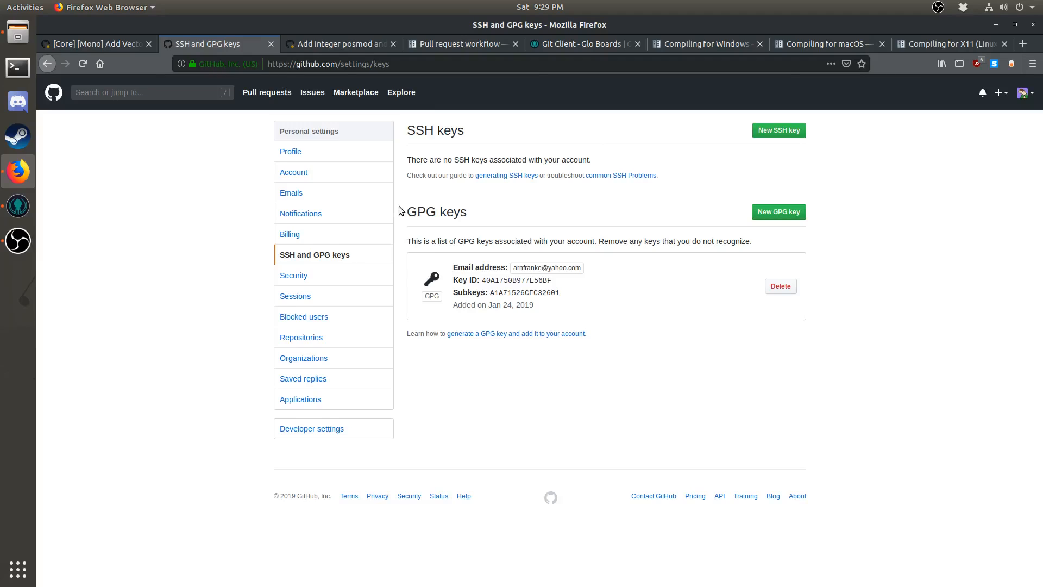
mouse_move(396, 214)
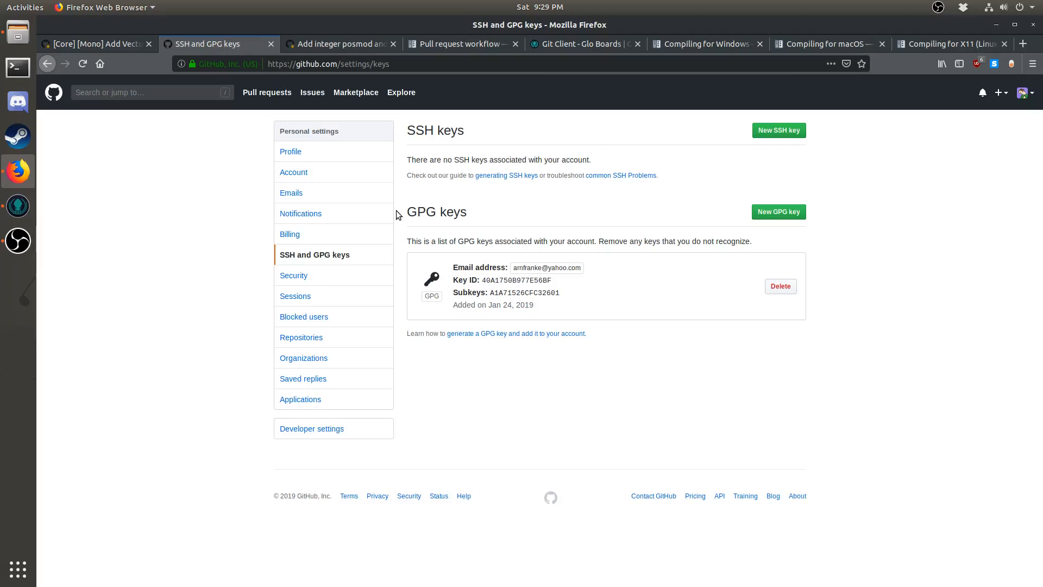